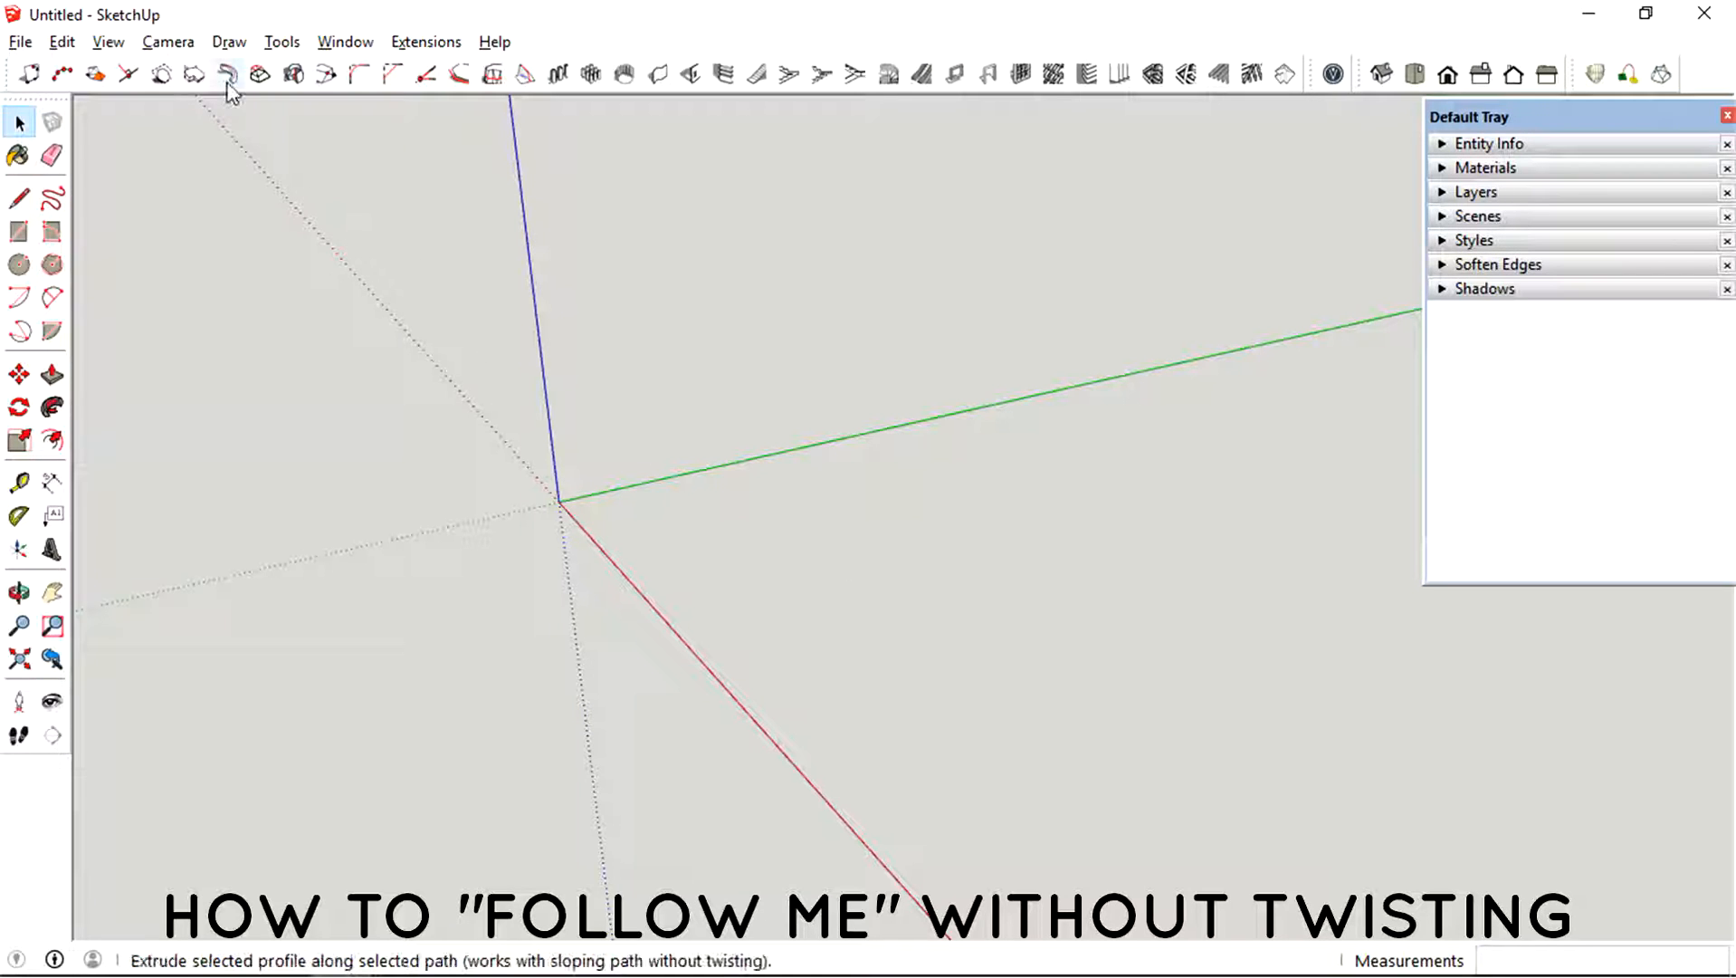
mouse_move(226, 74)
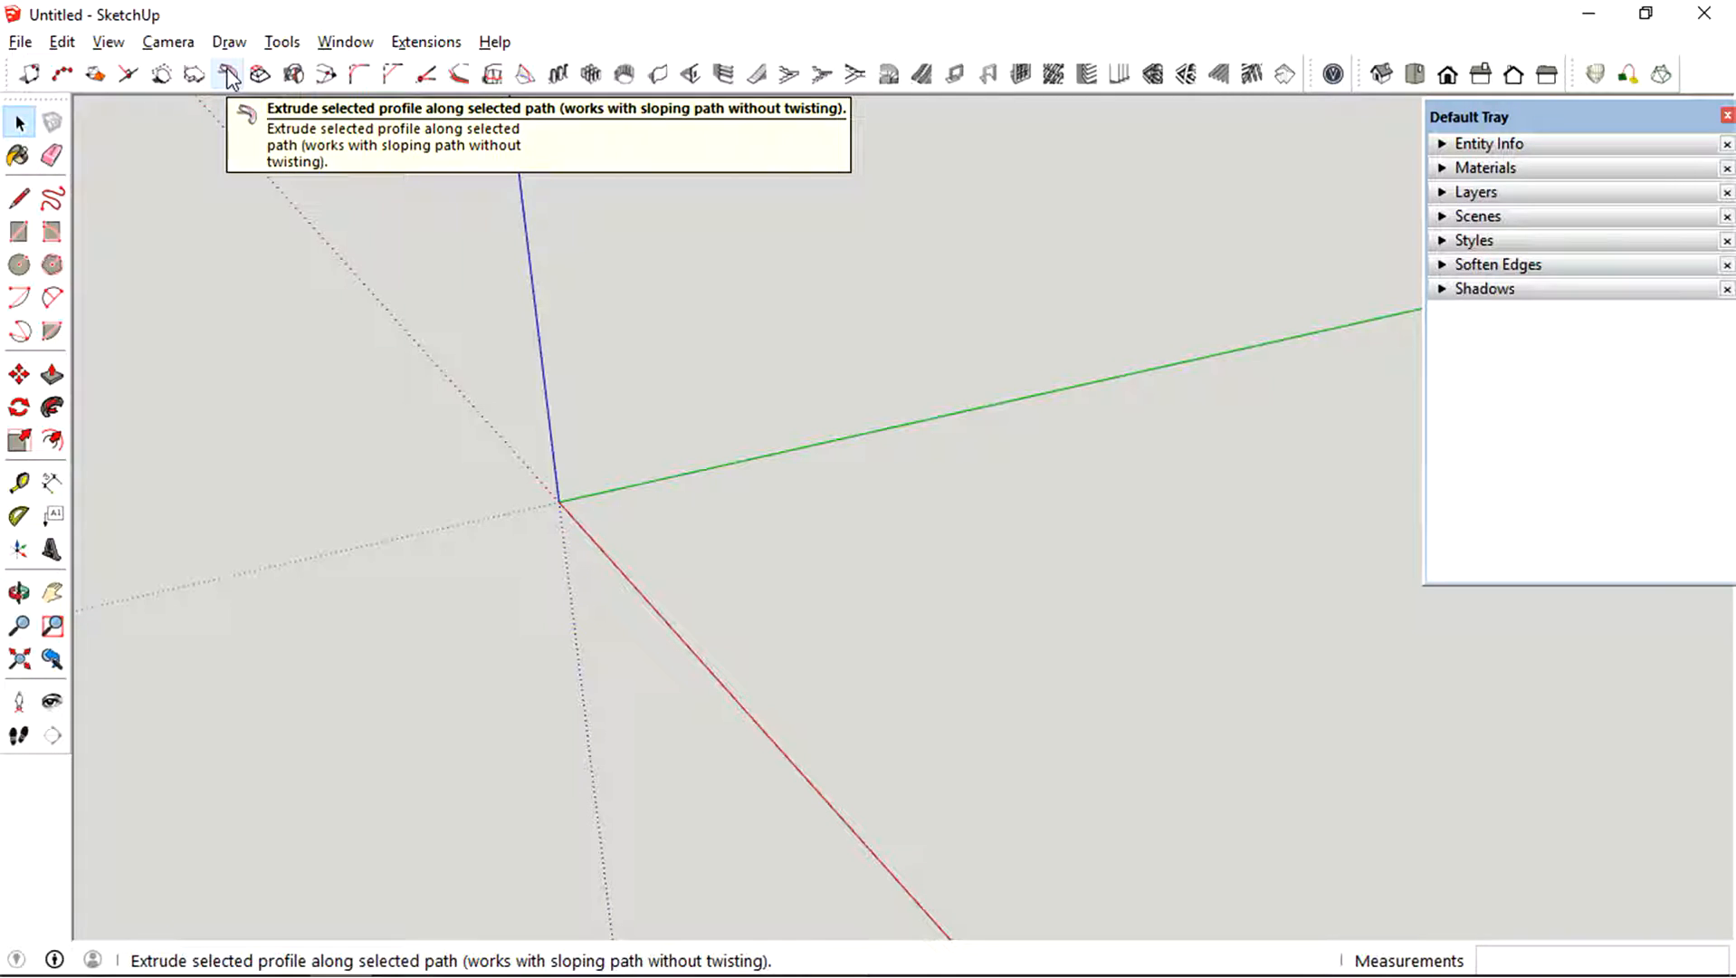
mouse_move(629, 431)
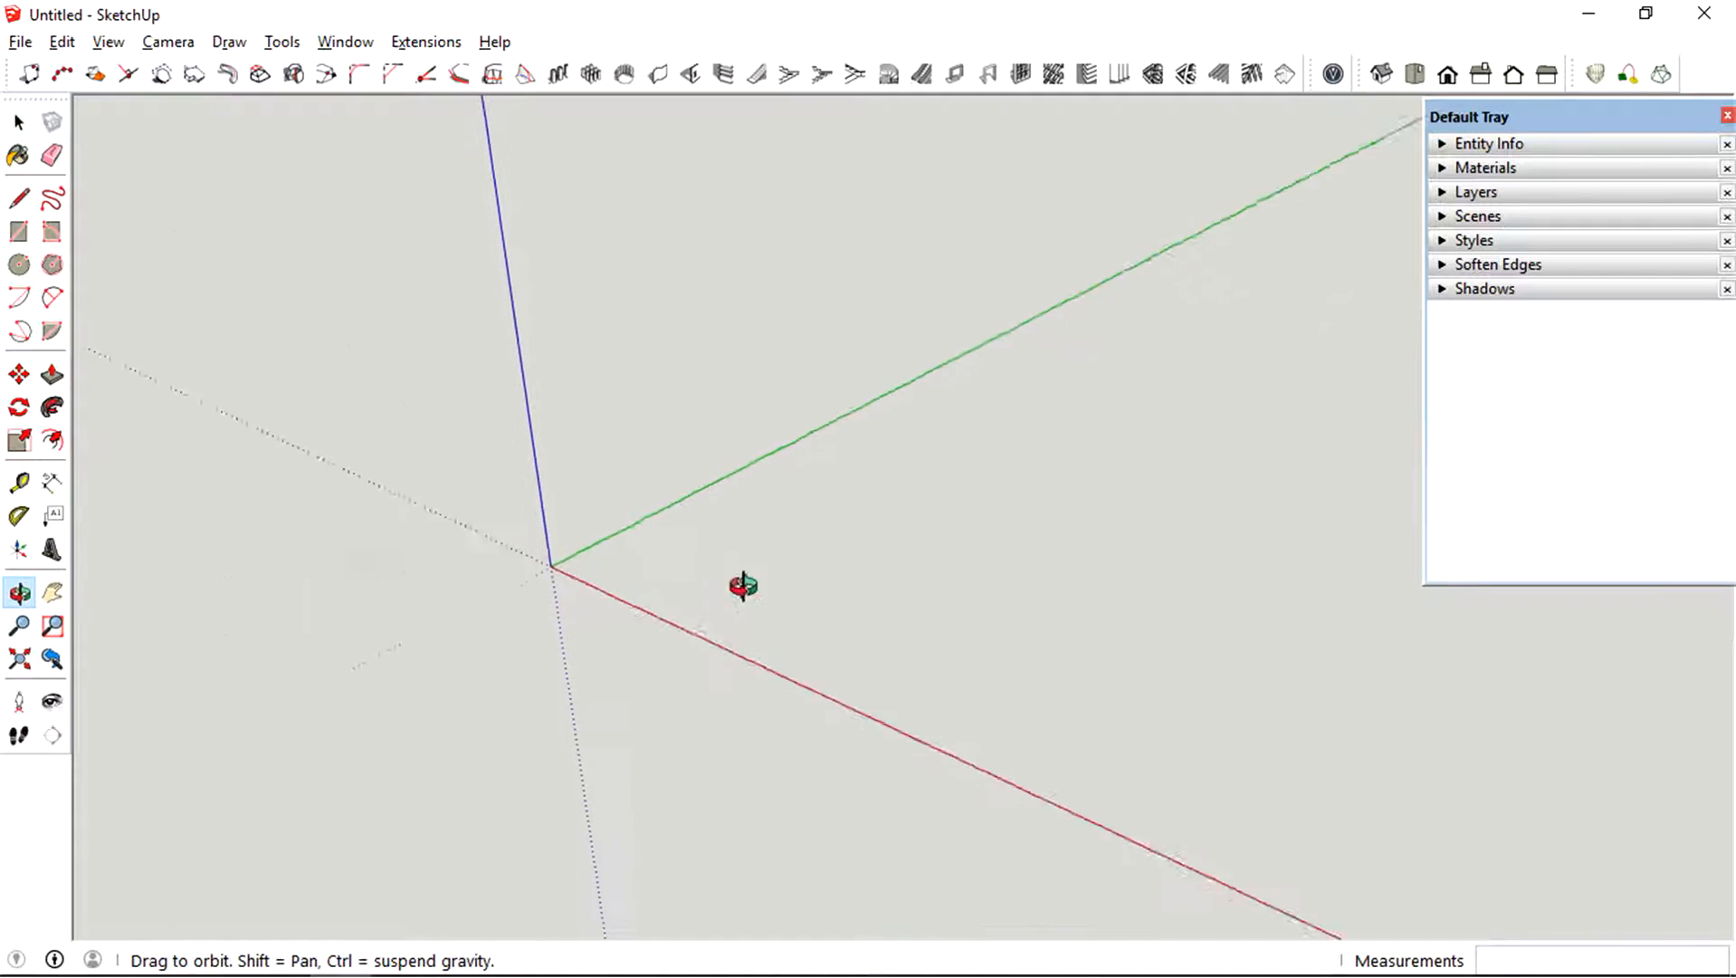
- Draw a vertical road cross-section face with one concave curved edge at the origin
left_click(18, 122)
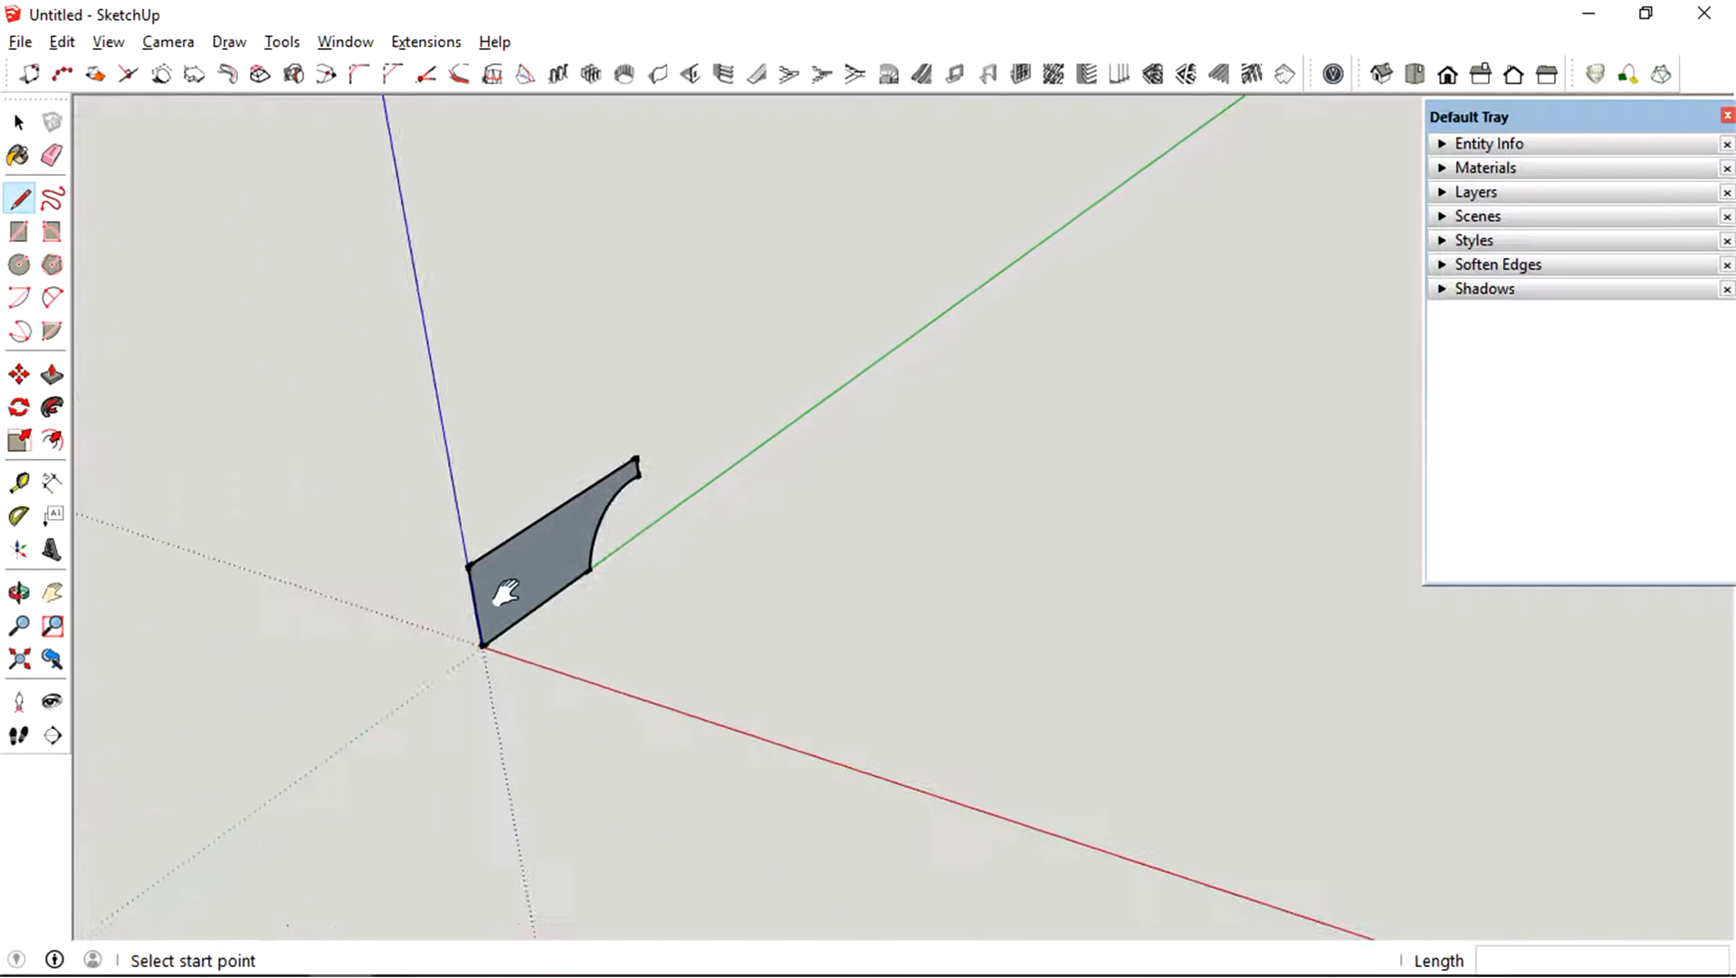
left_click(18, 122)
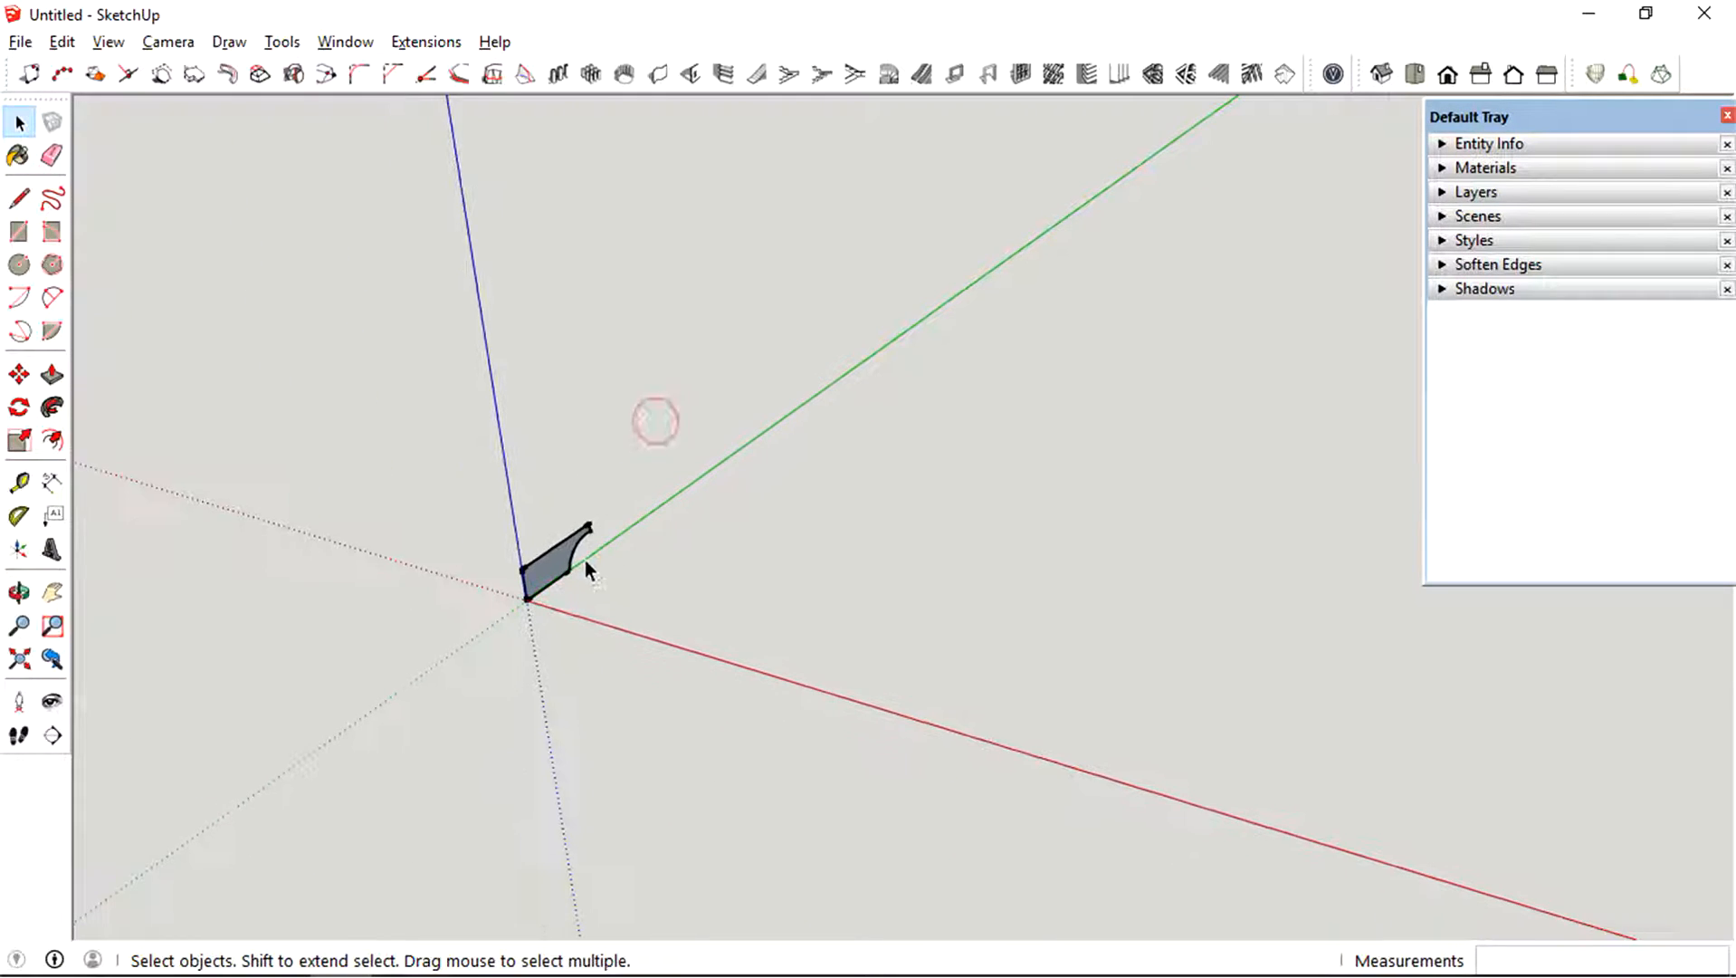
- Draw a C-shaped ground path of 2-point arcs beside the profile face
left_click(50, 298)
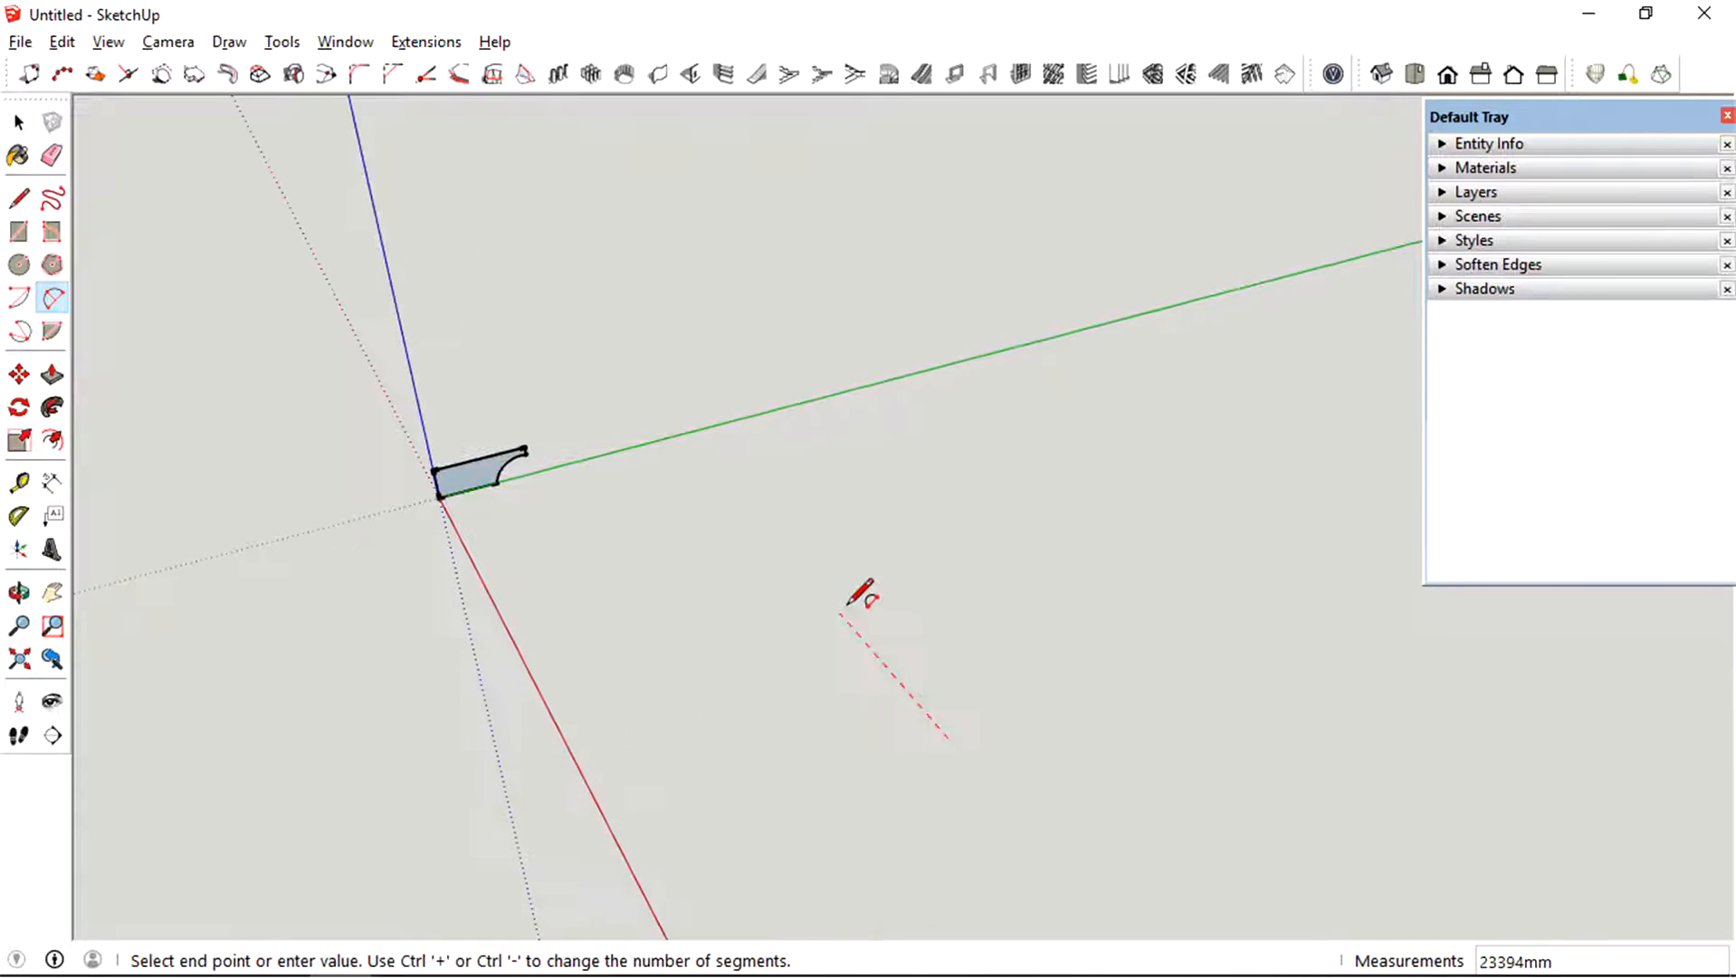
mouse_move(815, 543)
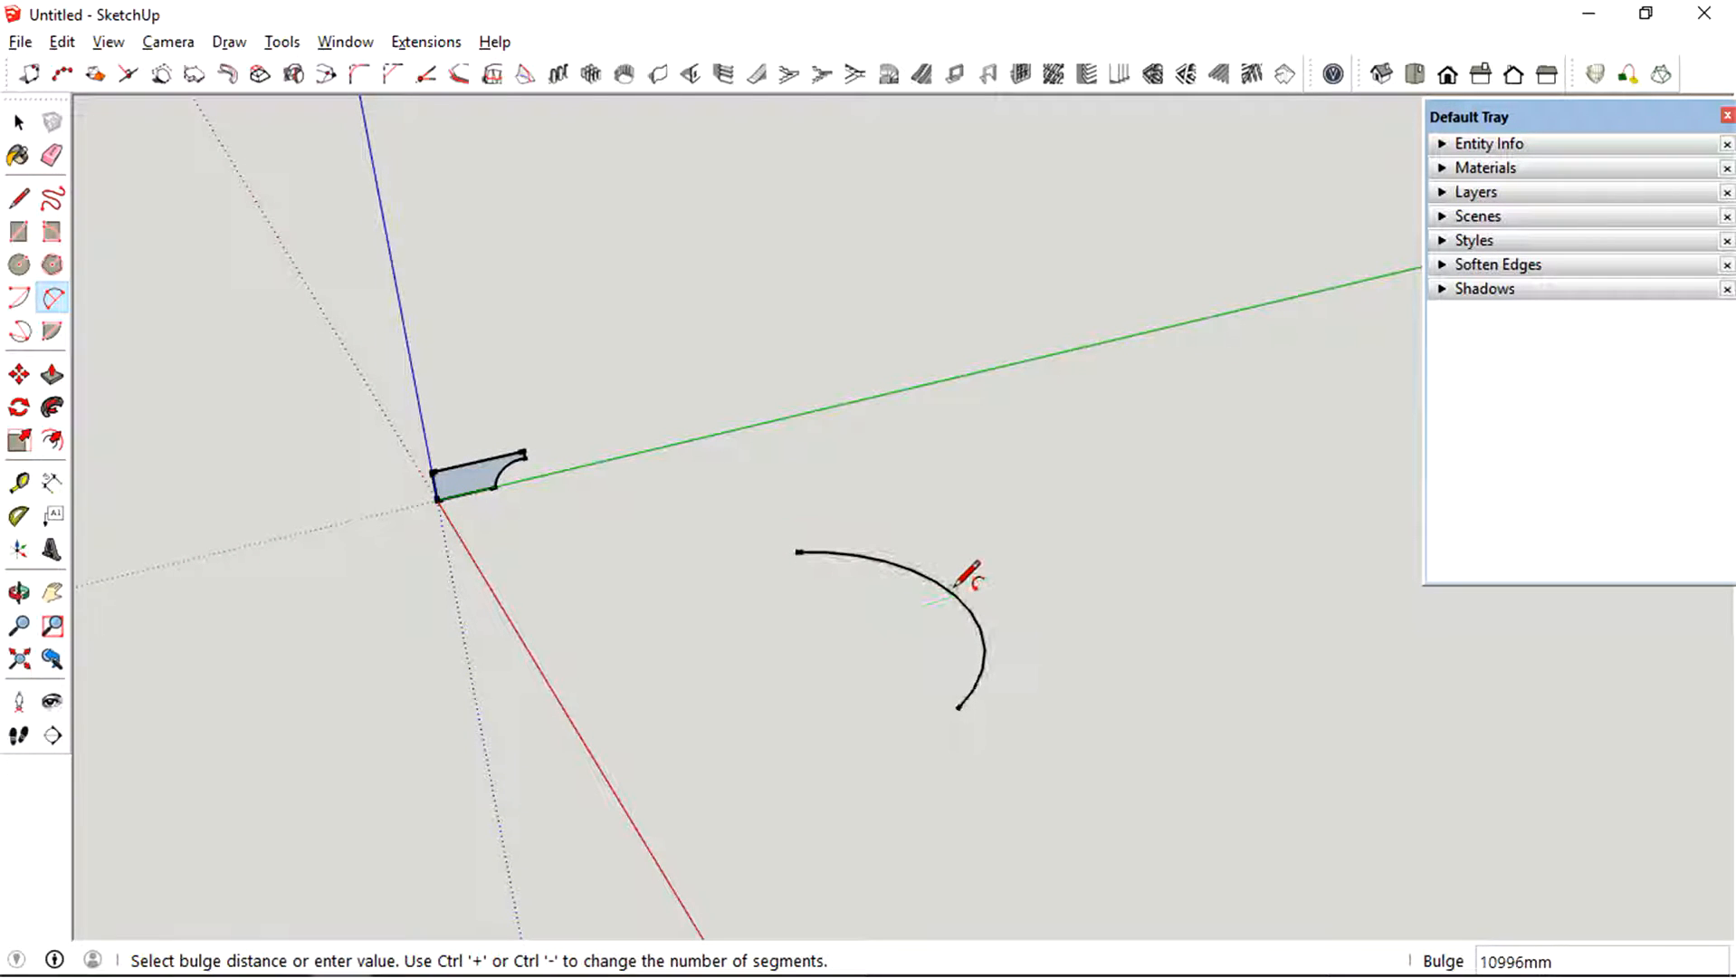
left_click(19, 592)
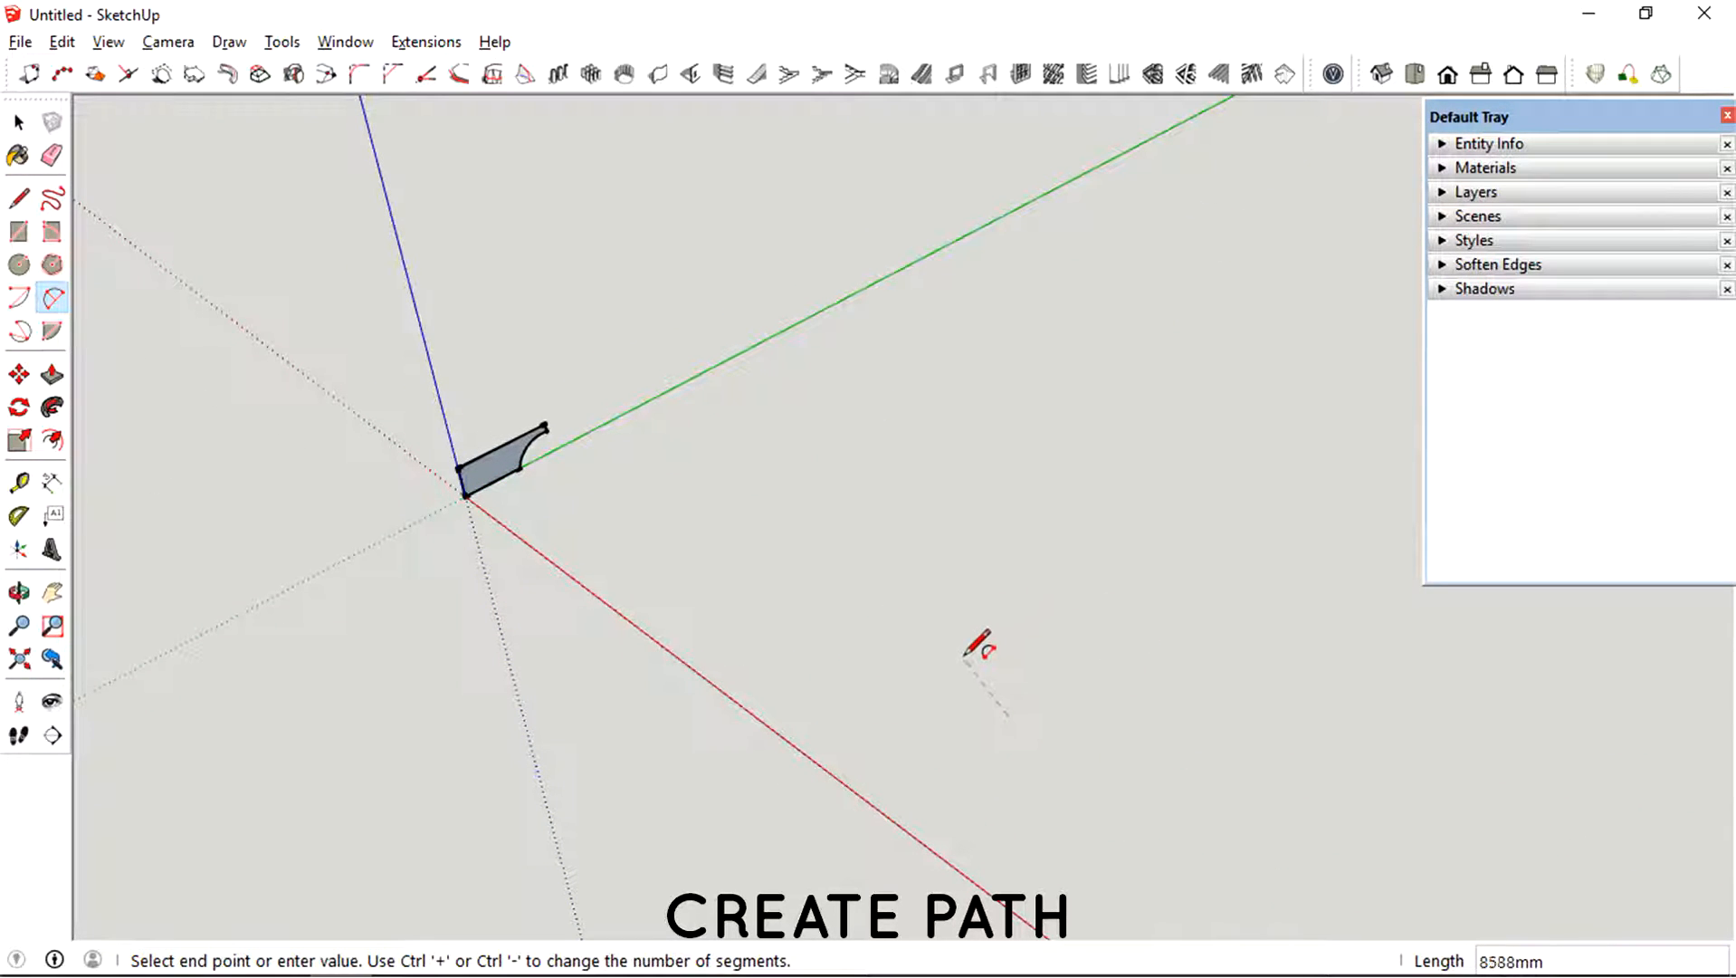
mouse_move(780, 606)
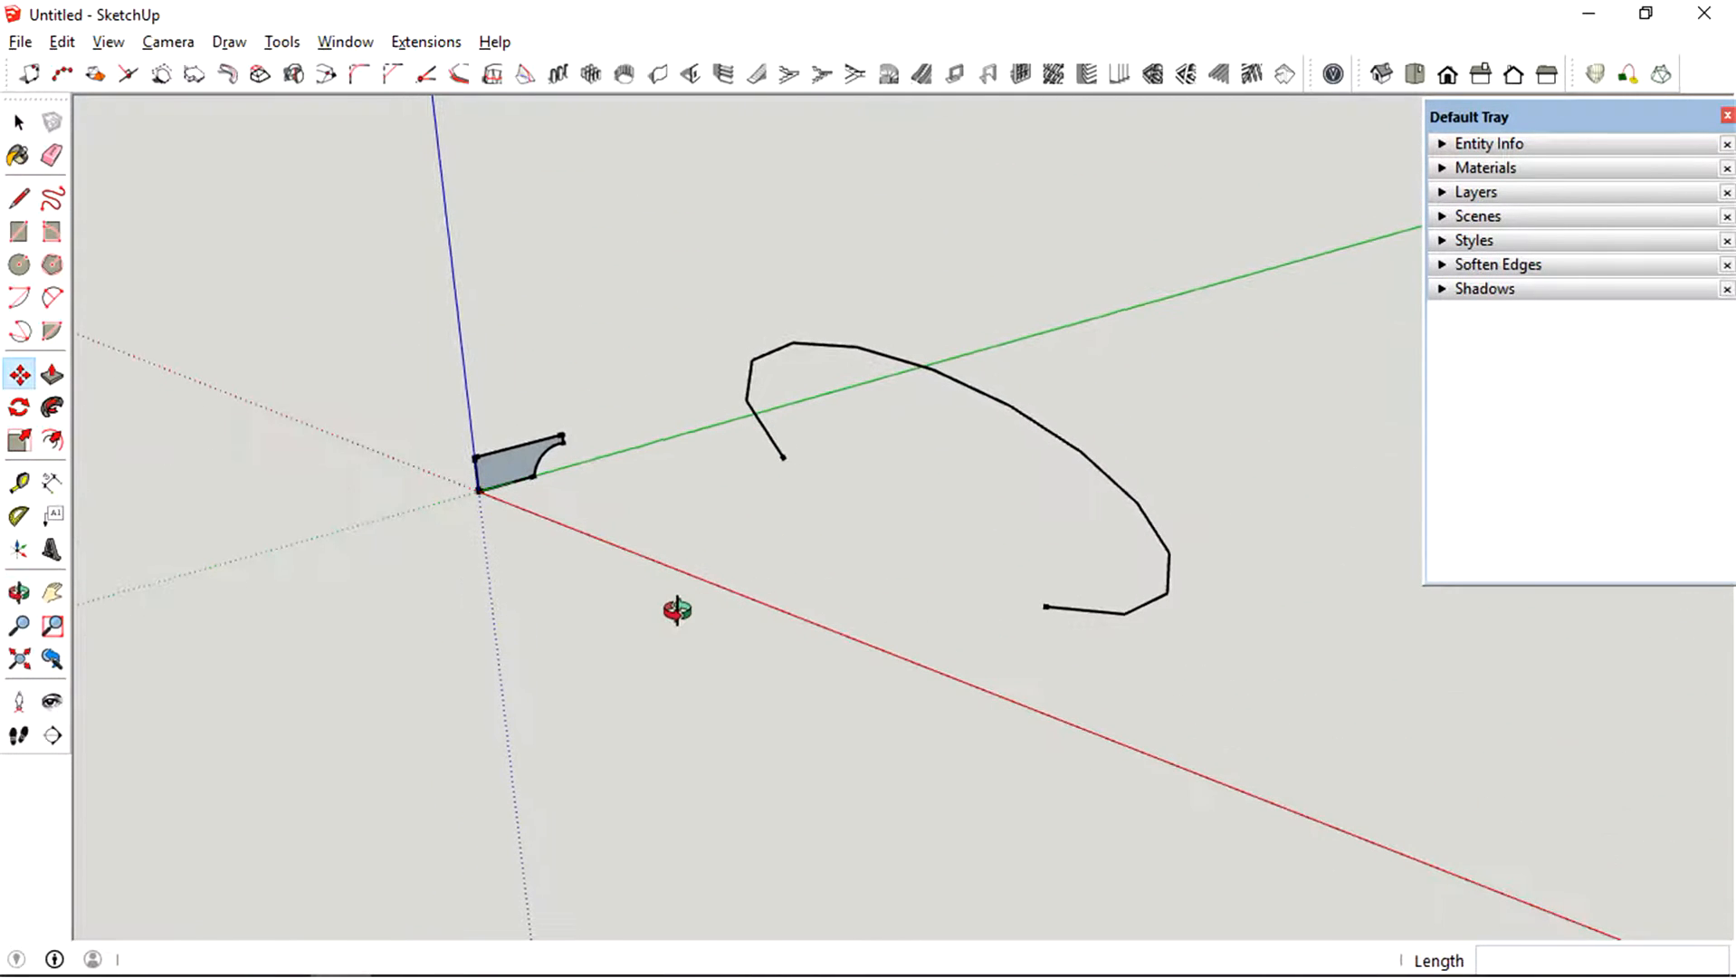
left_click(18, 122)
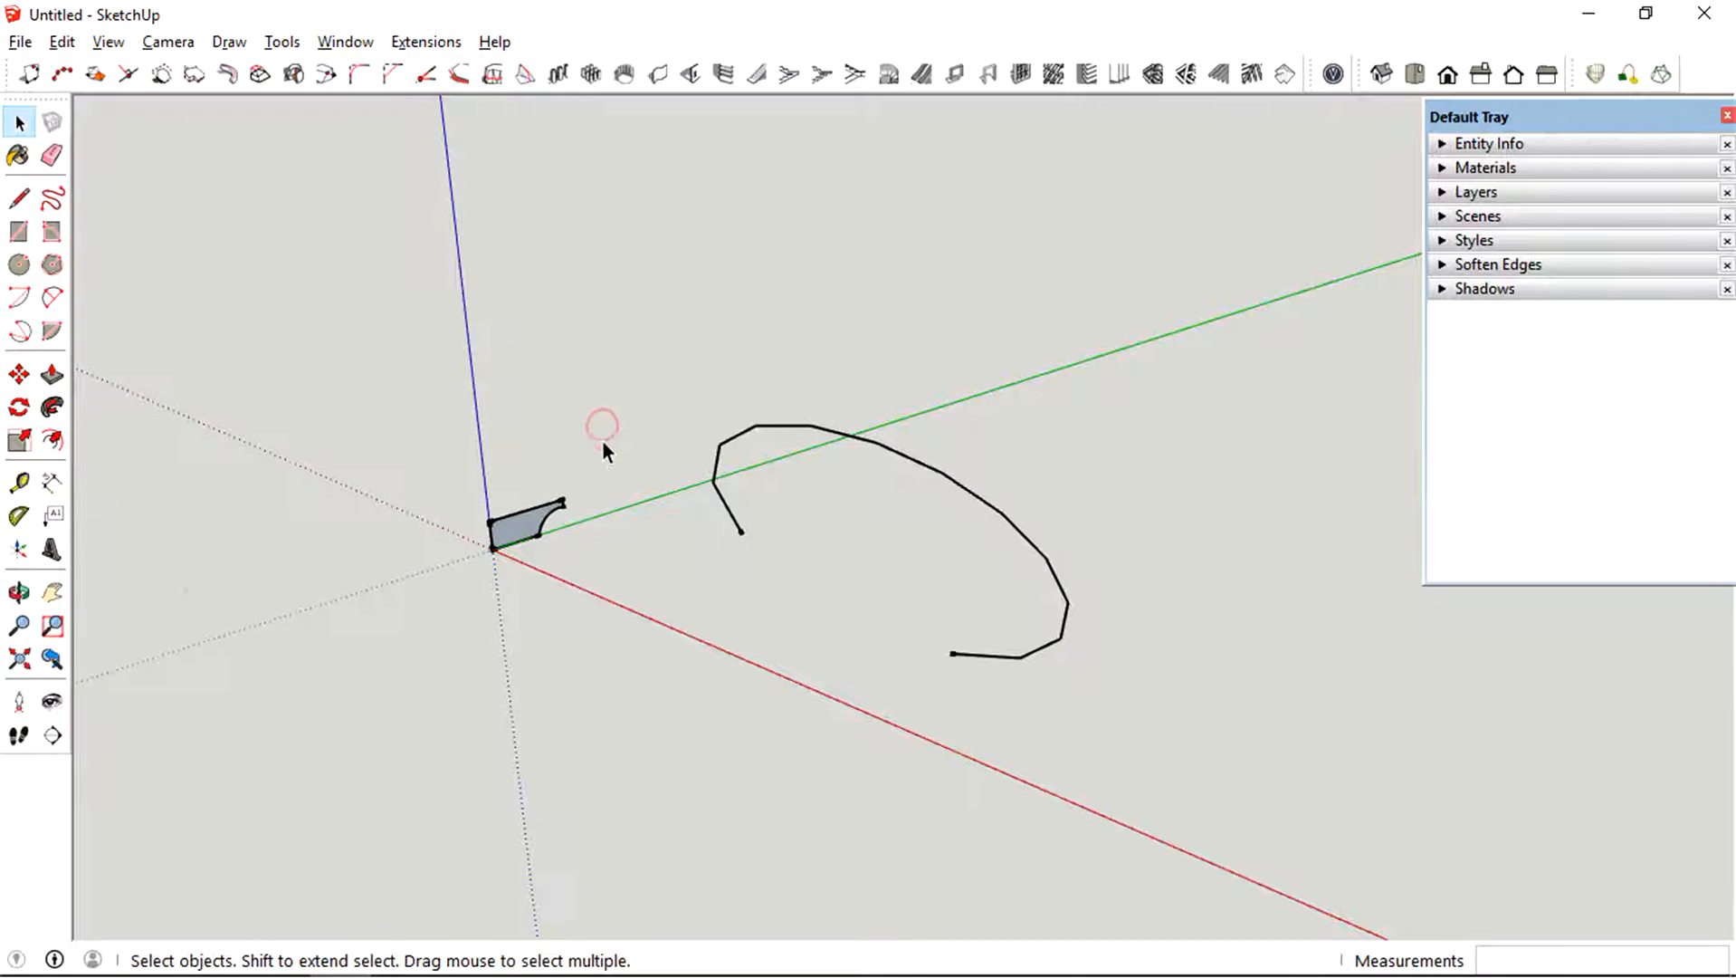
left_click(18, 592)
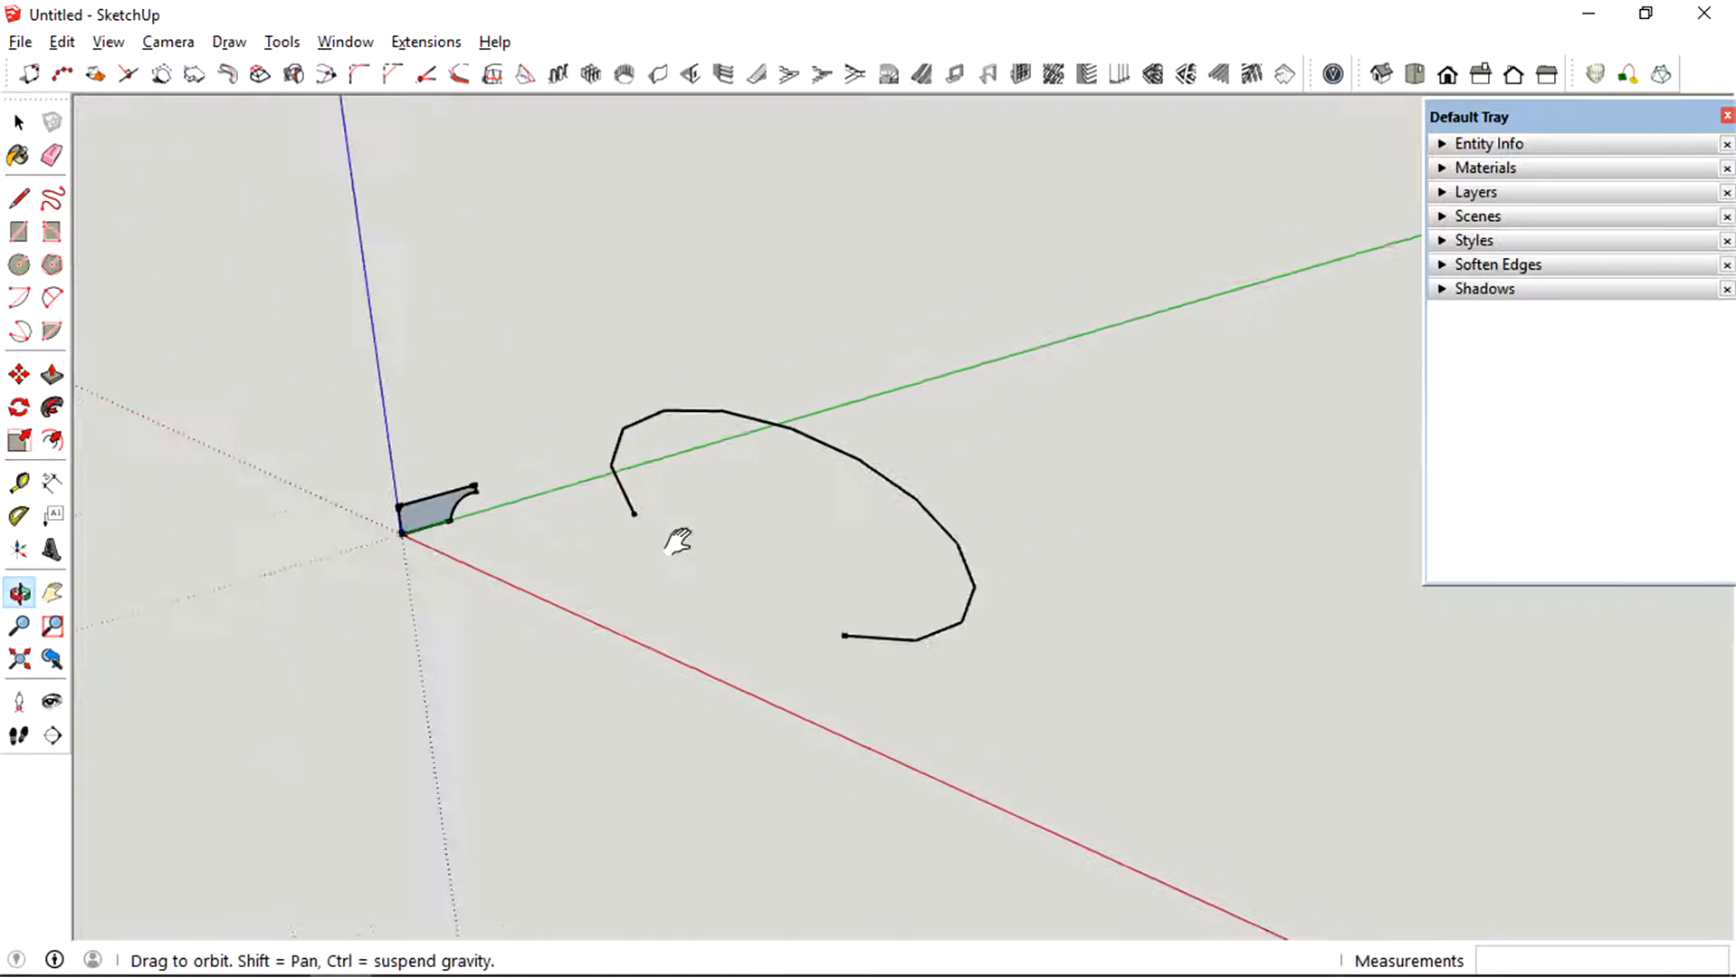
left_click(18, 123)
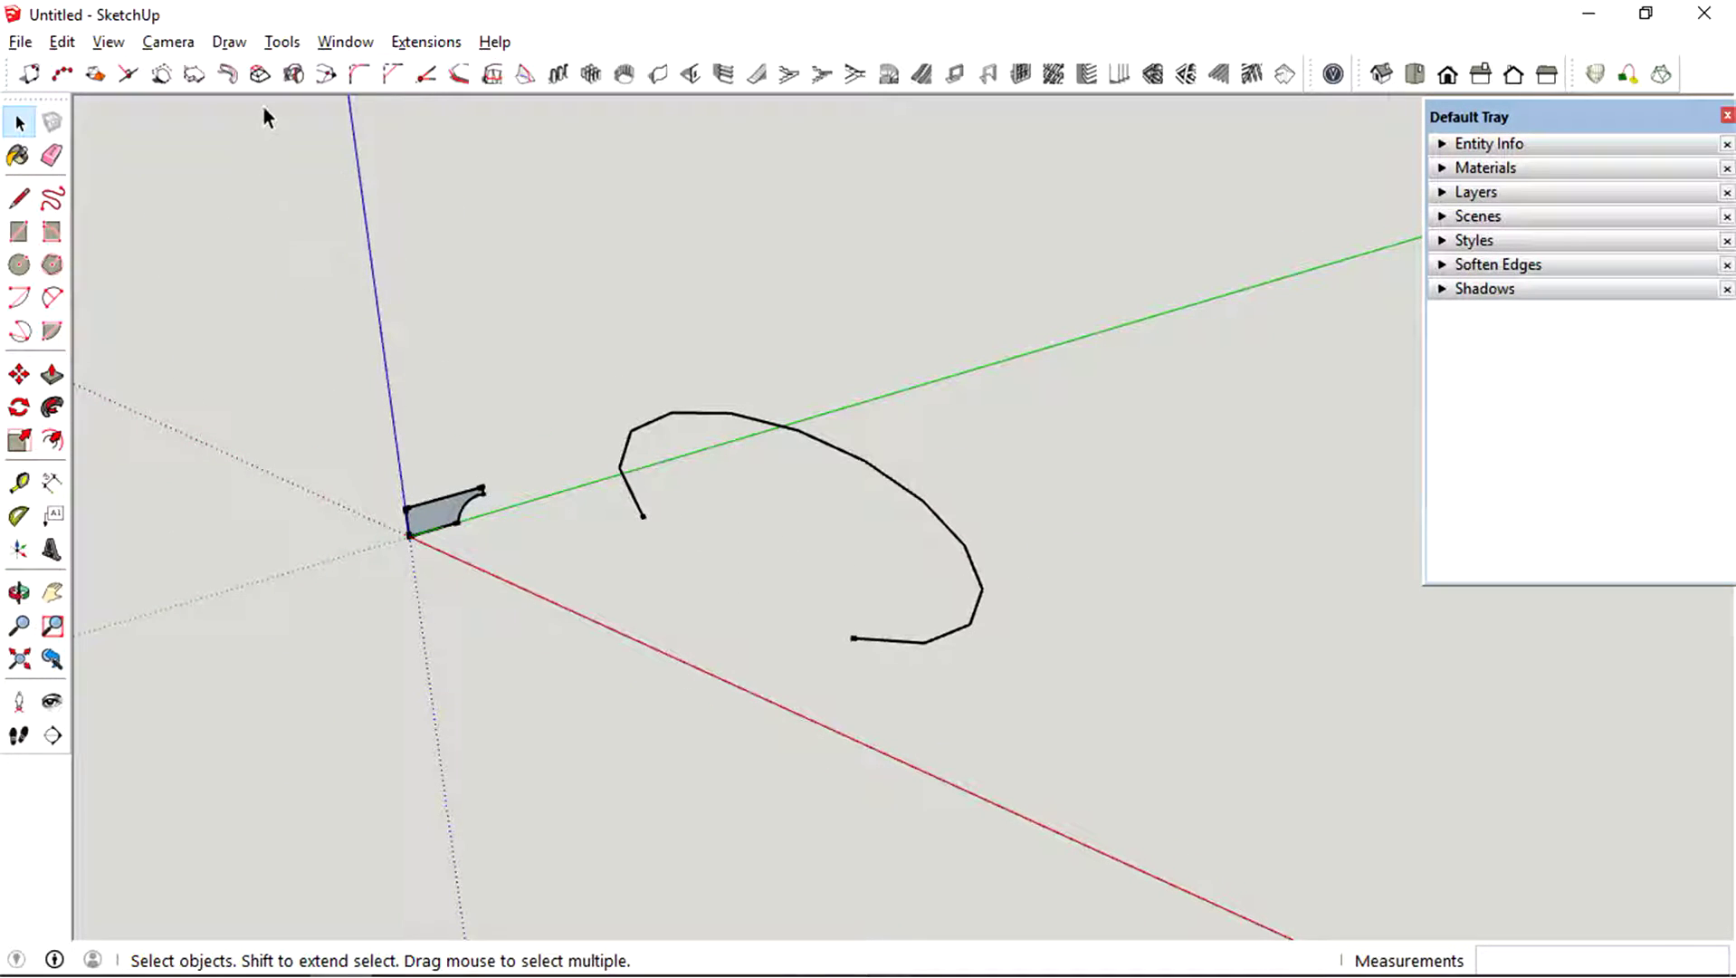
mouse_move(227, 74)
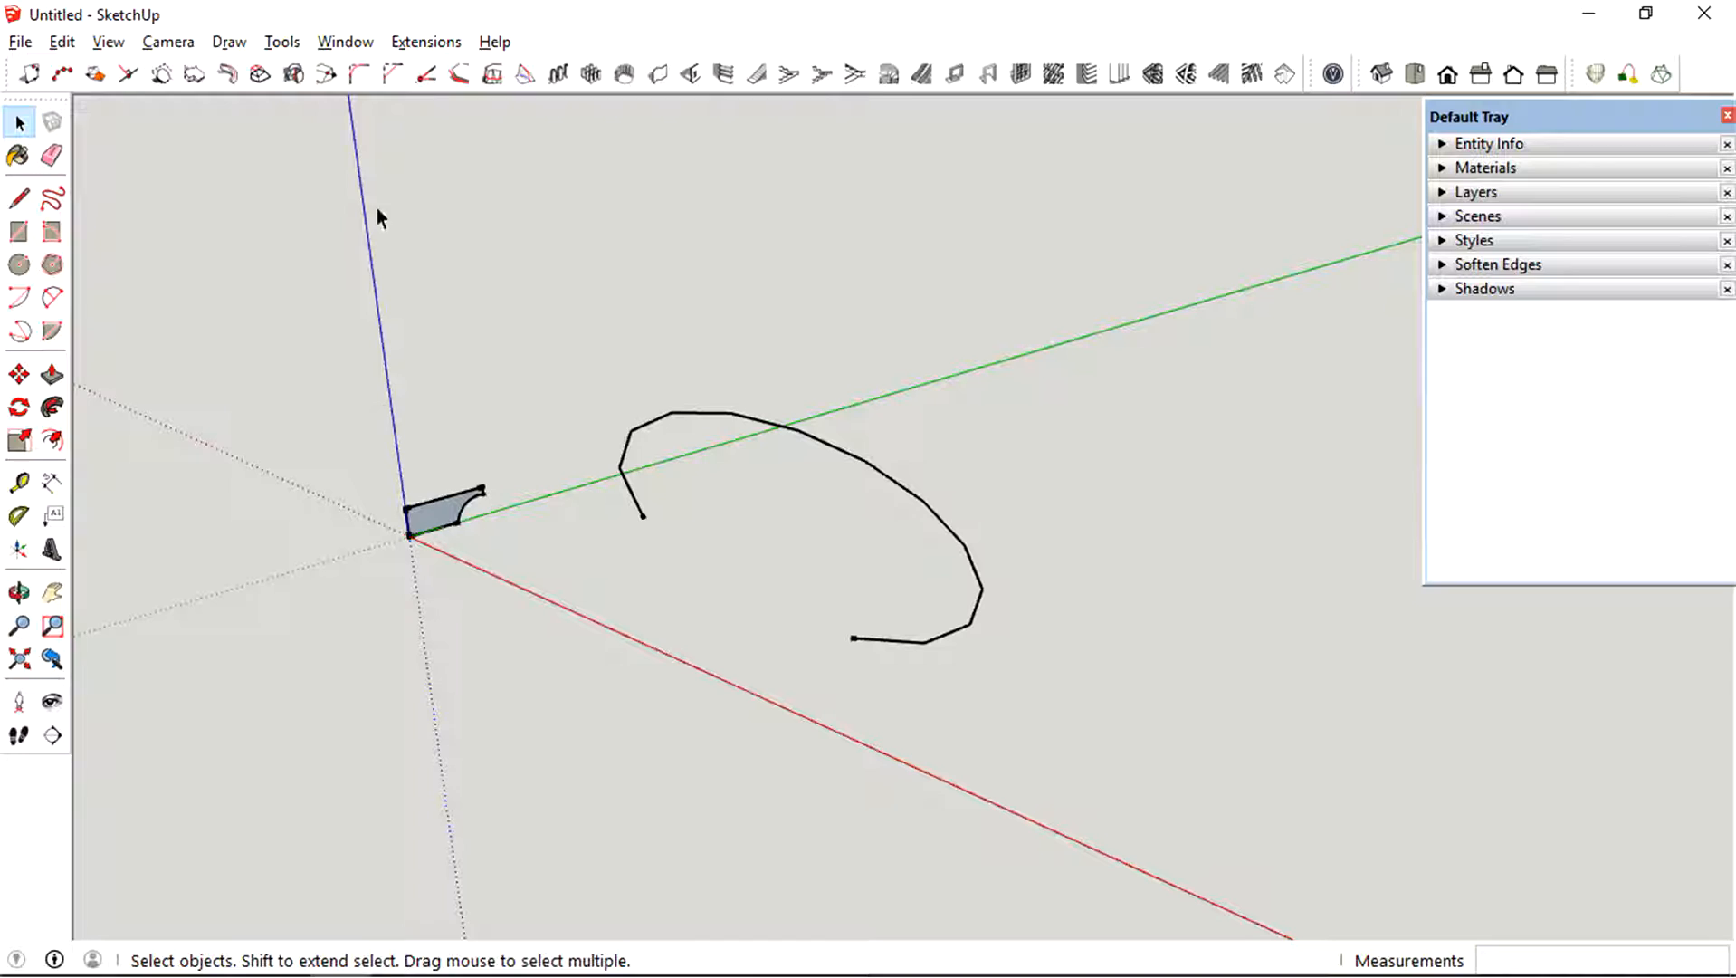
- Run the 1001bit extrude tool with nothing selected and dismiss the 'No edges selected' warning
left_click(228, 75)
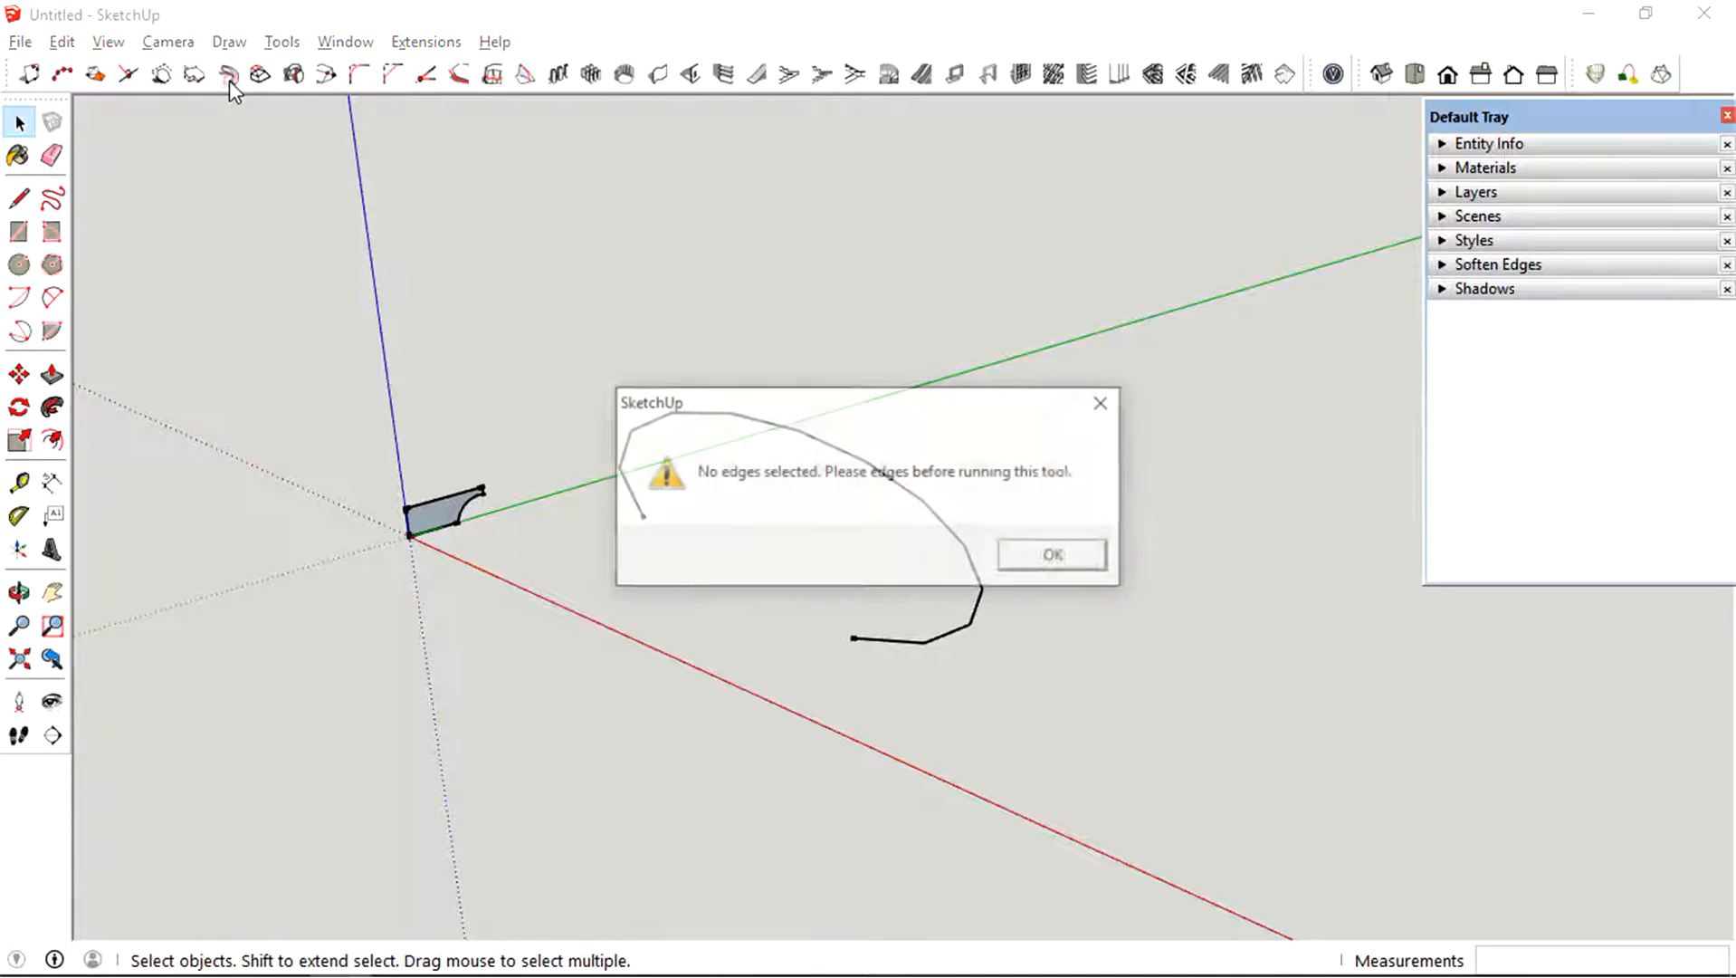
left_click(1050, 555)
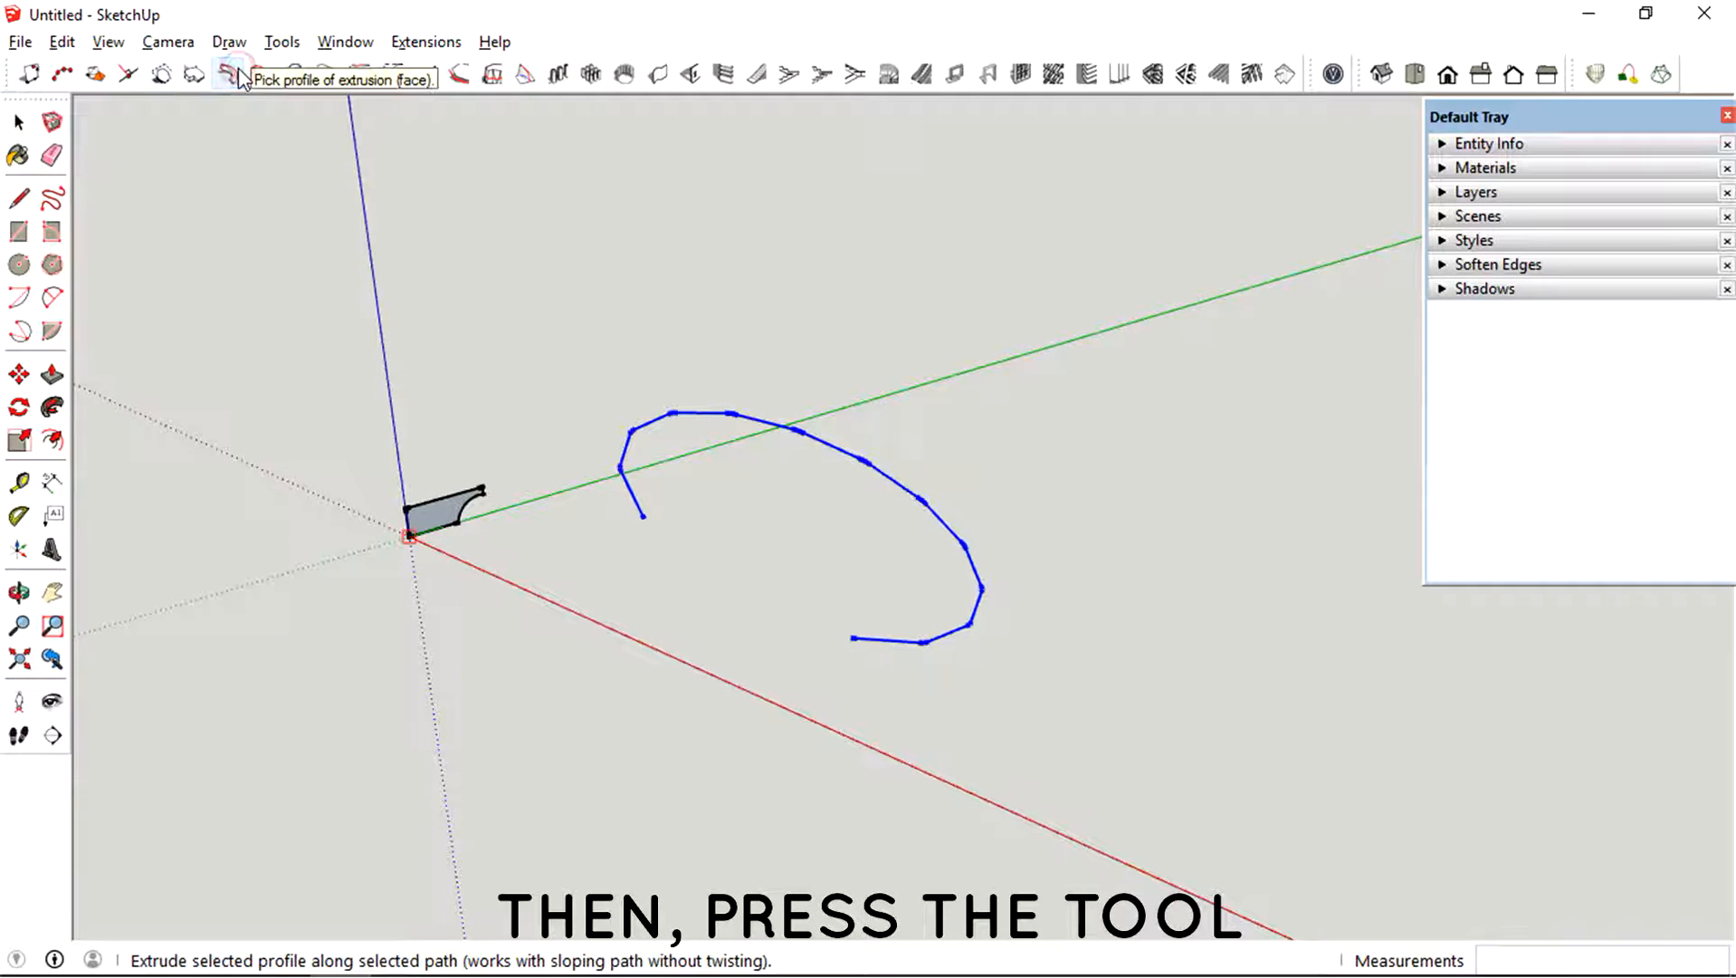
- Extrude the profile face along the selected path with 1001bit and orbit to inspect
left_click(246, 75)
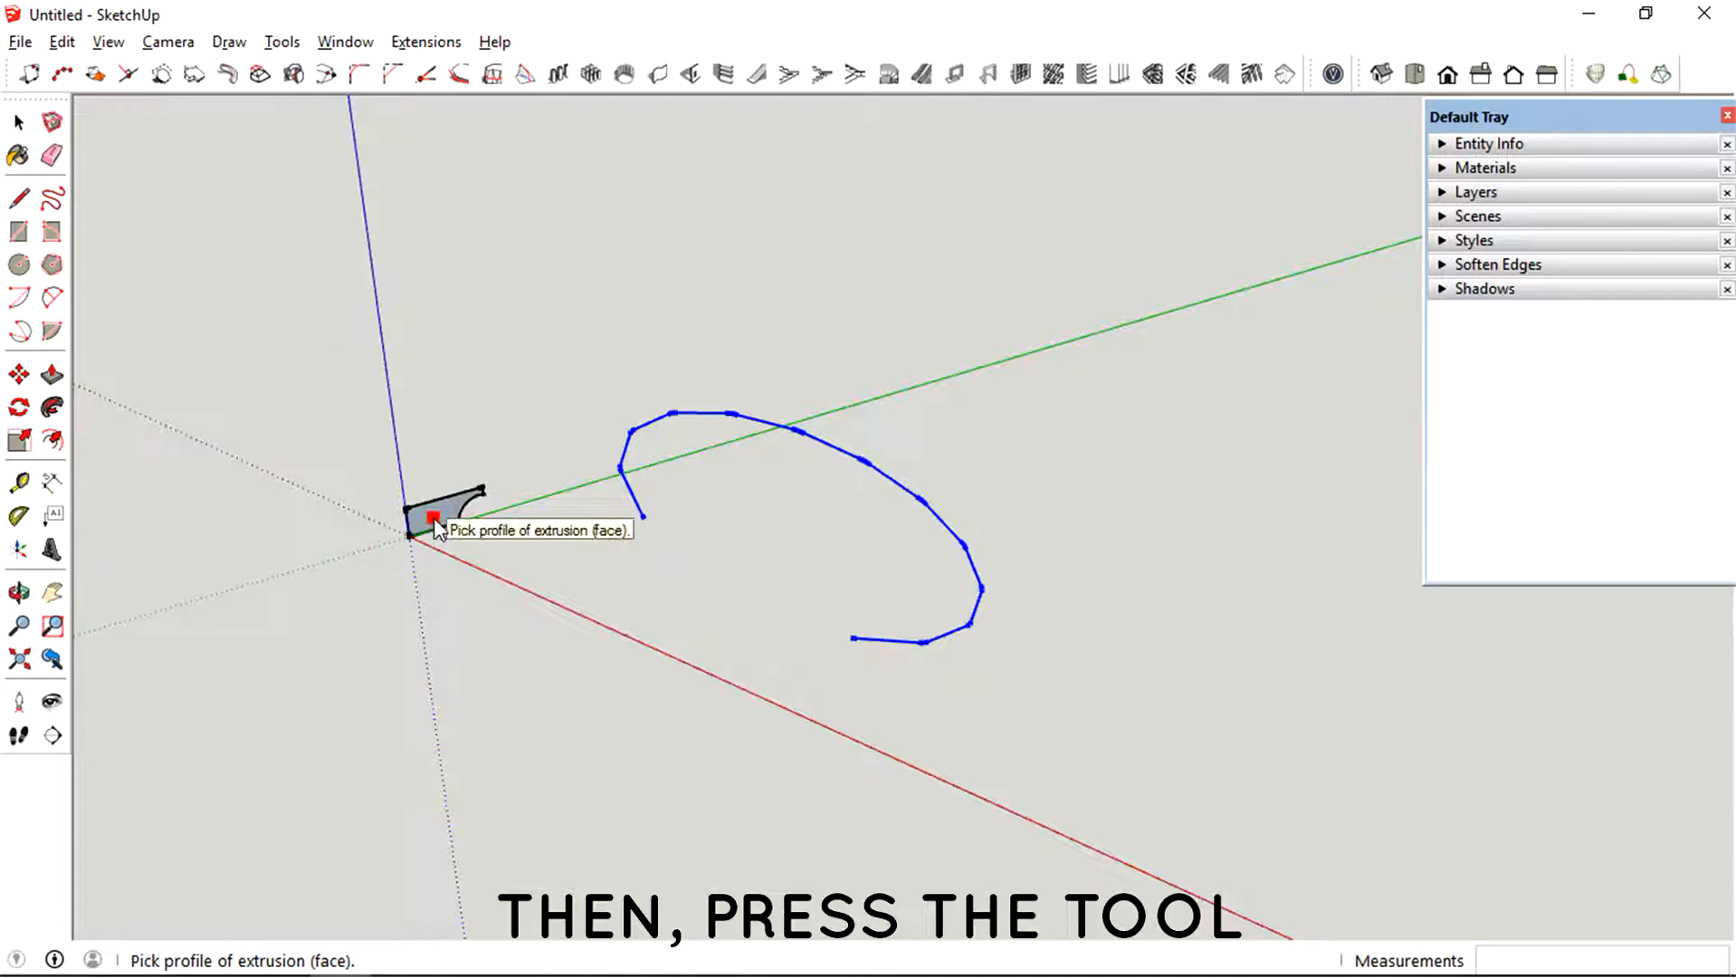
left_click(437, 512)
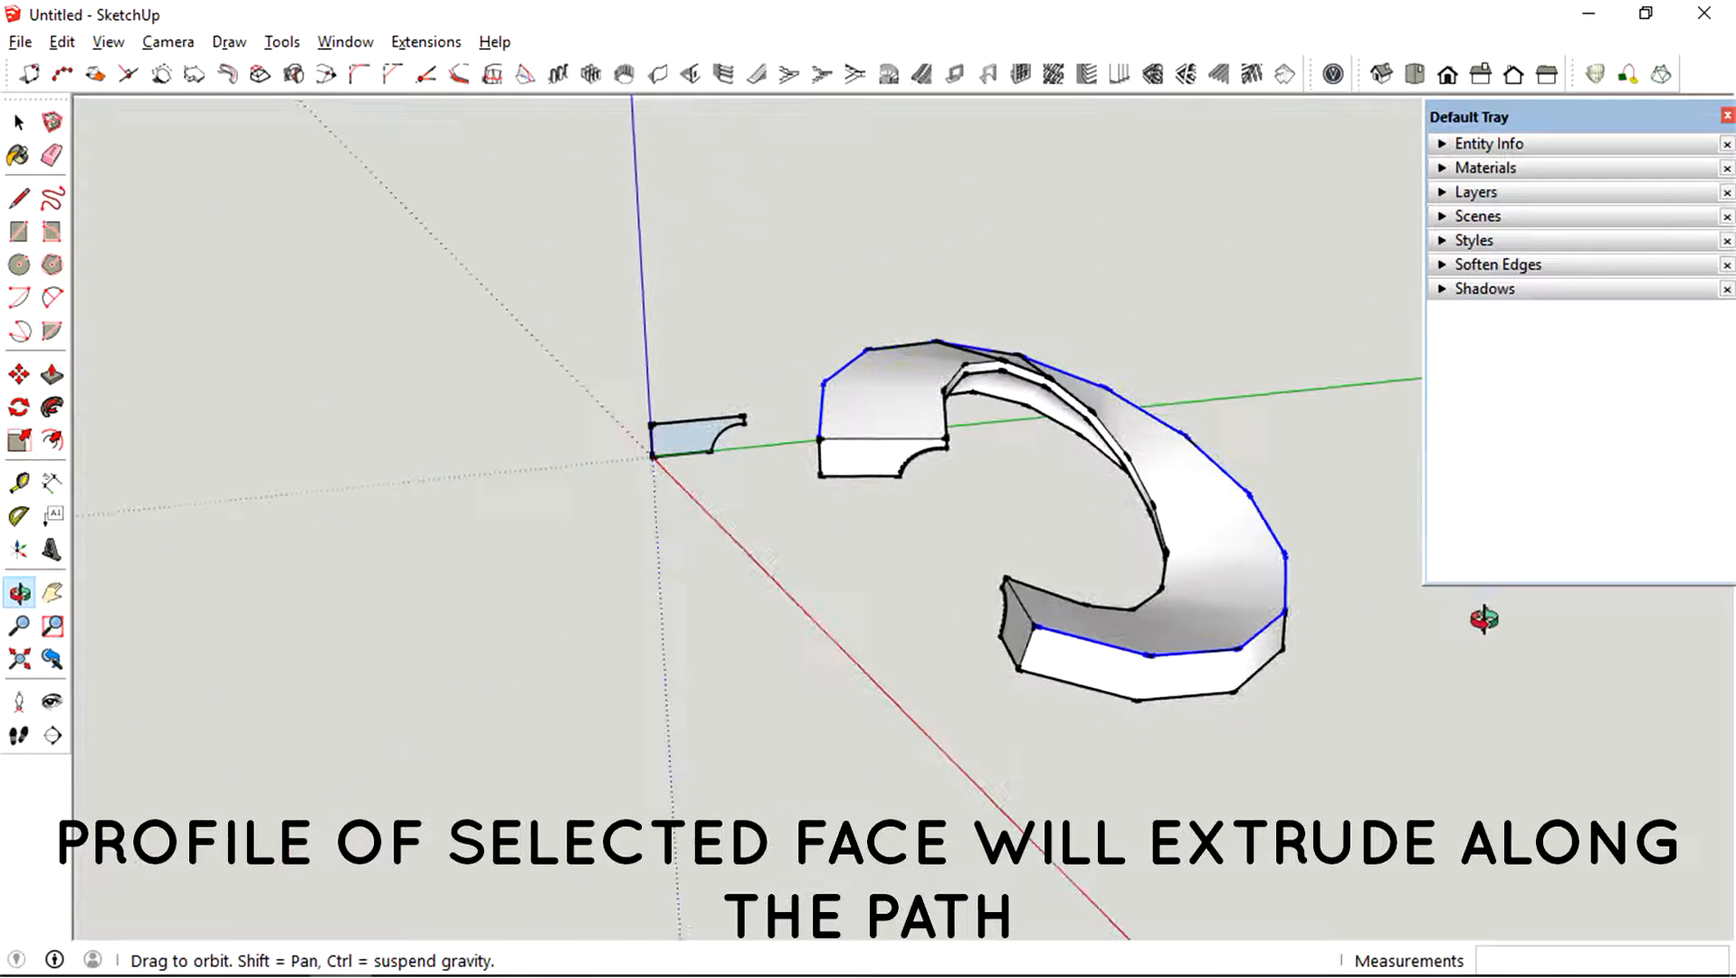
left_click_drag(997, 498, 908, 521)
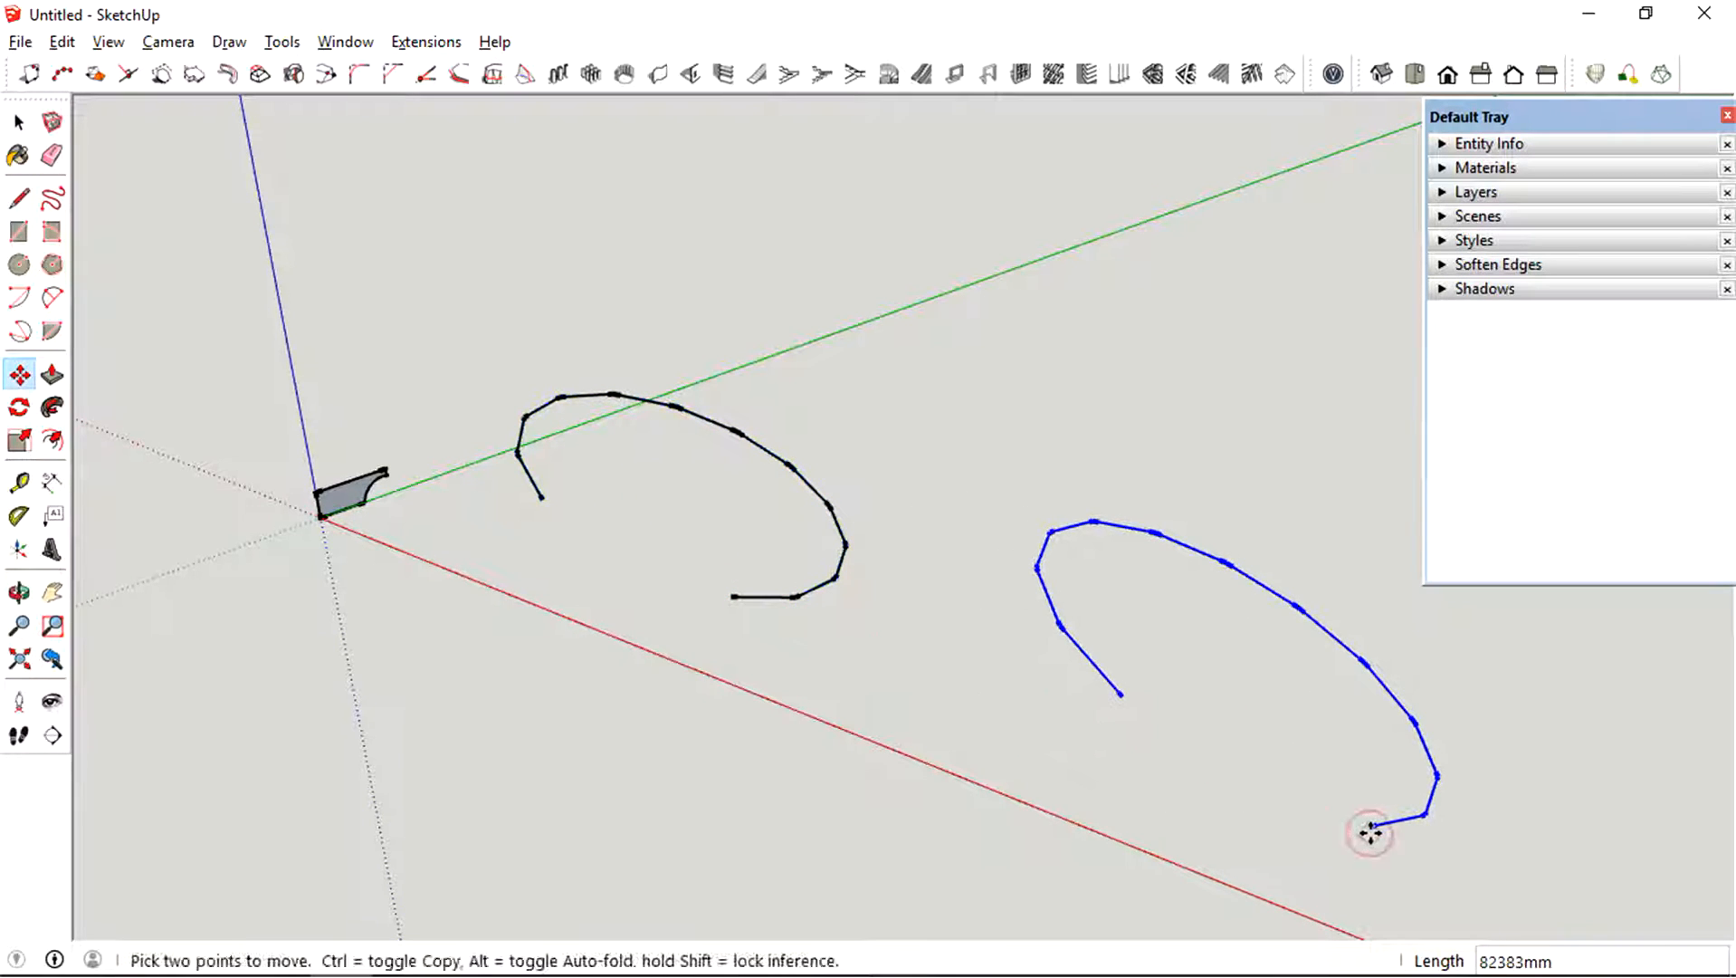
- Place the path copy, move a profile copy to its end, and sweep with Follow Me
left_click(18, 122)
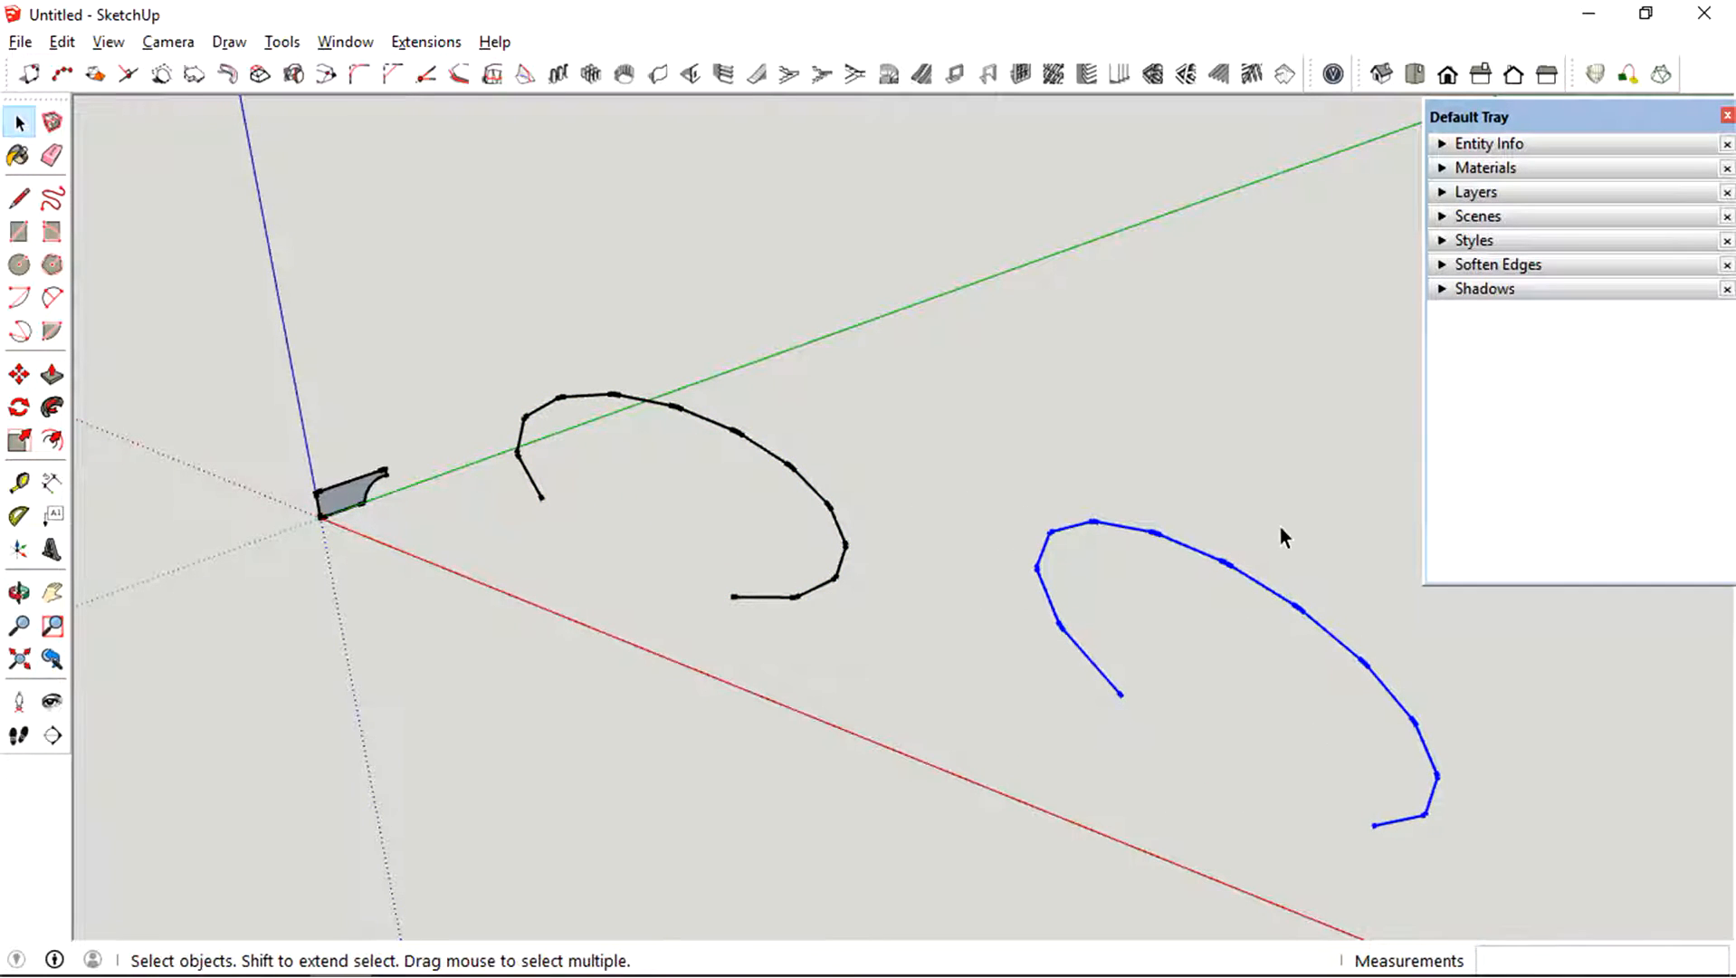
left_click(1281, 536)
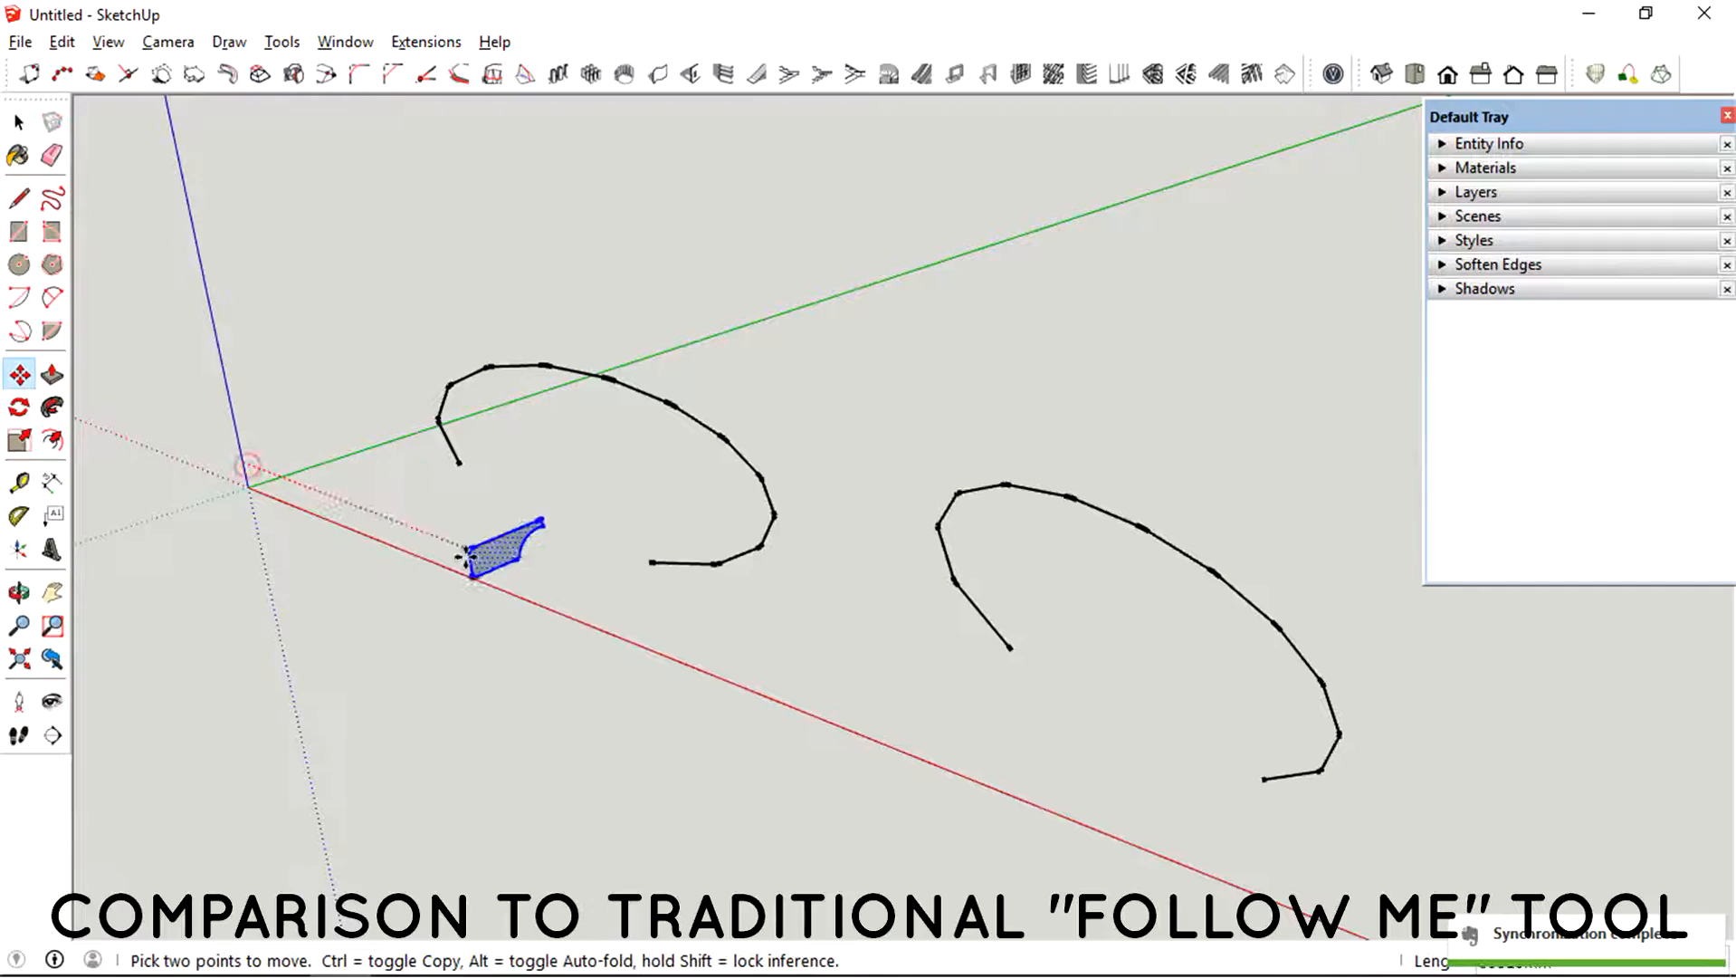
left_click(18, 592)
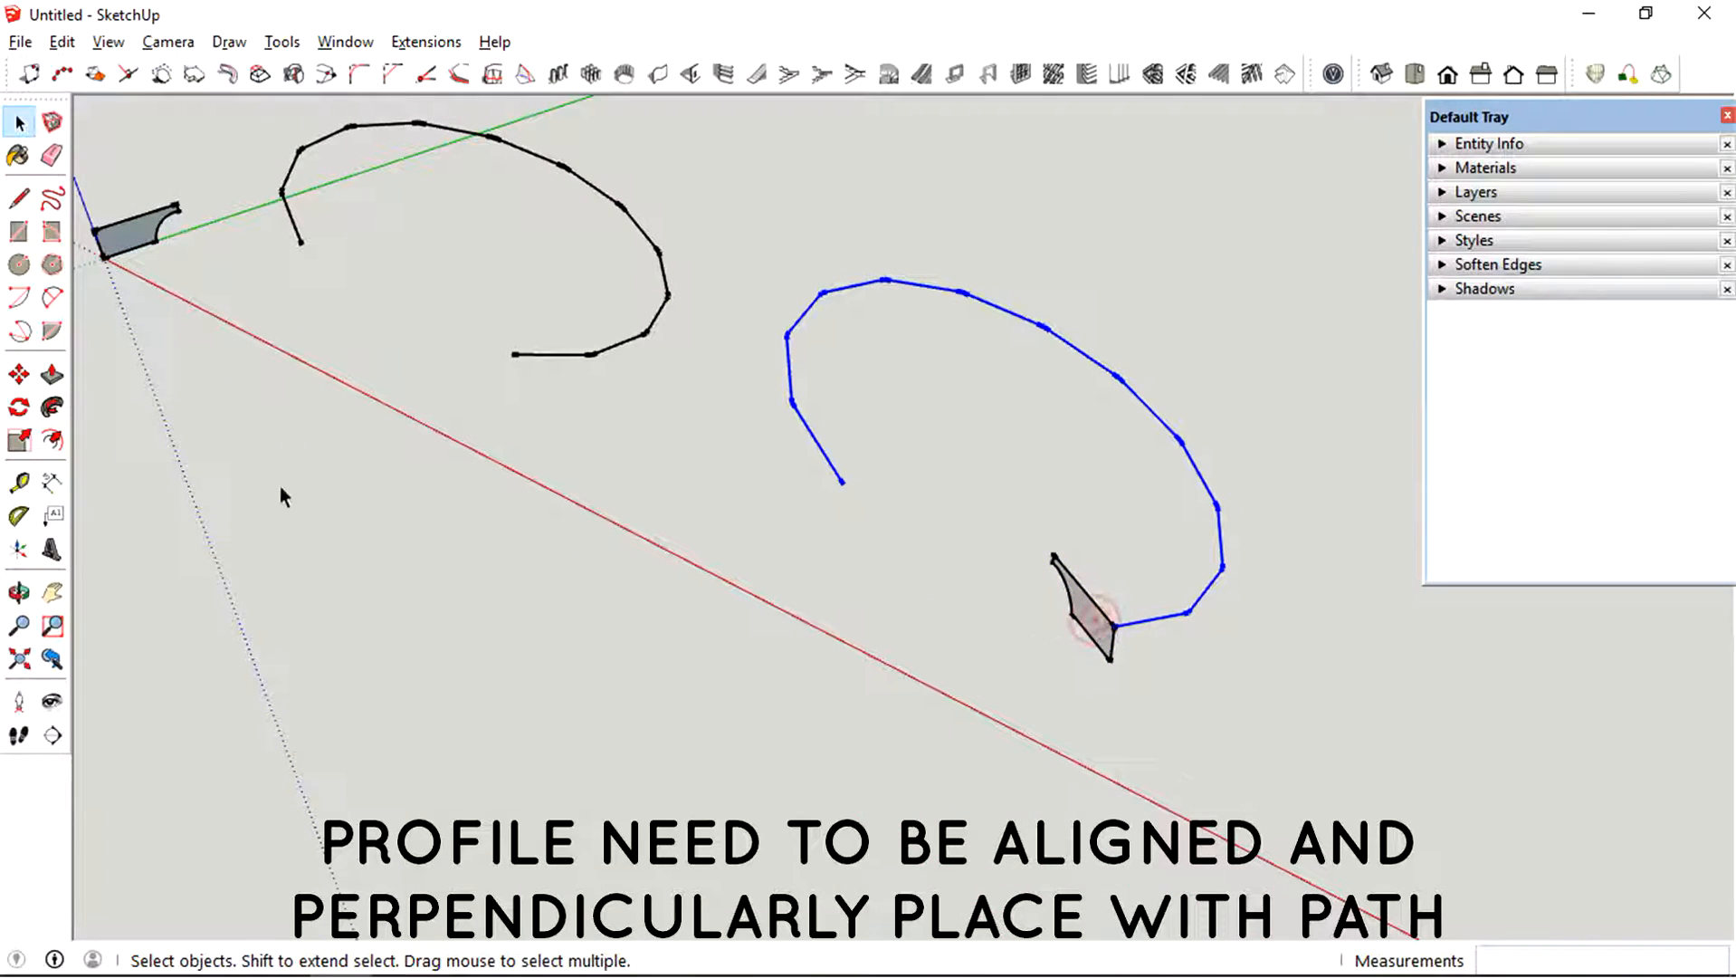
left_click(52, 407)
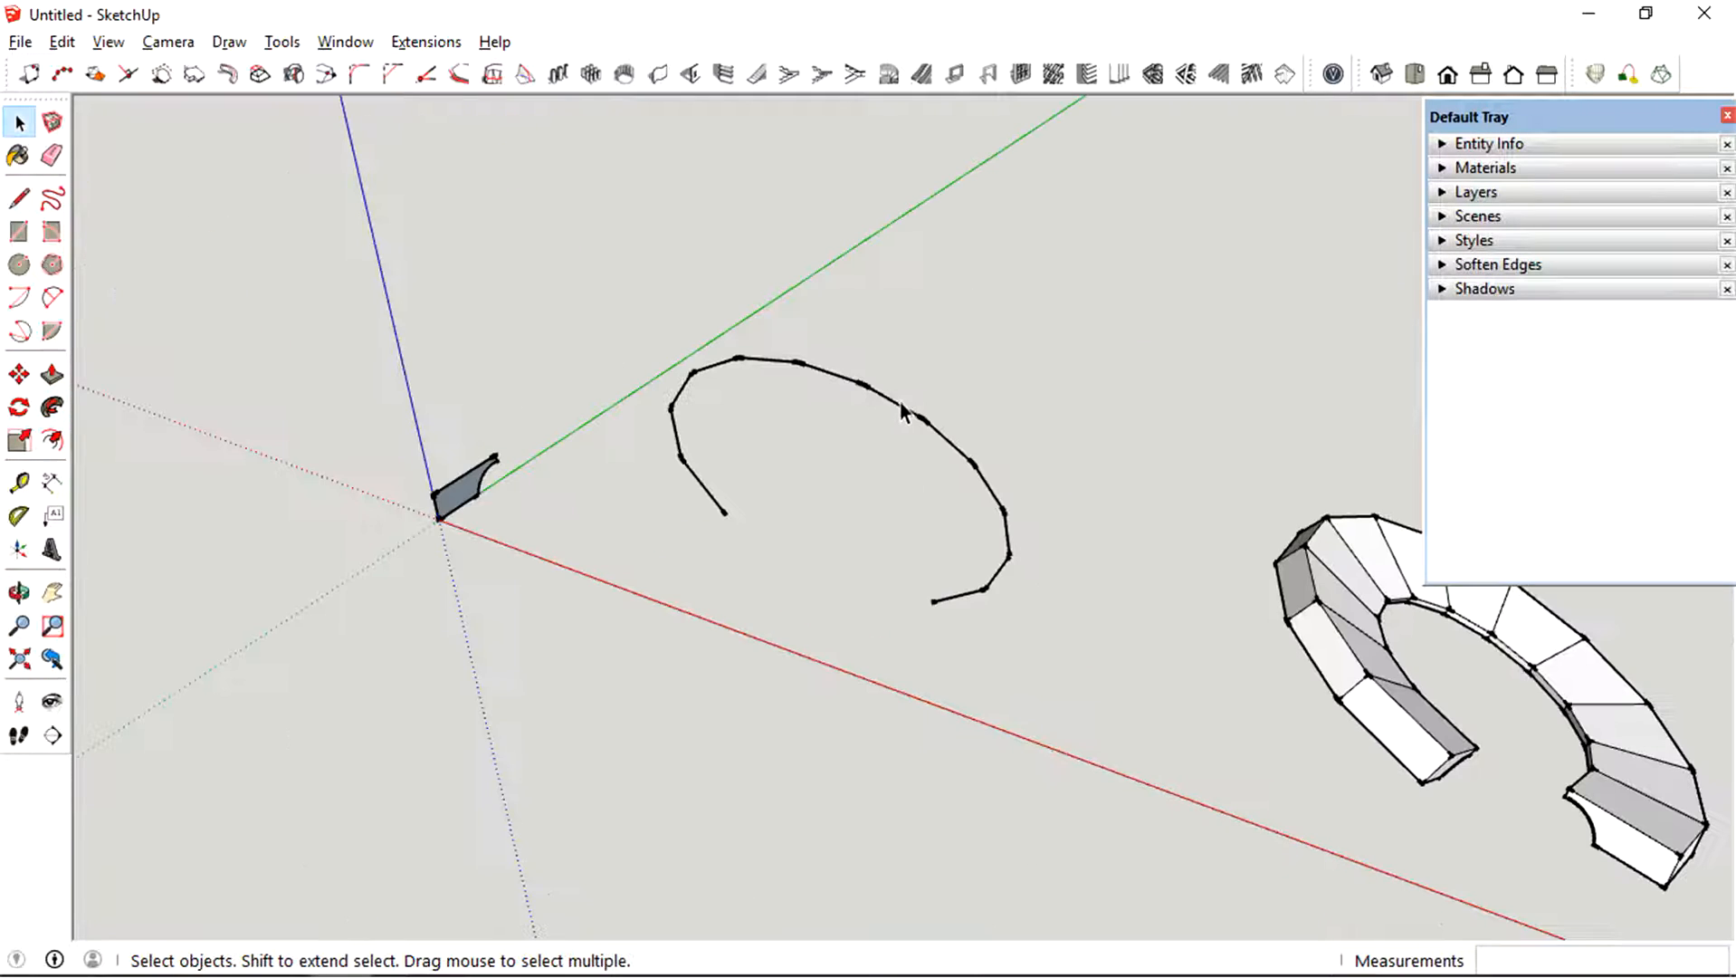
left_click(899, 412)
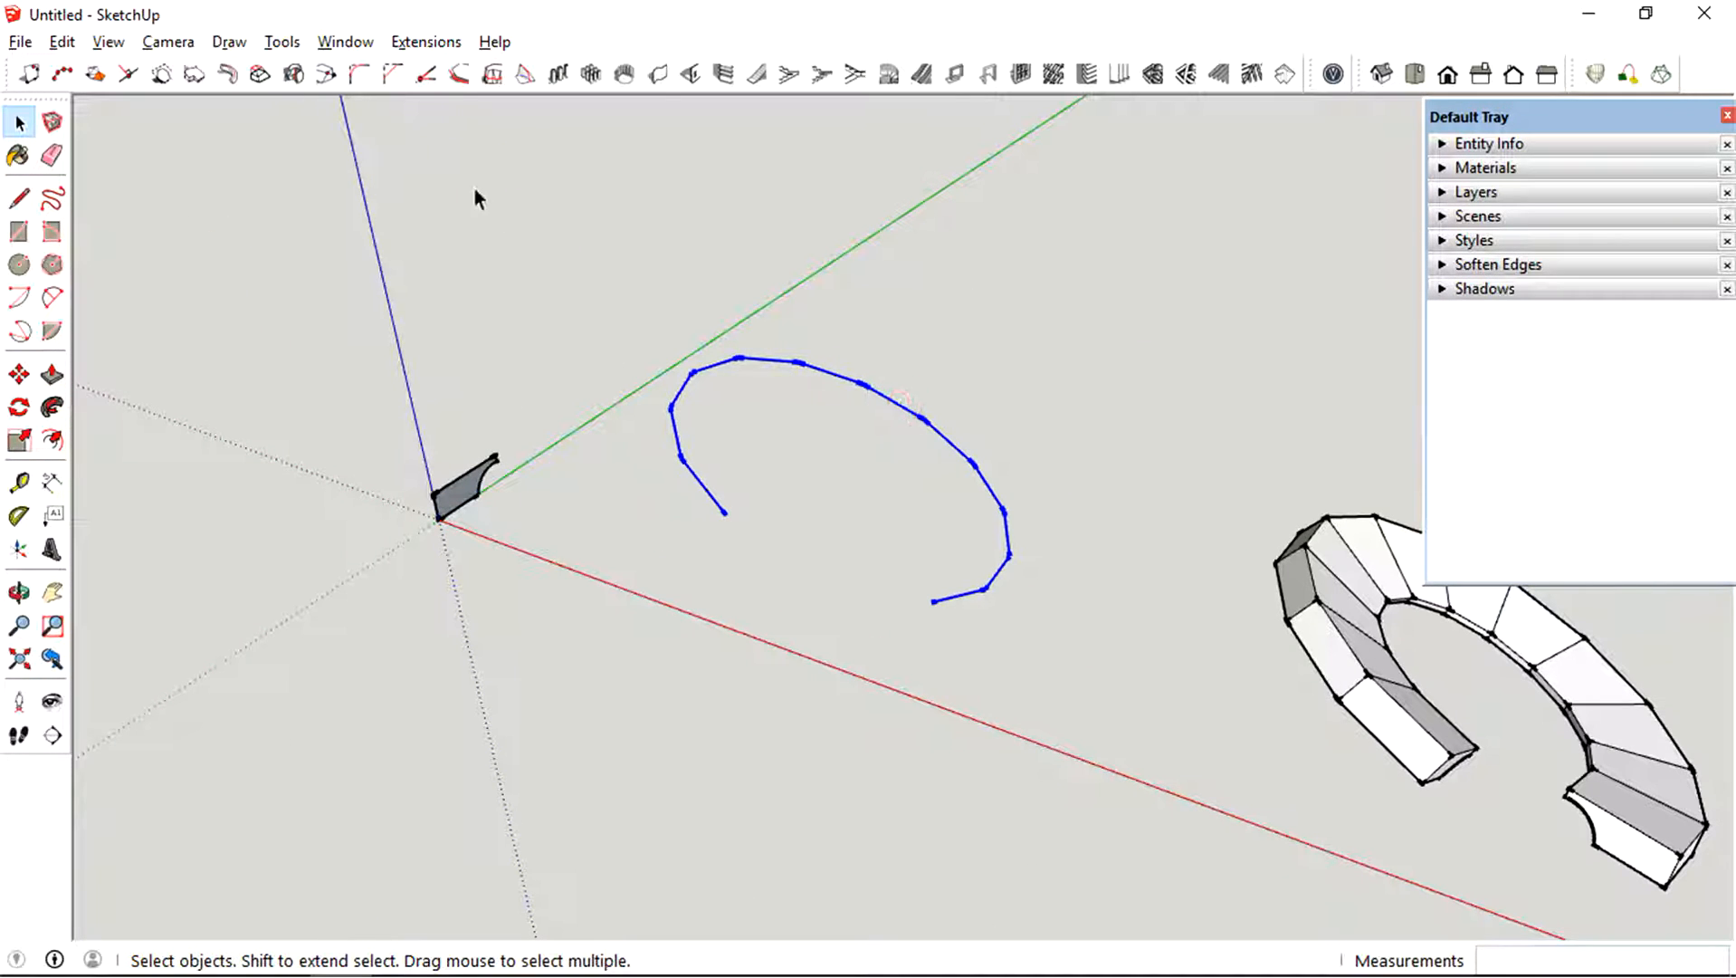
- Extrude the profile along the arc path with 1001bit, picking its reference point
left_click(326, 73)
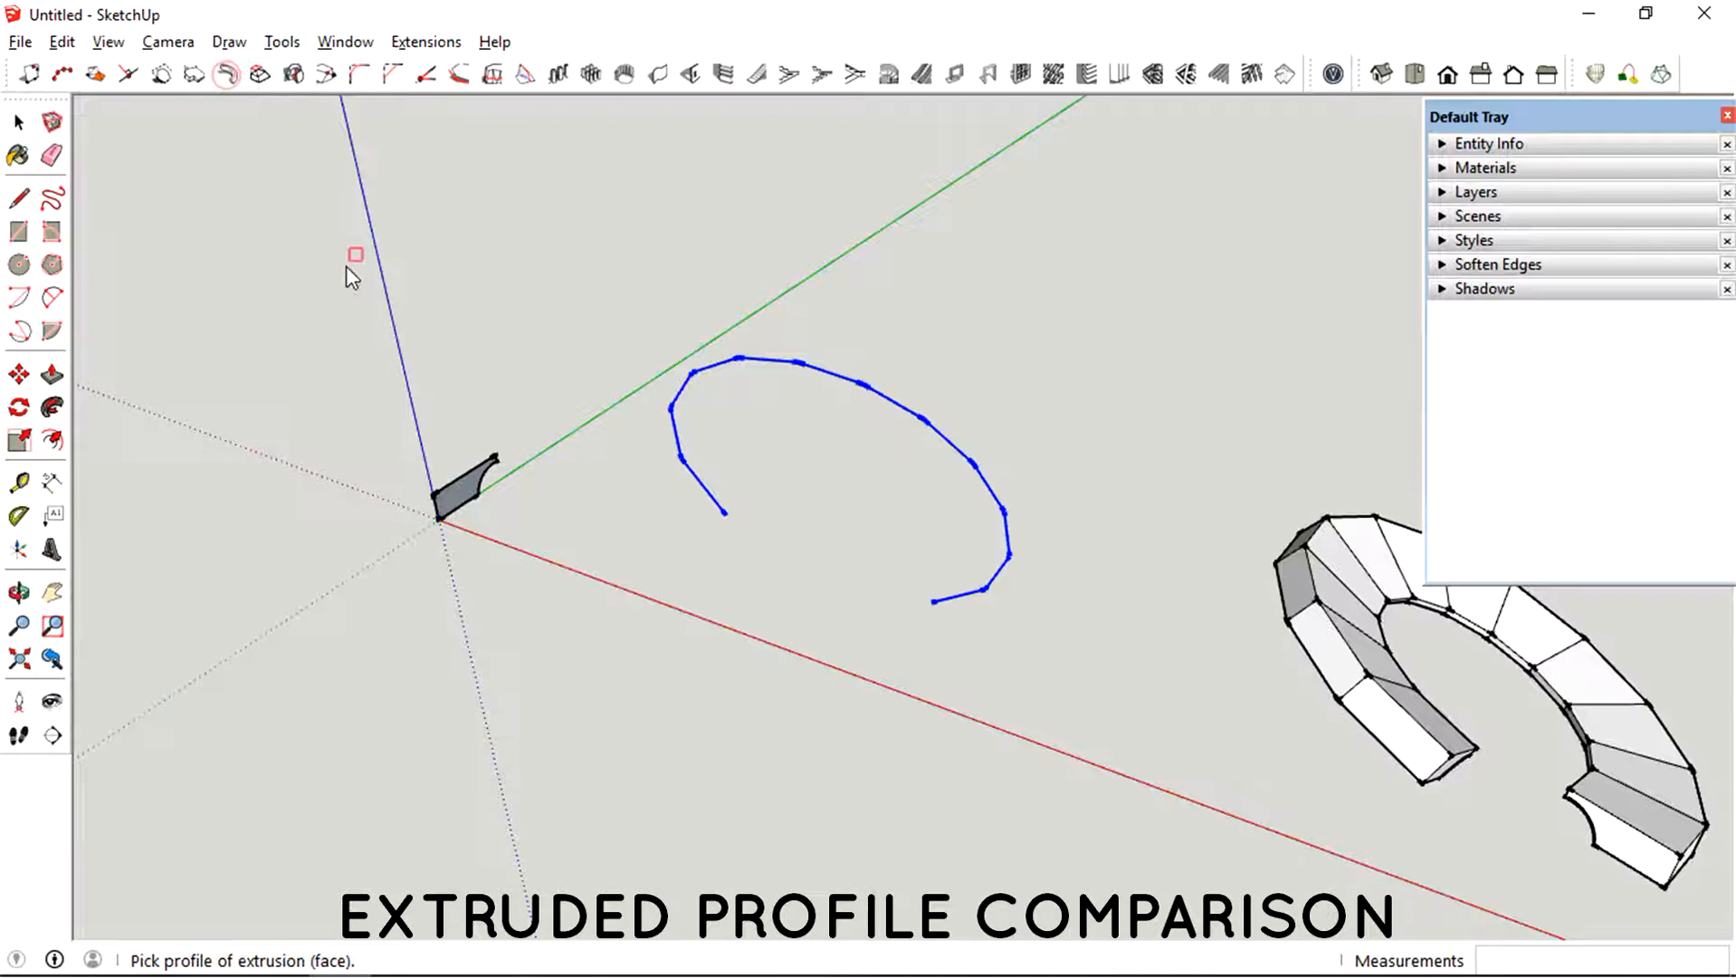
left_click(465, 487)
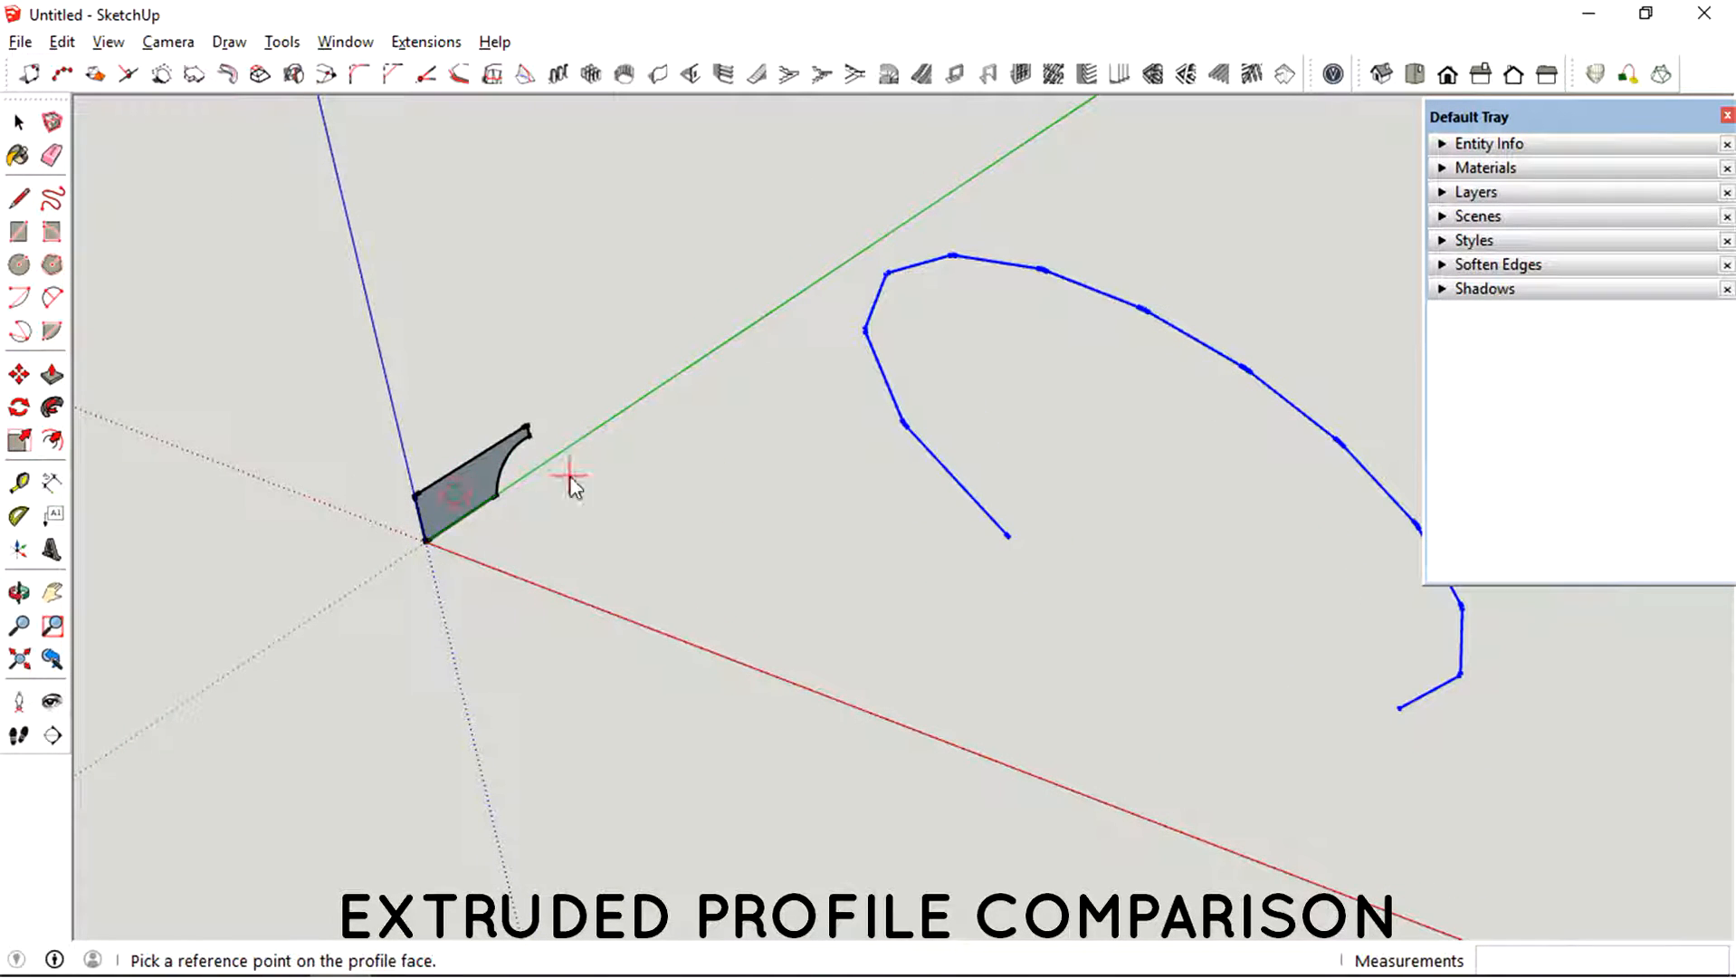
mouse_move(471, 459)
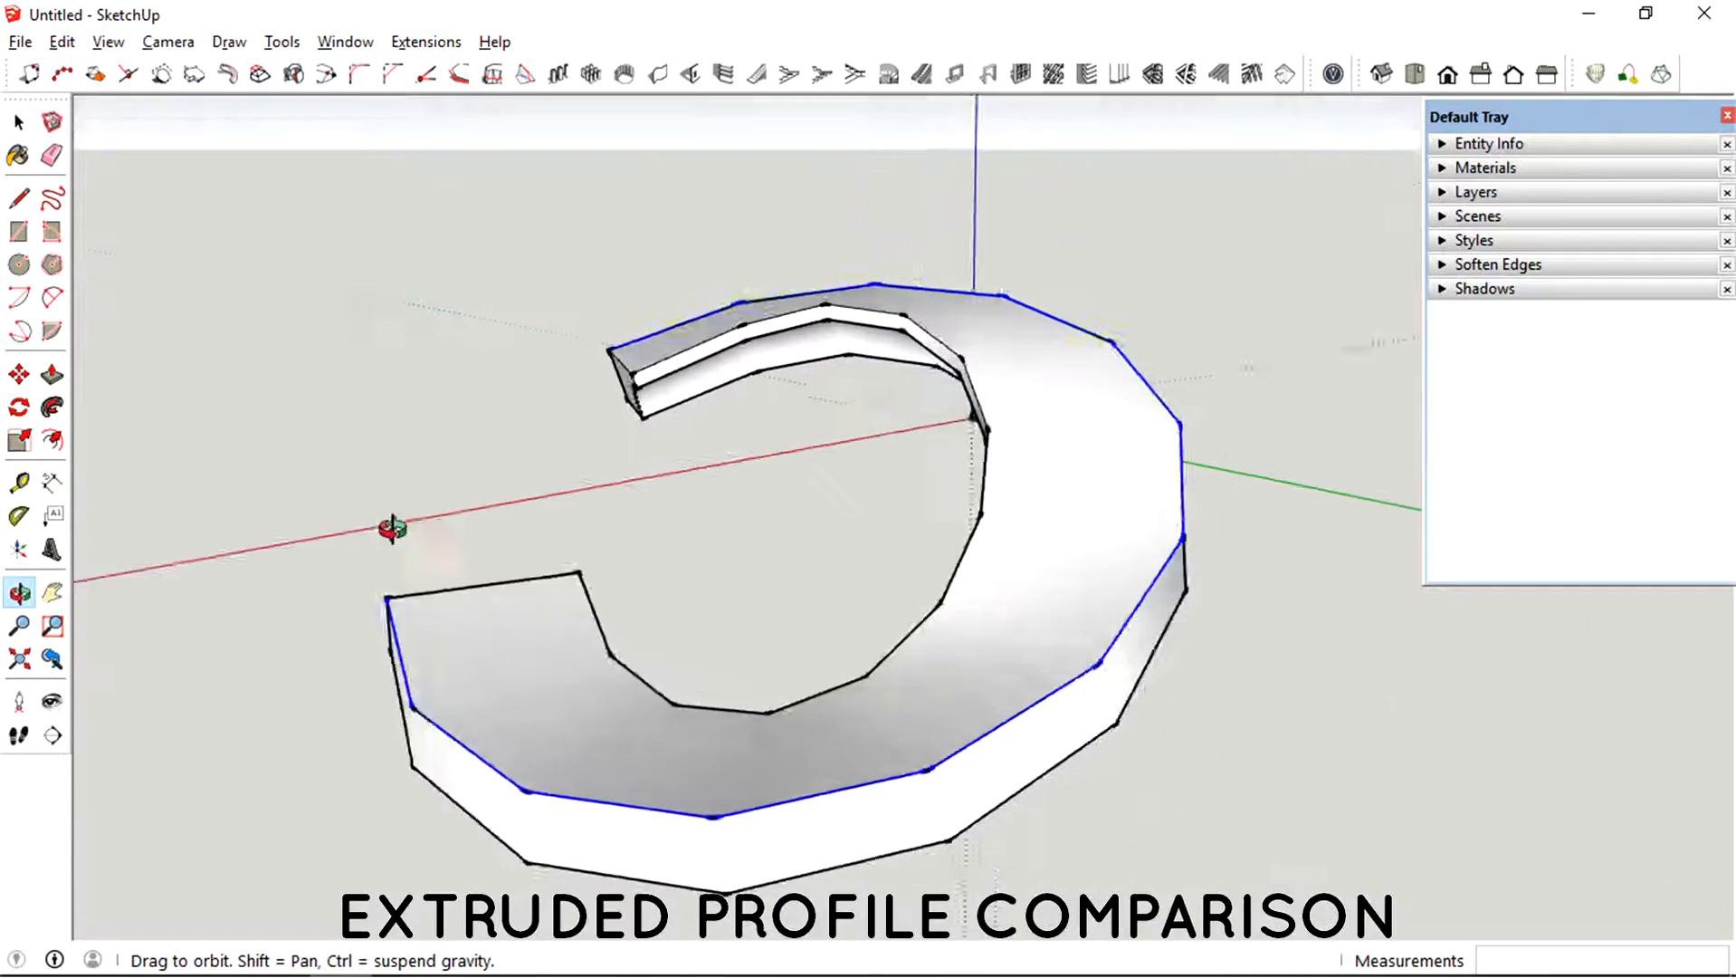
left_click(18, 121)
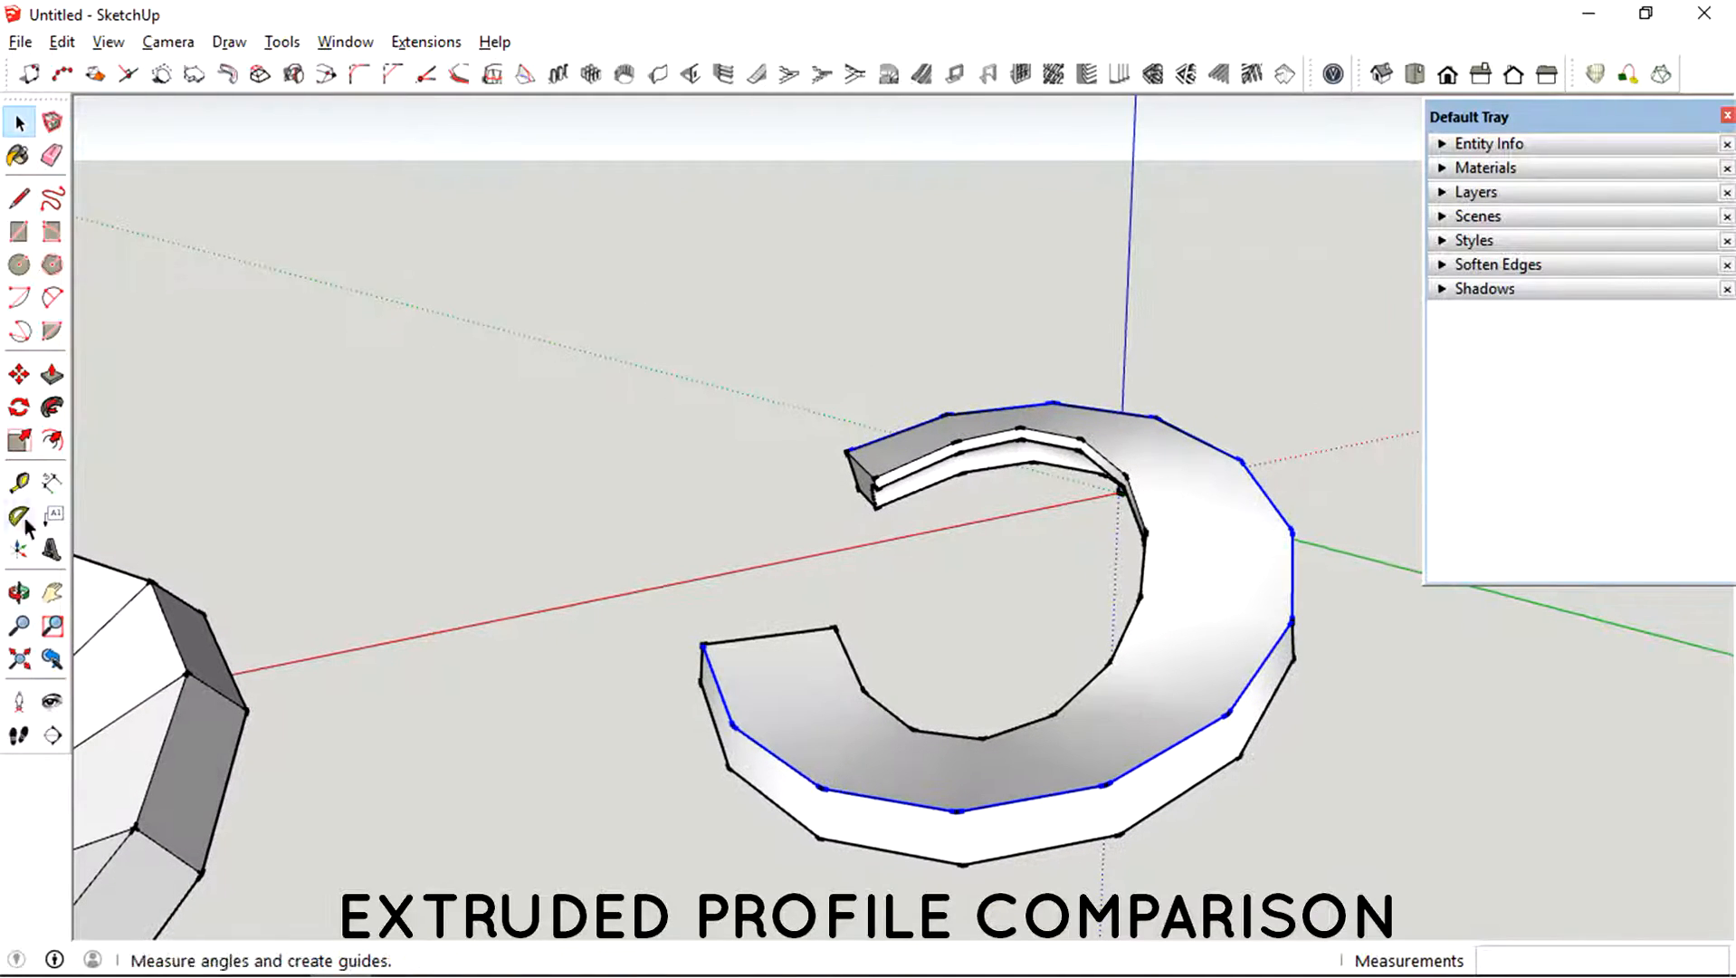
- Place a 'Suitable for Roads/Highways' text label above the curved road's end
left_click(52, 515)
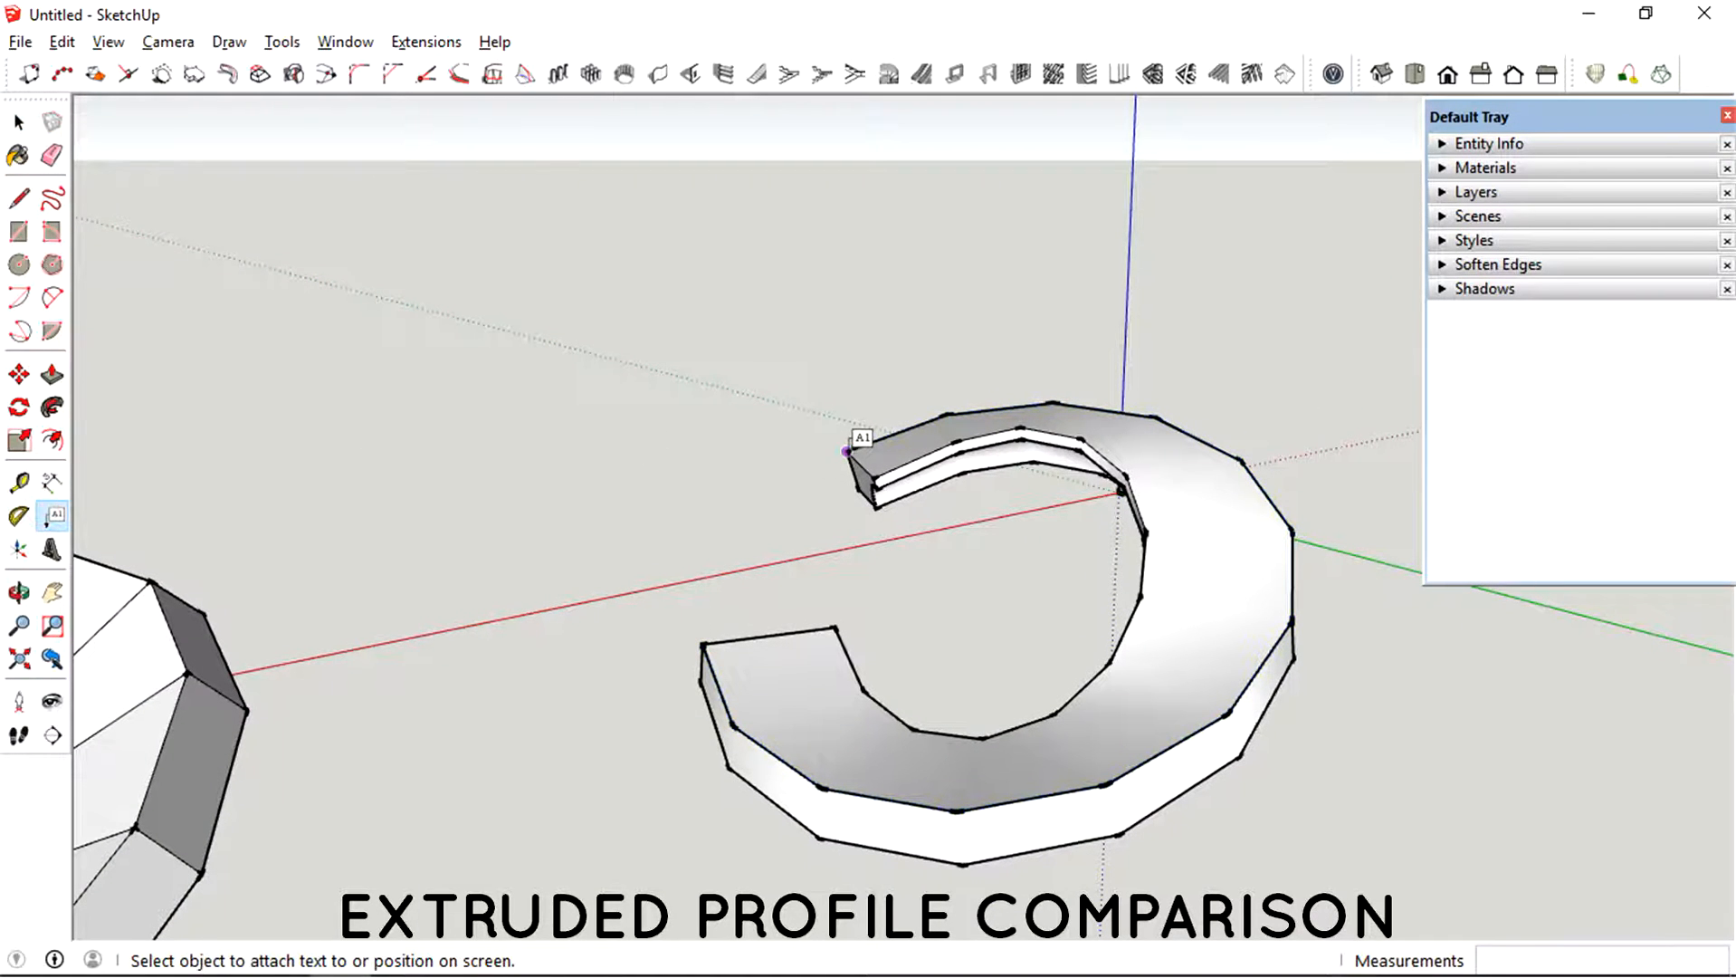
left_click(717, 332)
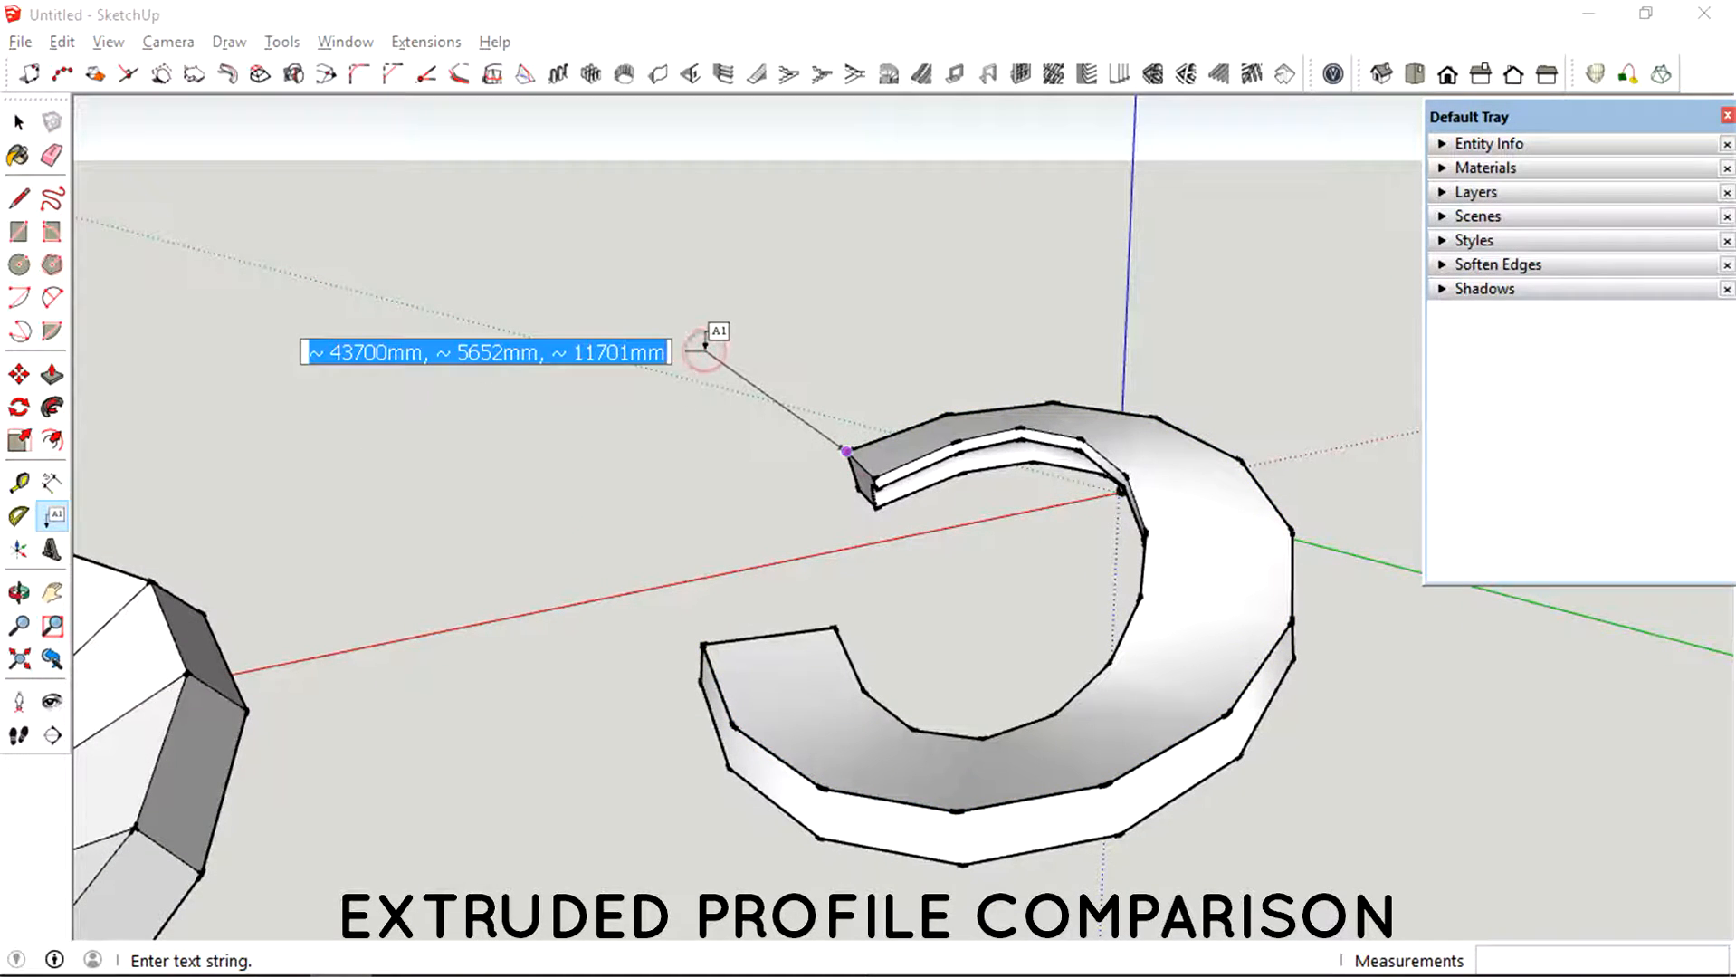
type("Suitable for")
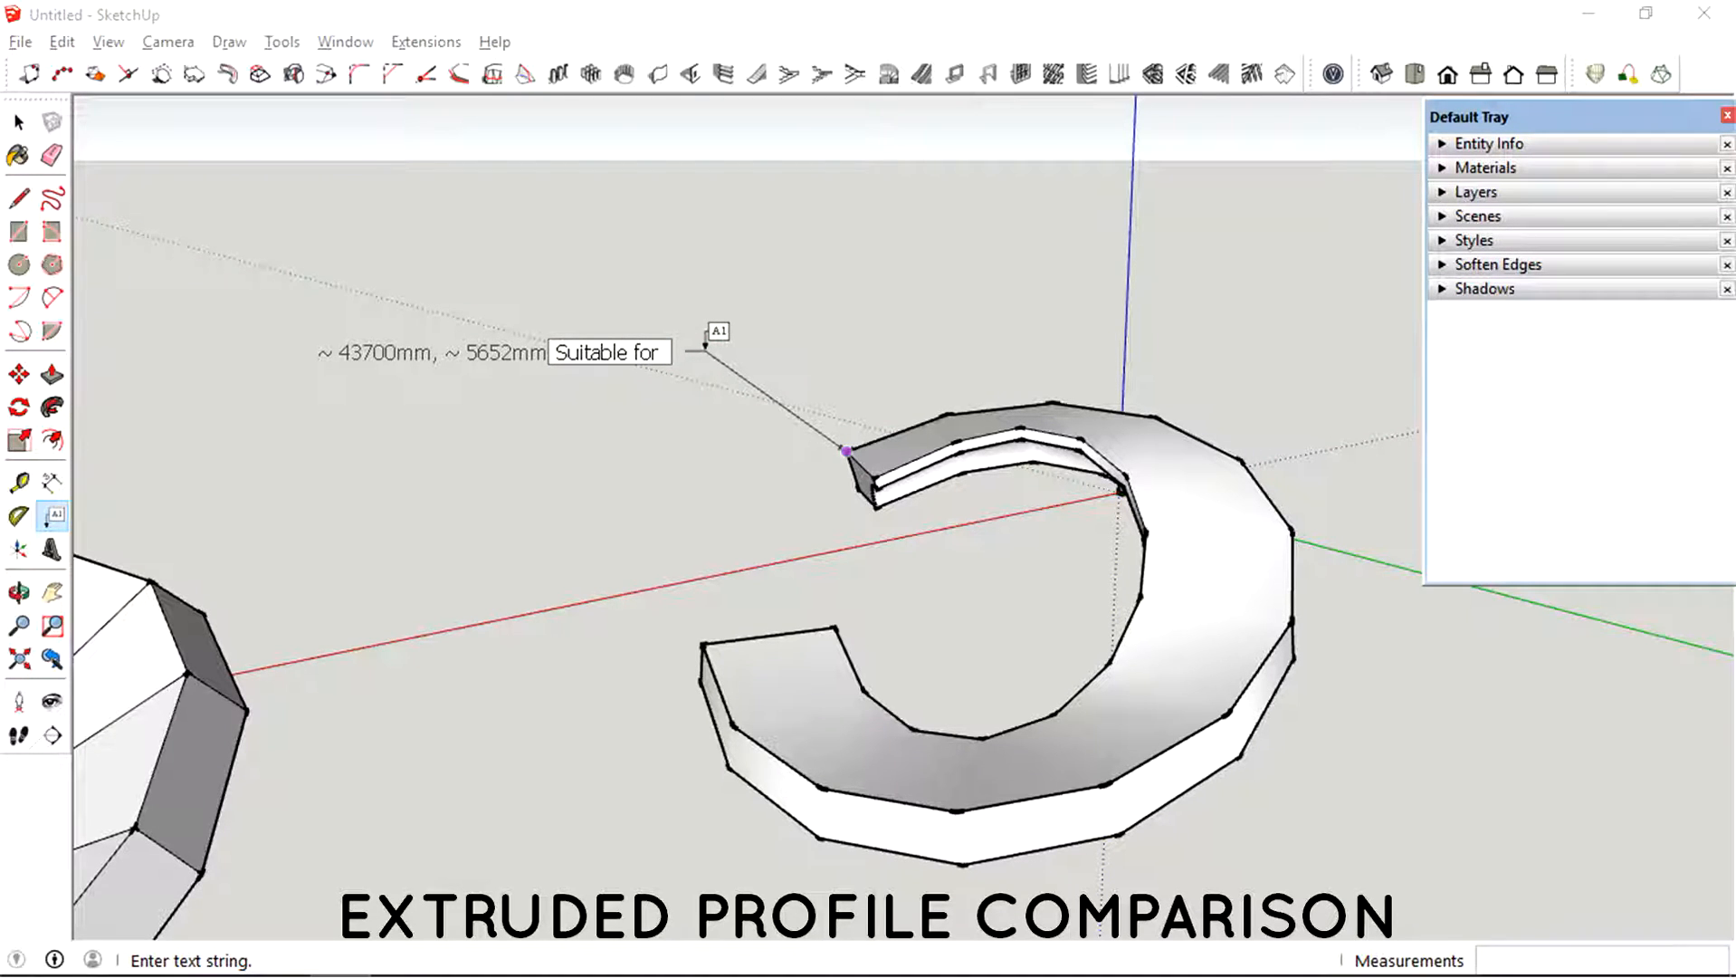
type("Roads")
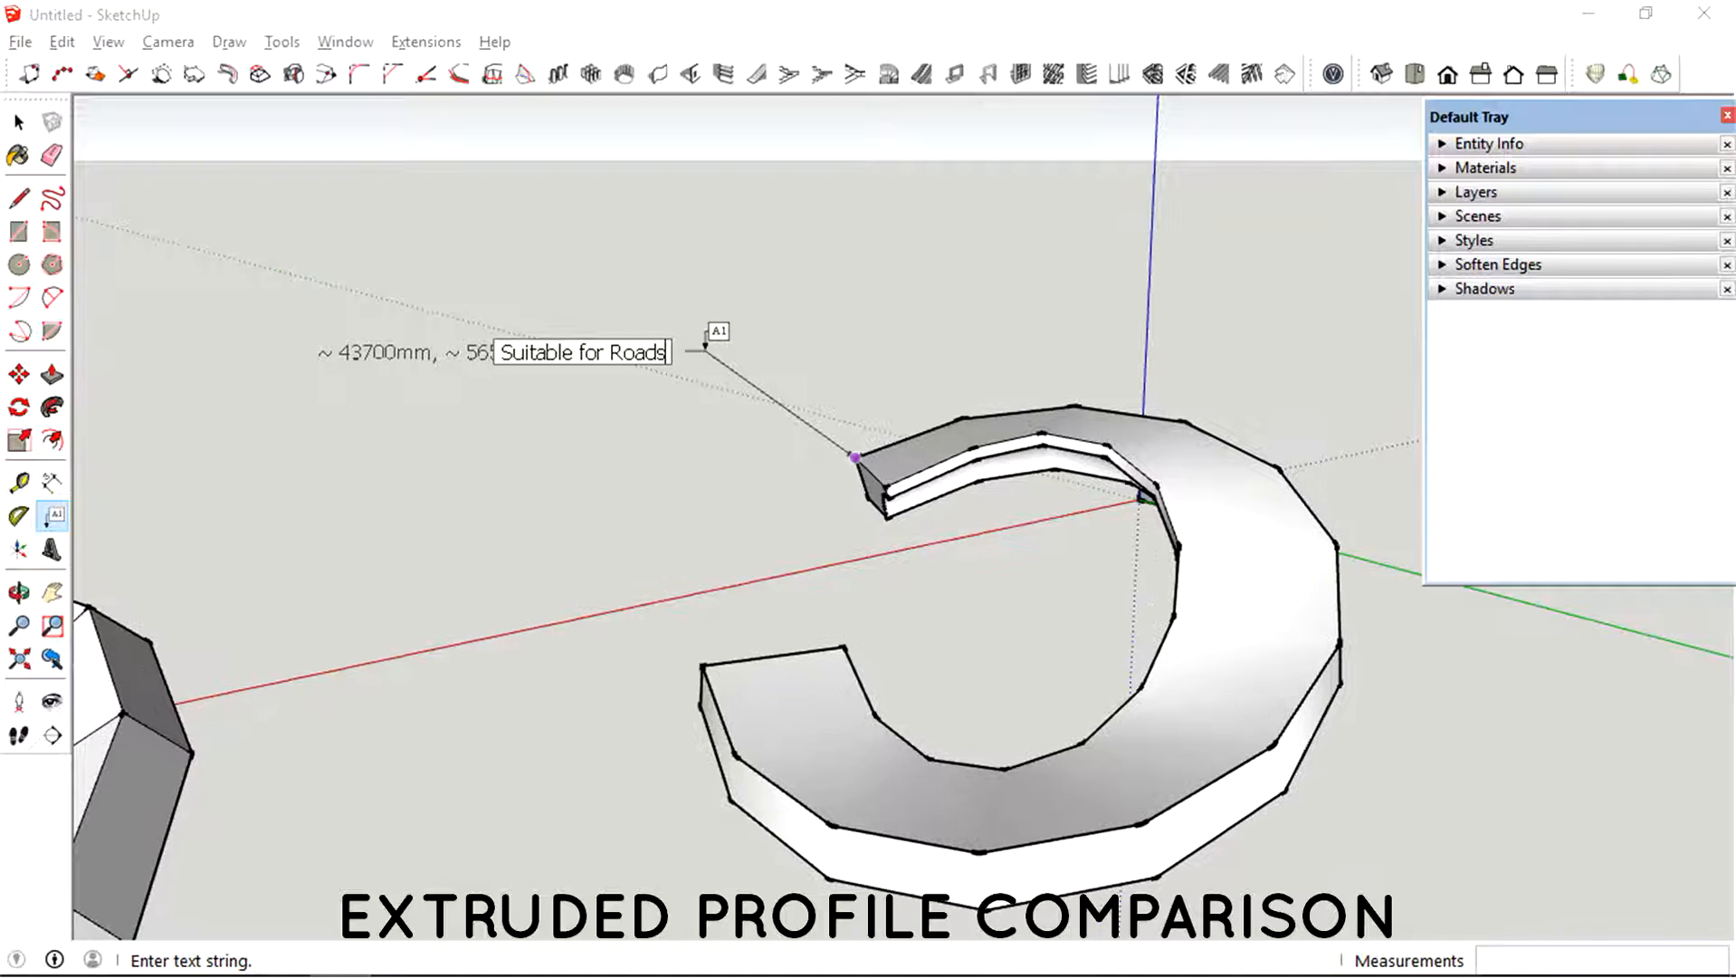
type("/Hig")
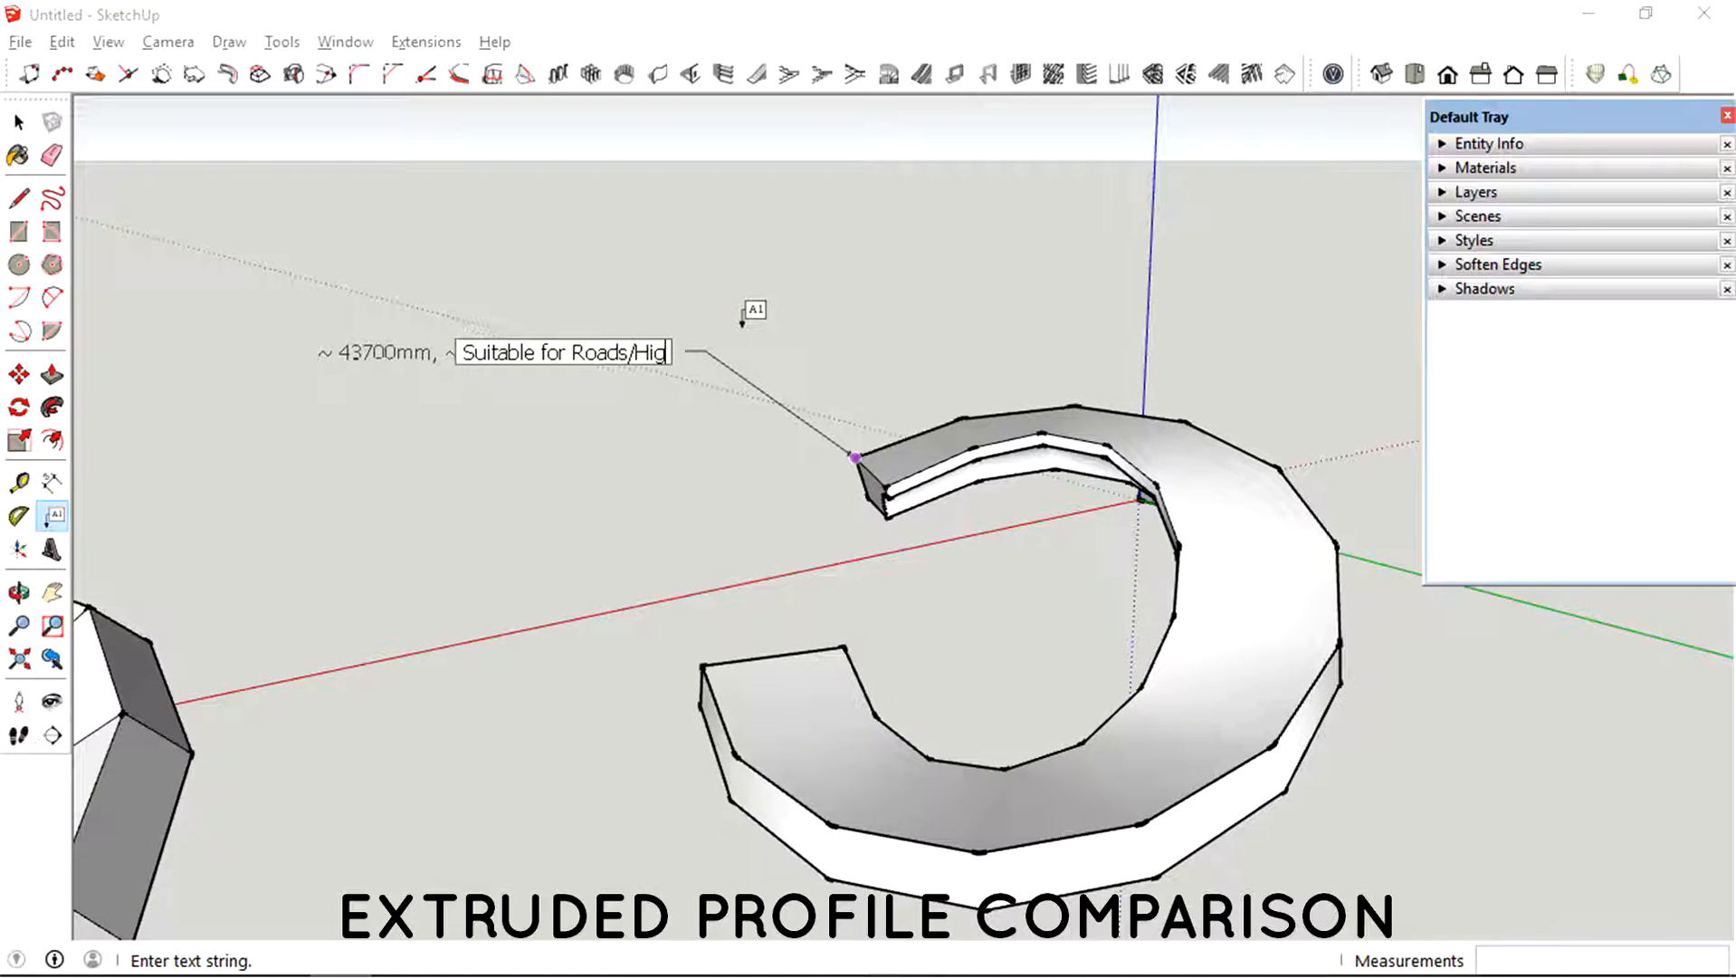
type("hways")
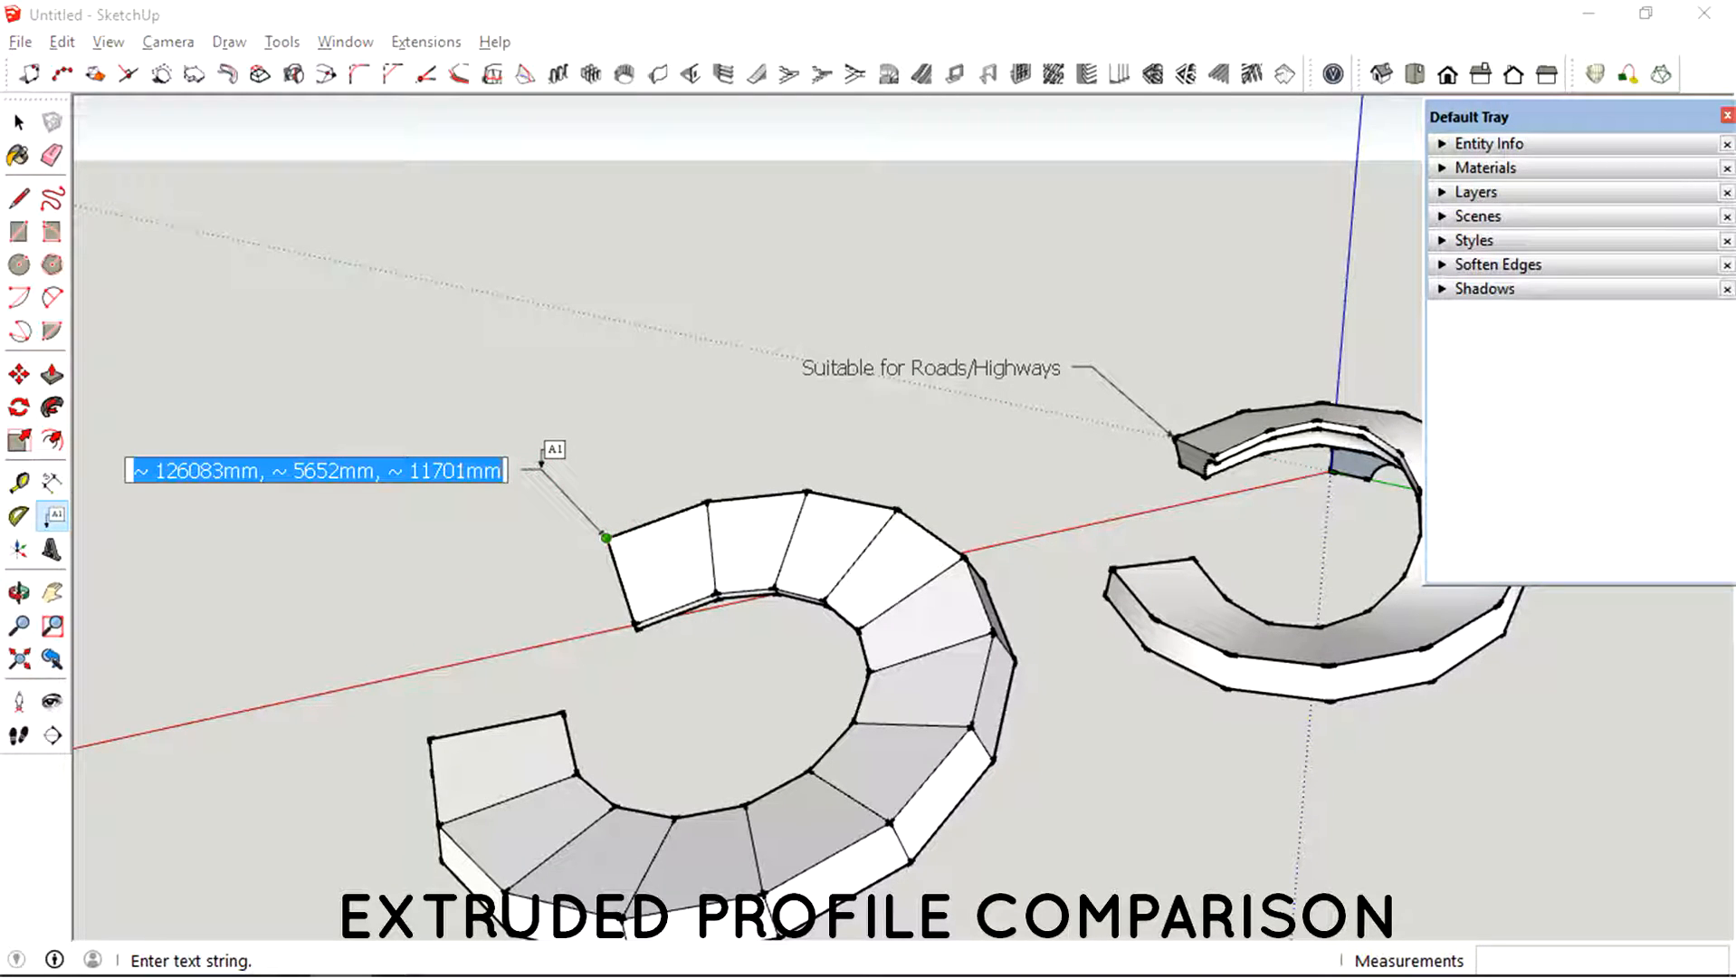
- Type the label 'Suitable for creating consistent profile' on the faceted Follow Me road
type("Suitab")
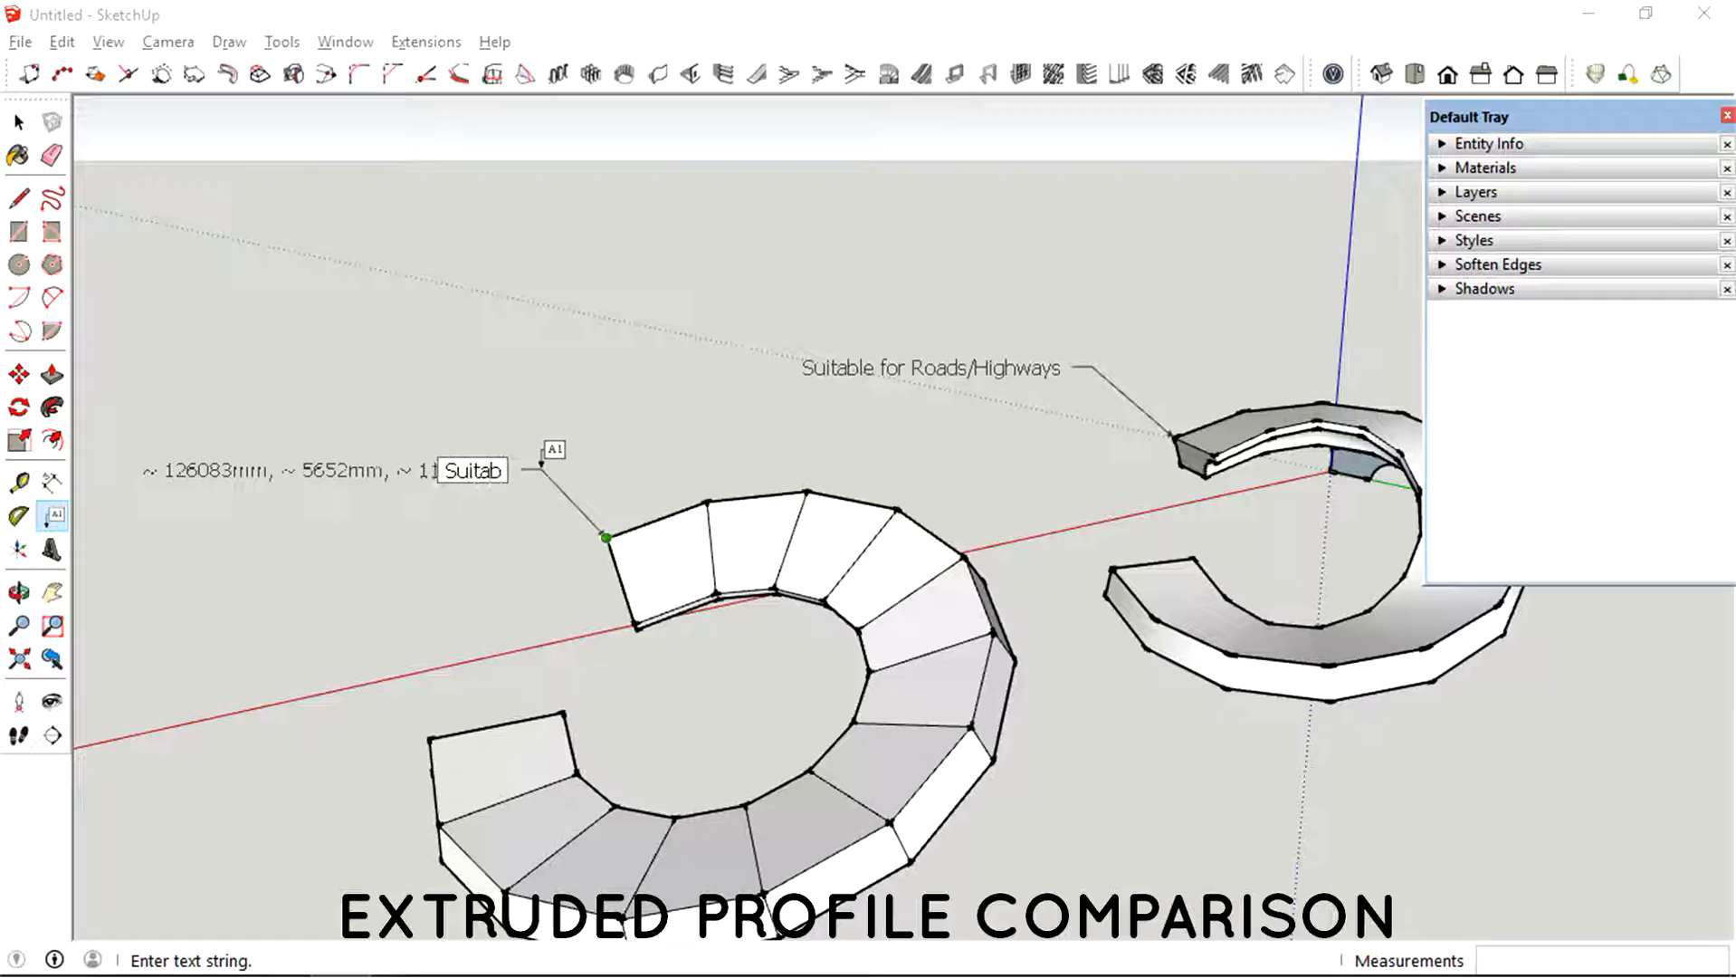
type("le")
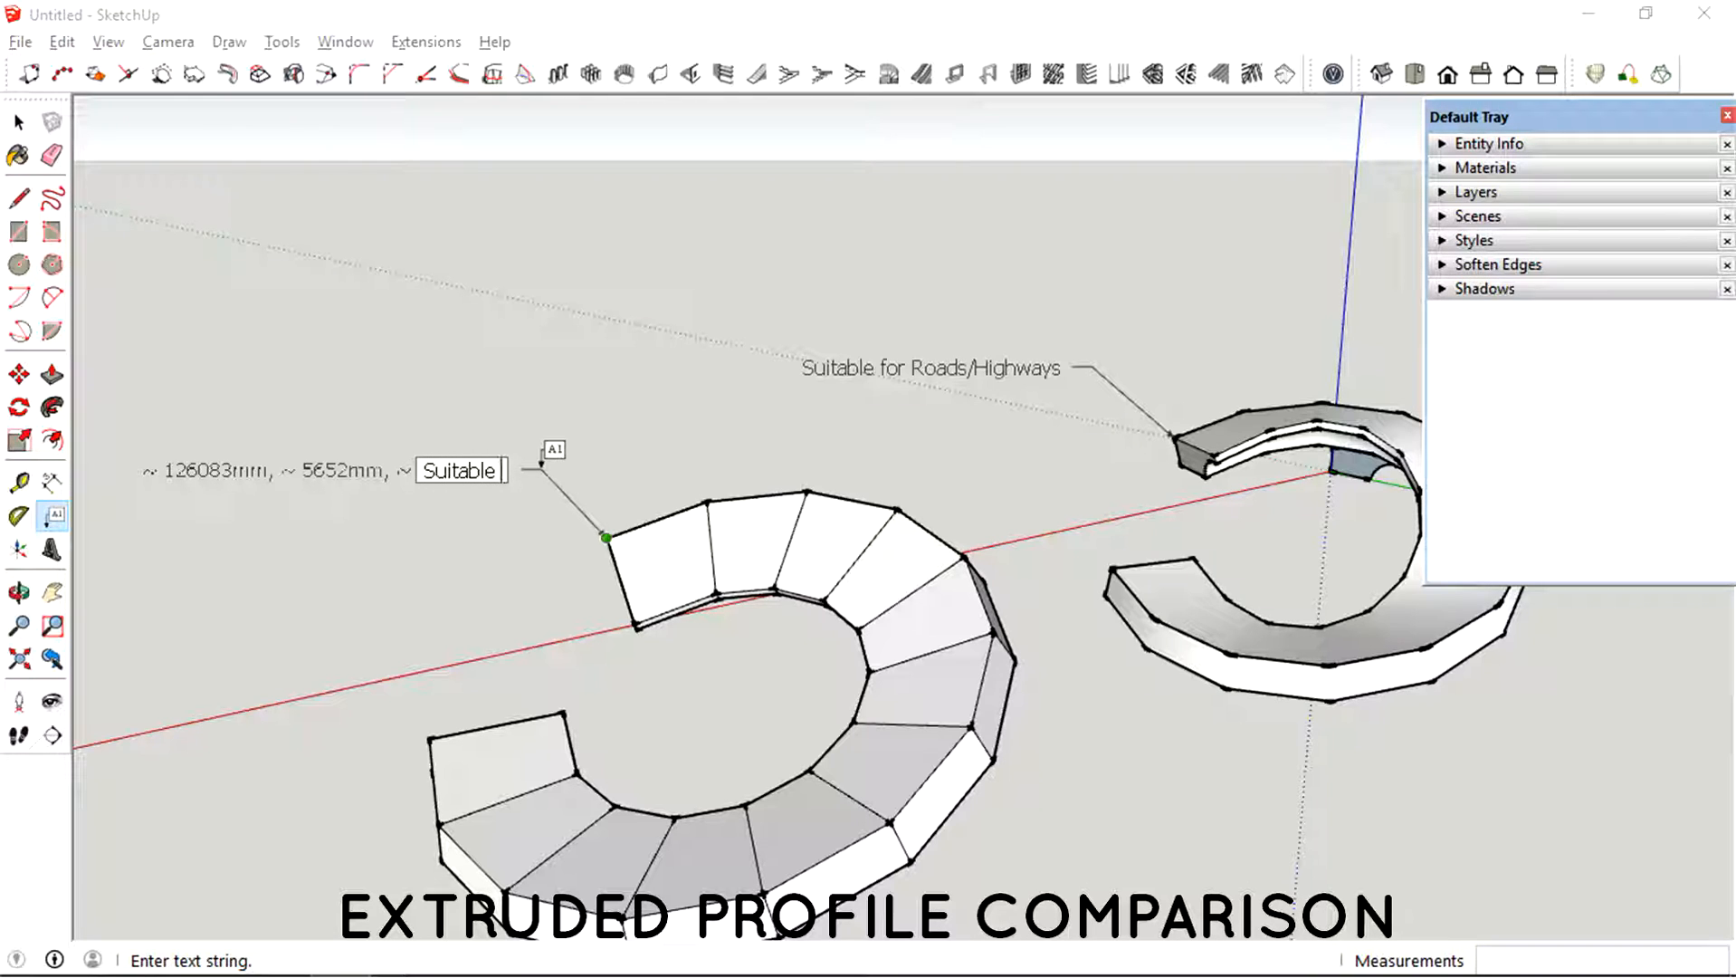
type("for cr")
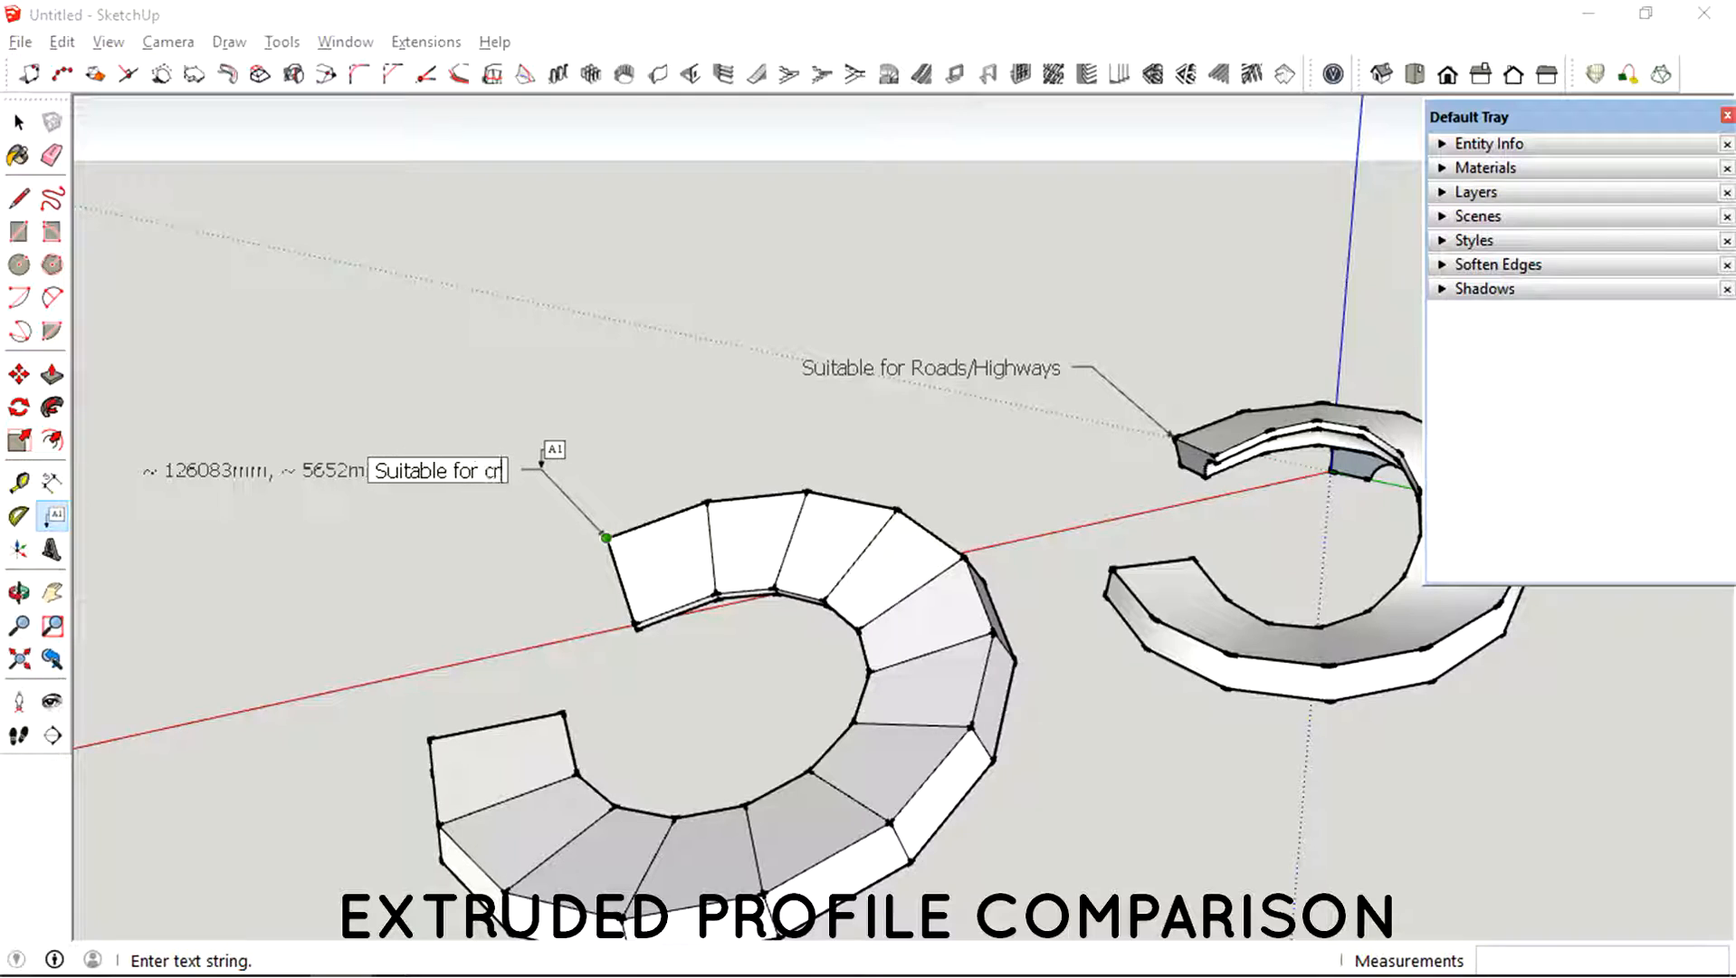
type("eating consiste")
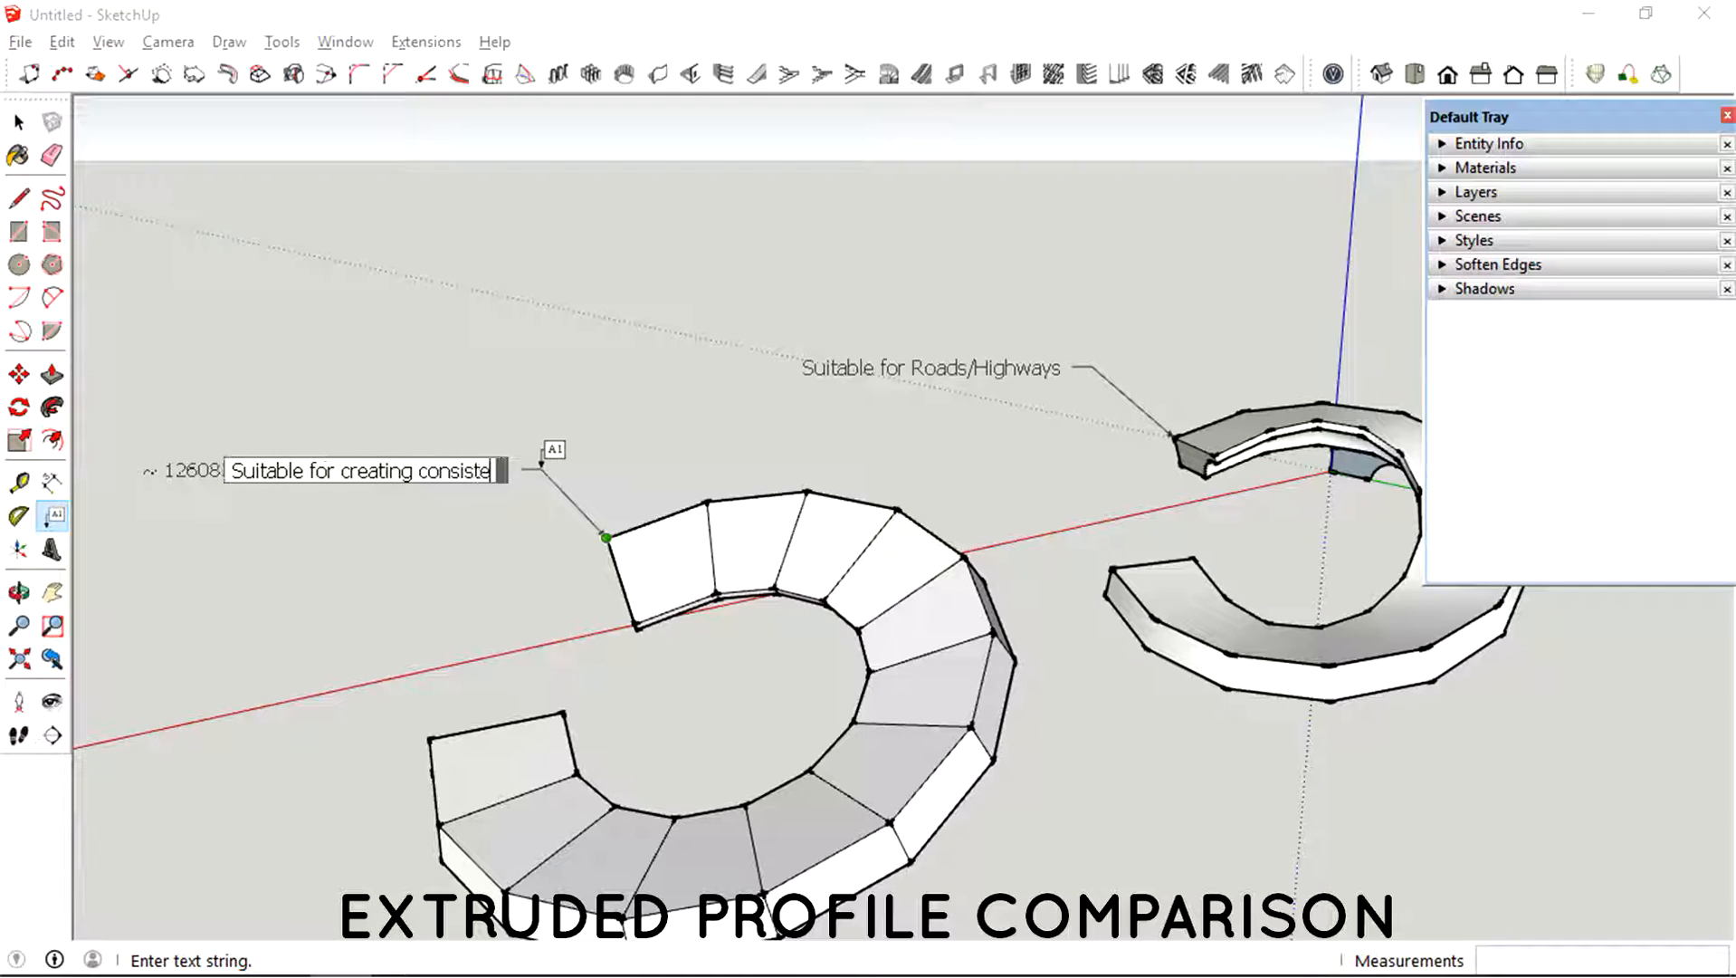
type("nt")
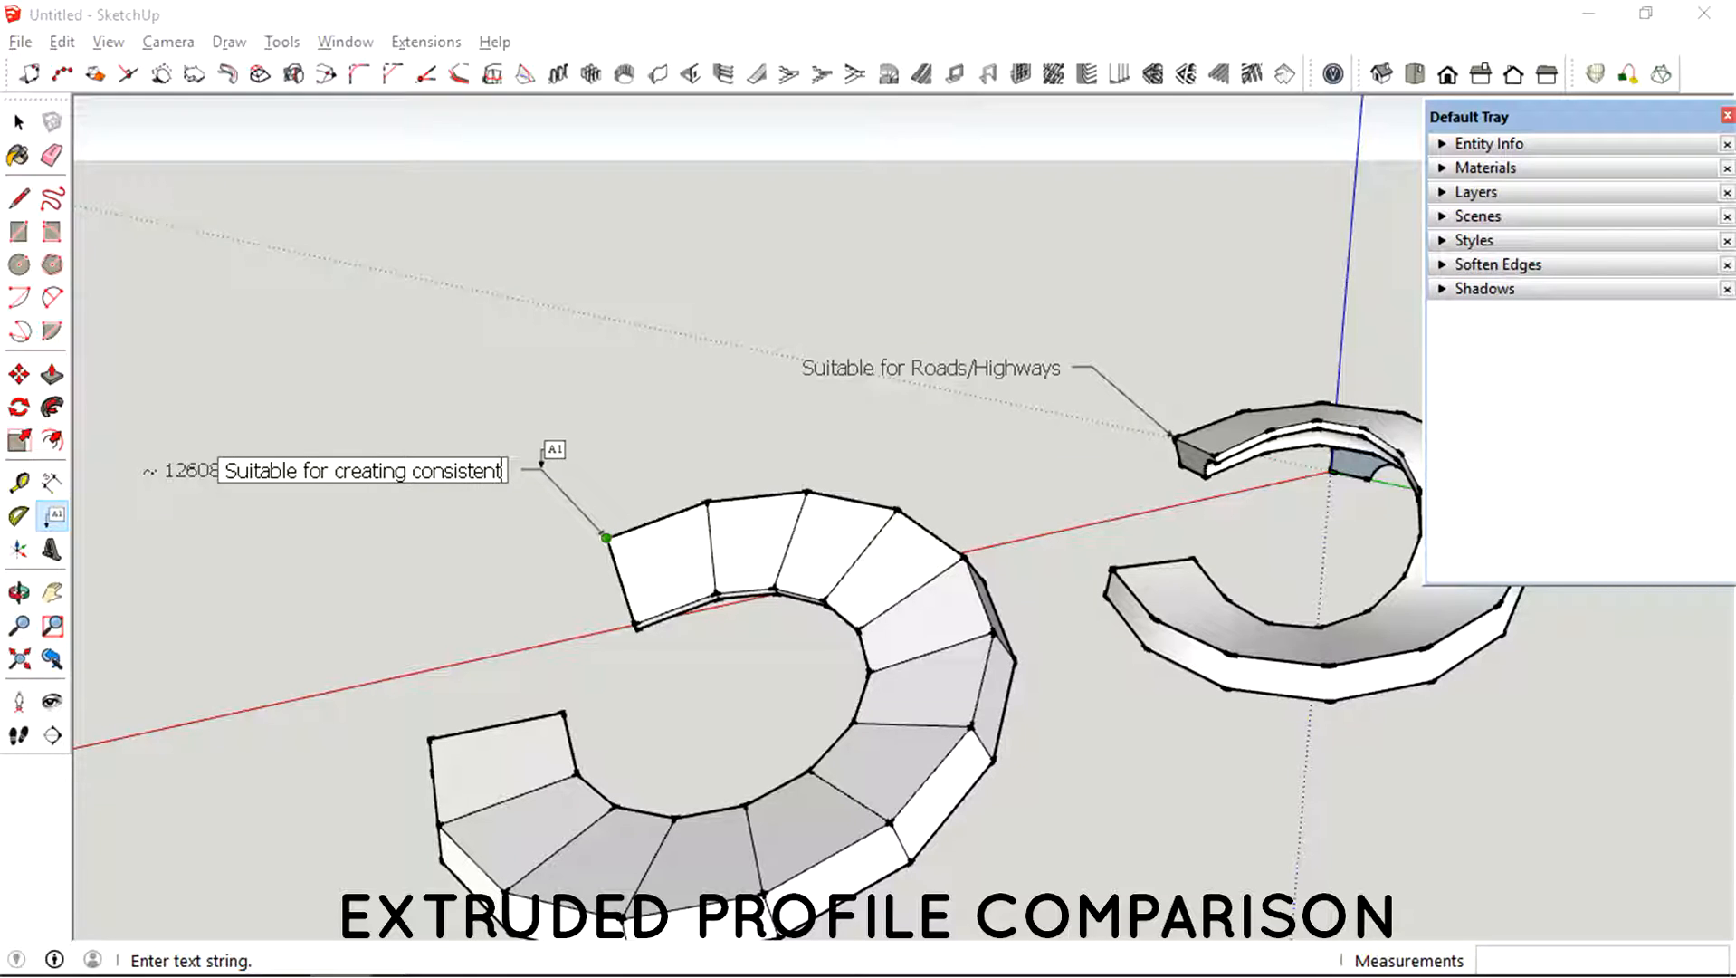
type("profile")
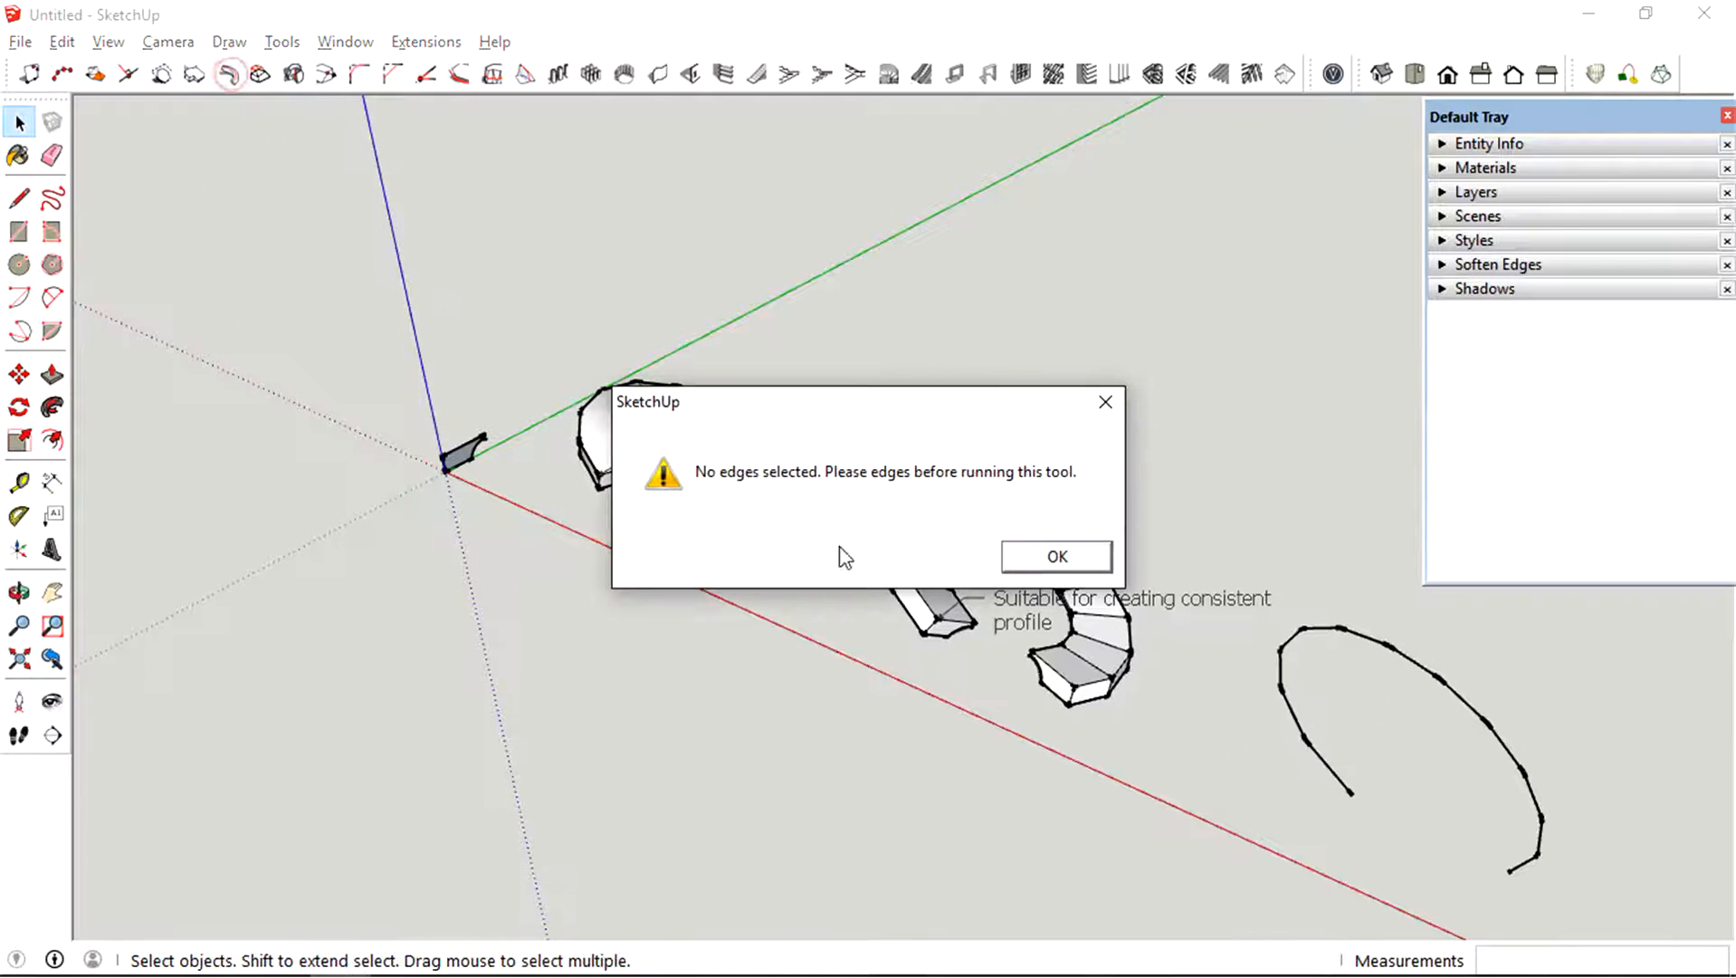
- Dismiss the no-edges warning and pick the road profile face for extrusion
left_click(1053, 555)
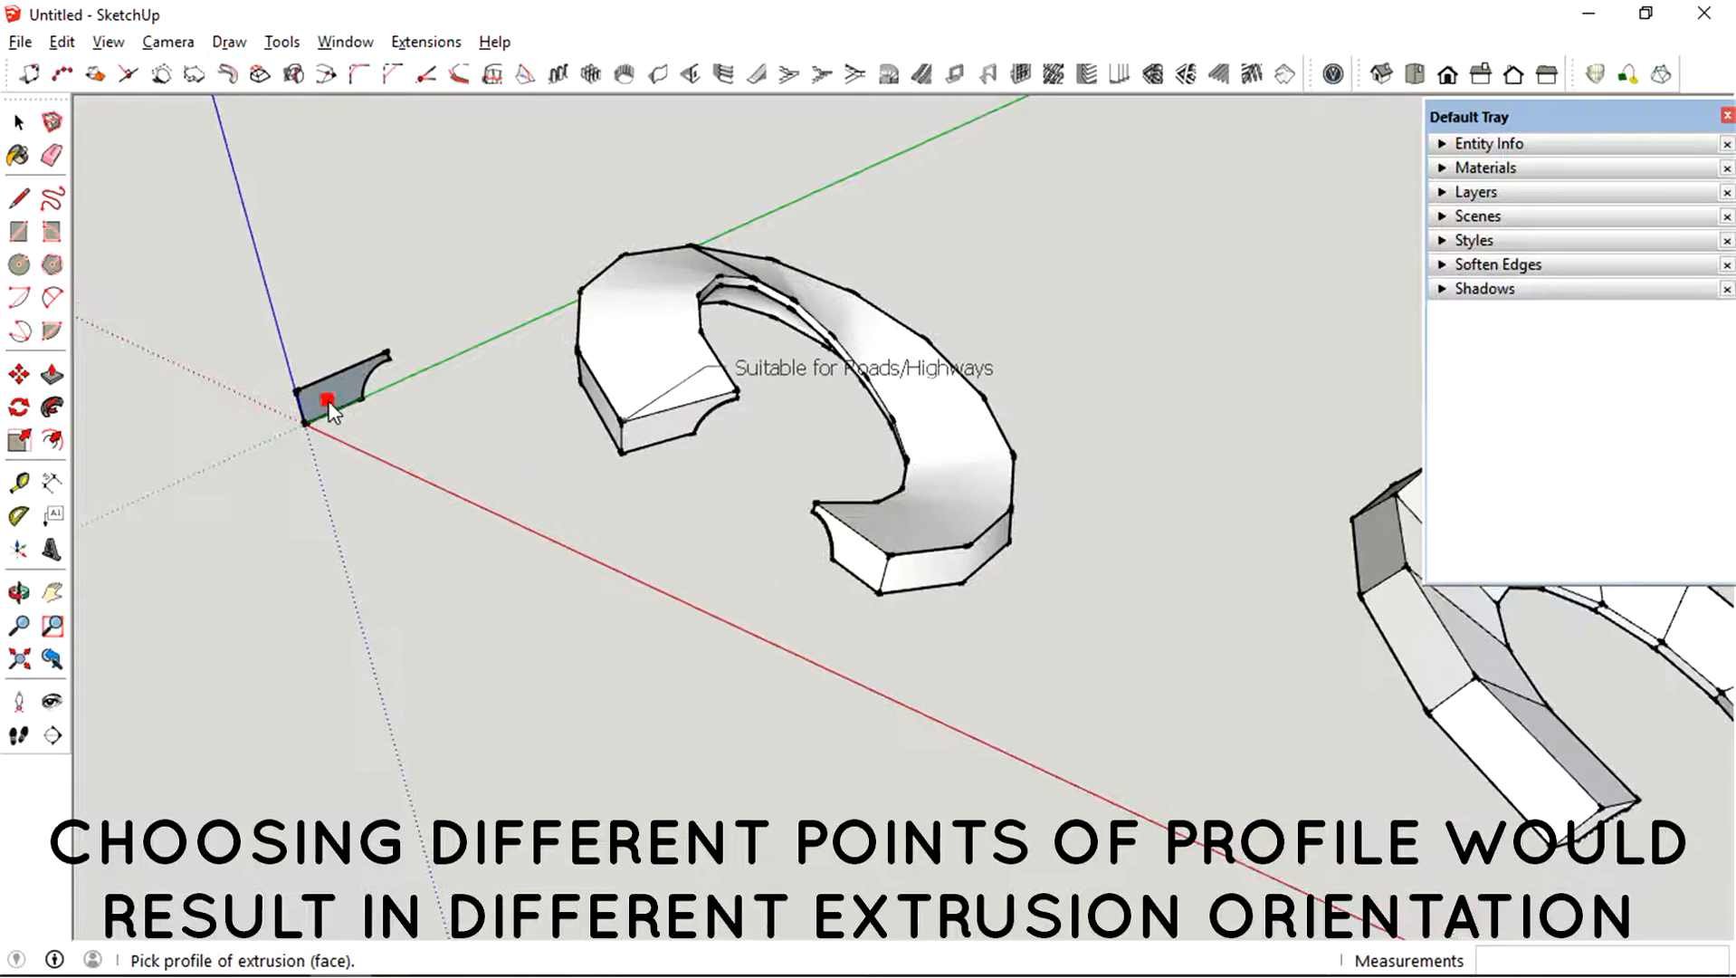
left_click(327, 402)
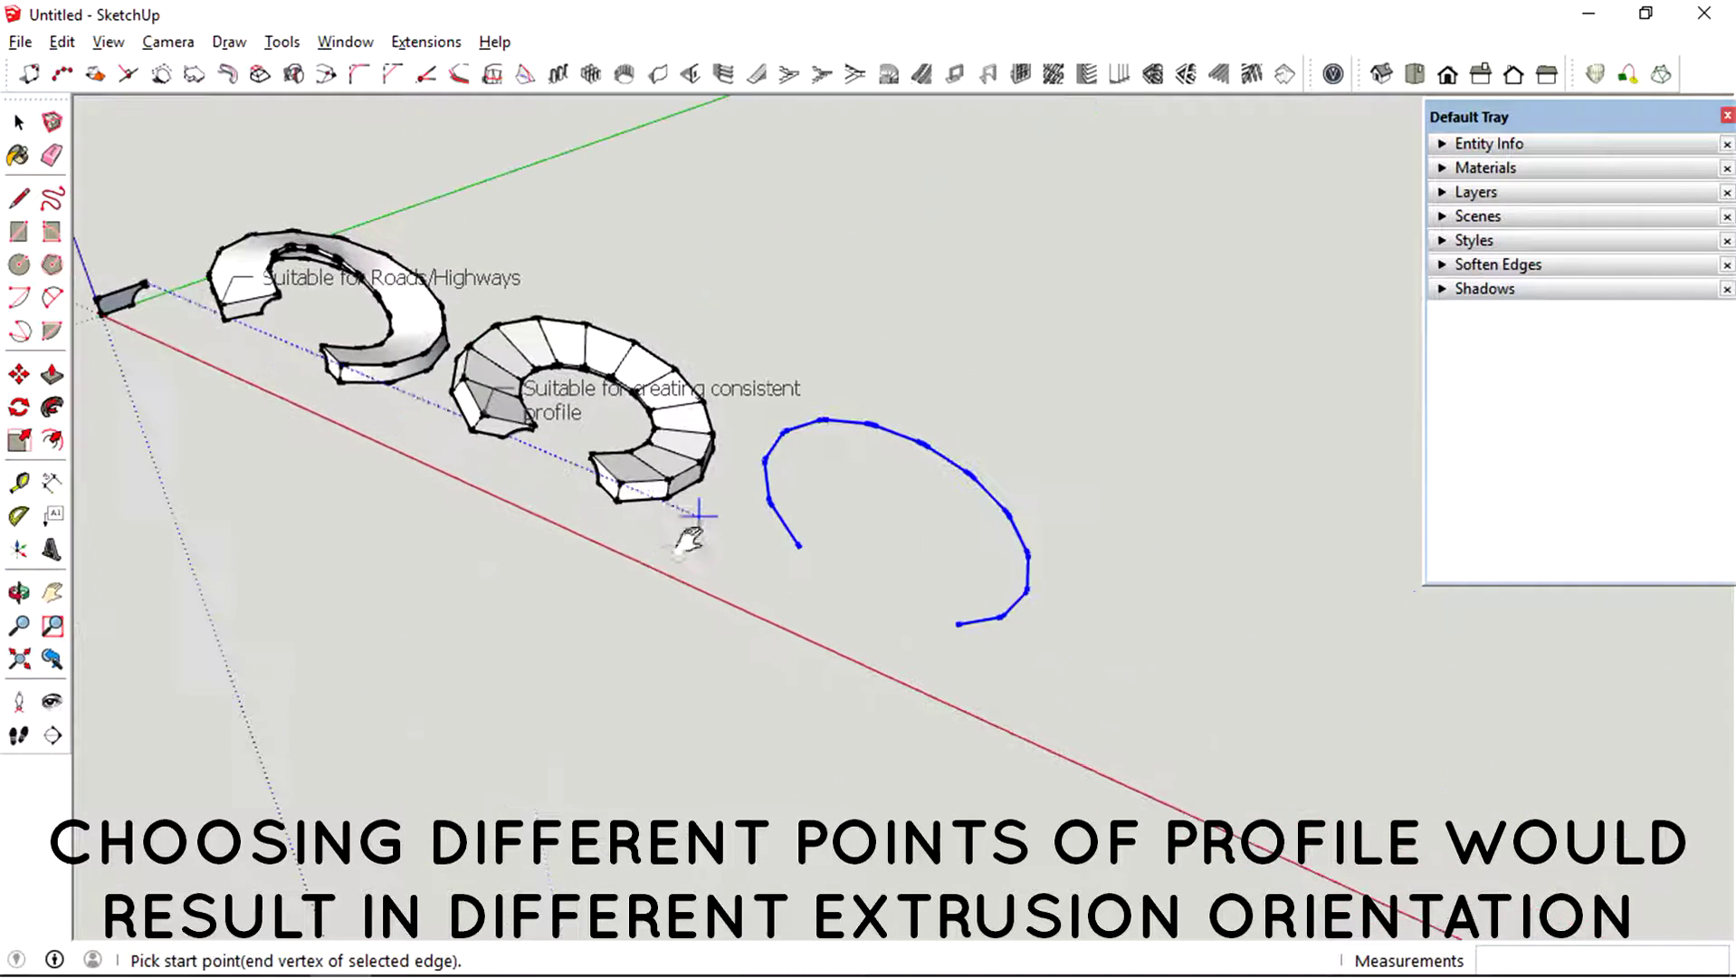
mouse_move(958, 620)
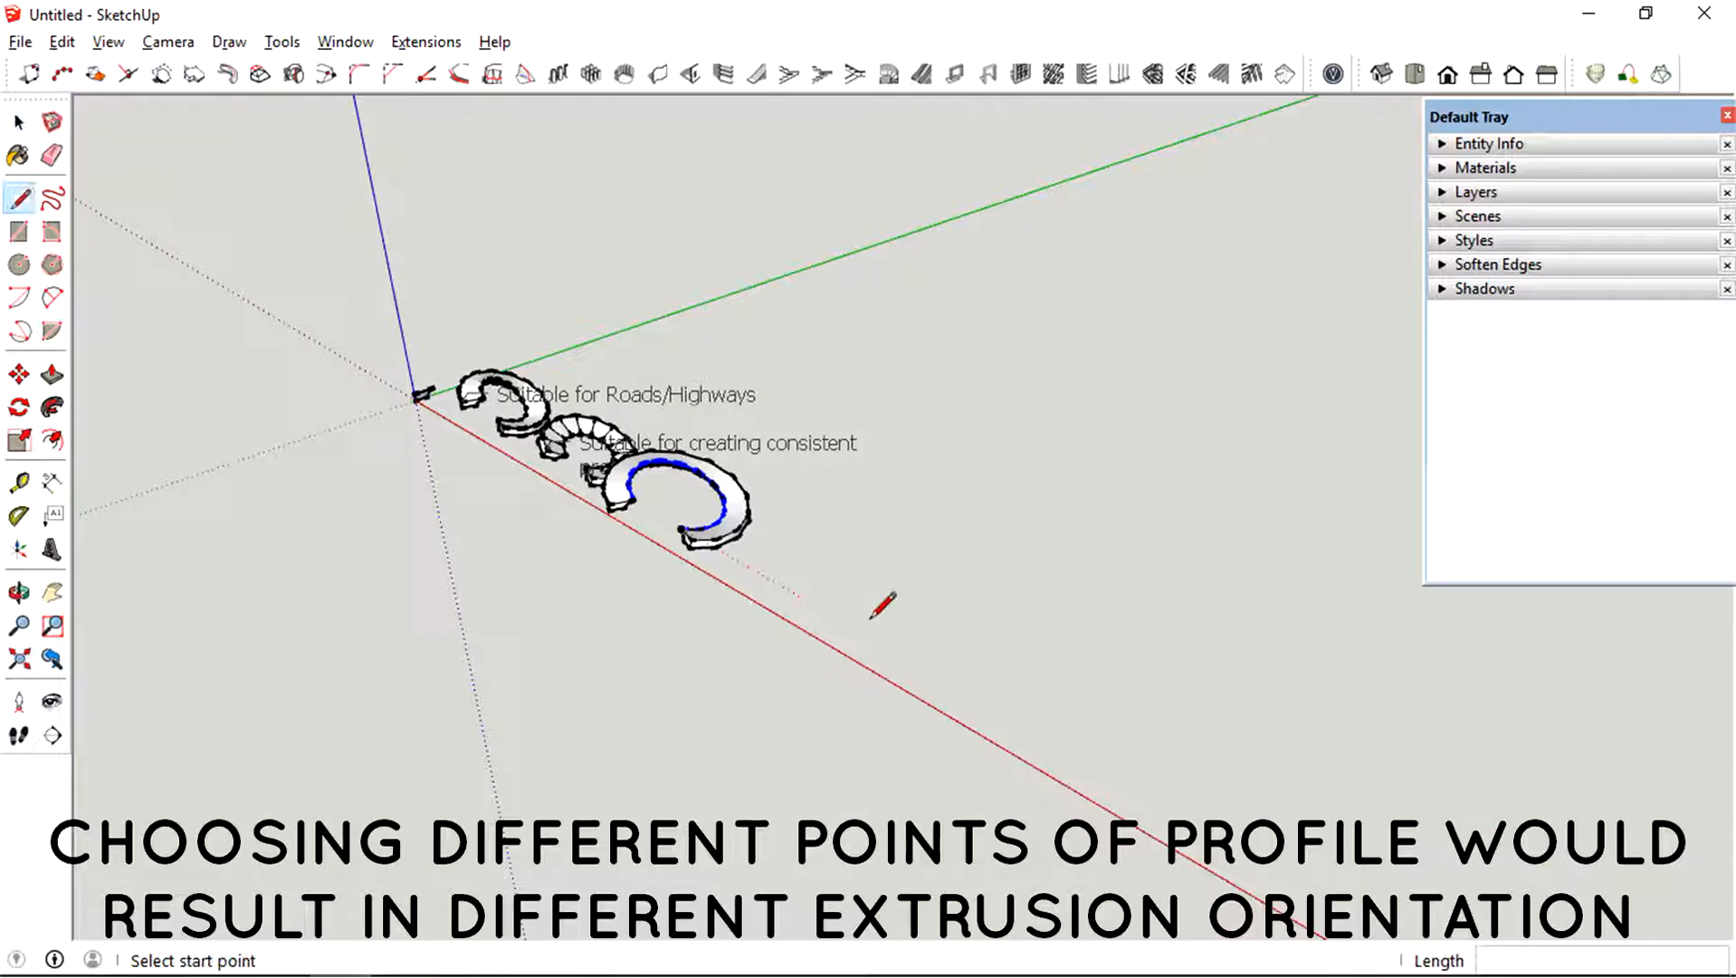
mouse_move(426, 398)
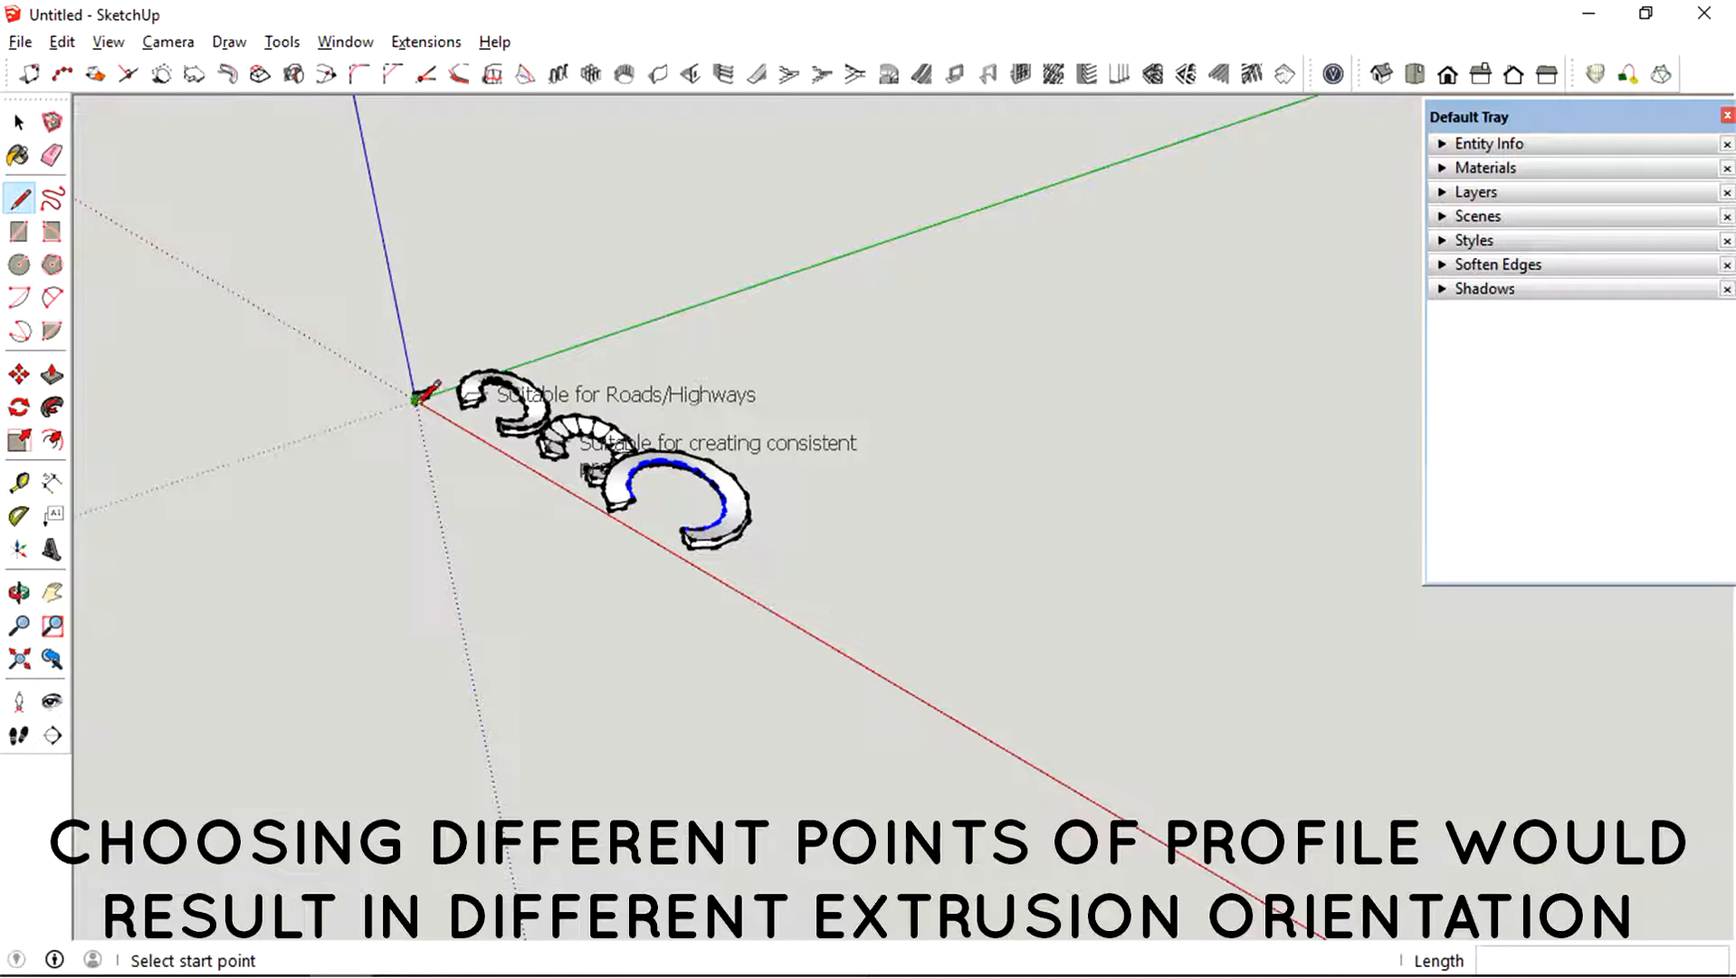
mouse_move(740, 581)
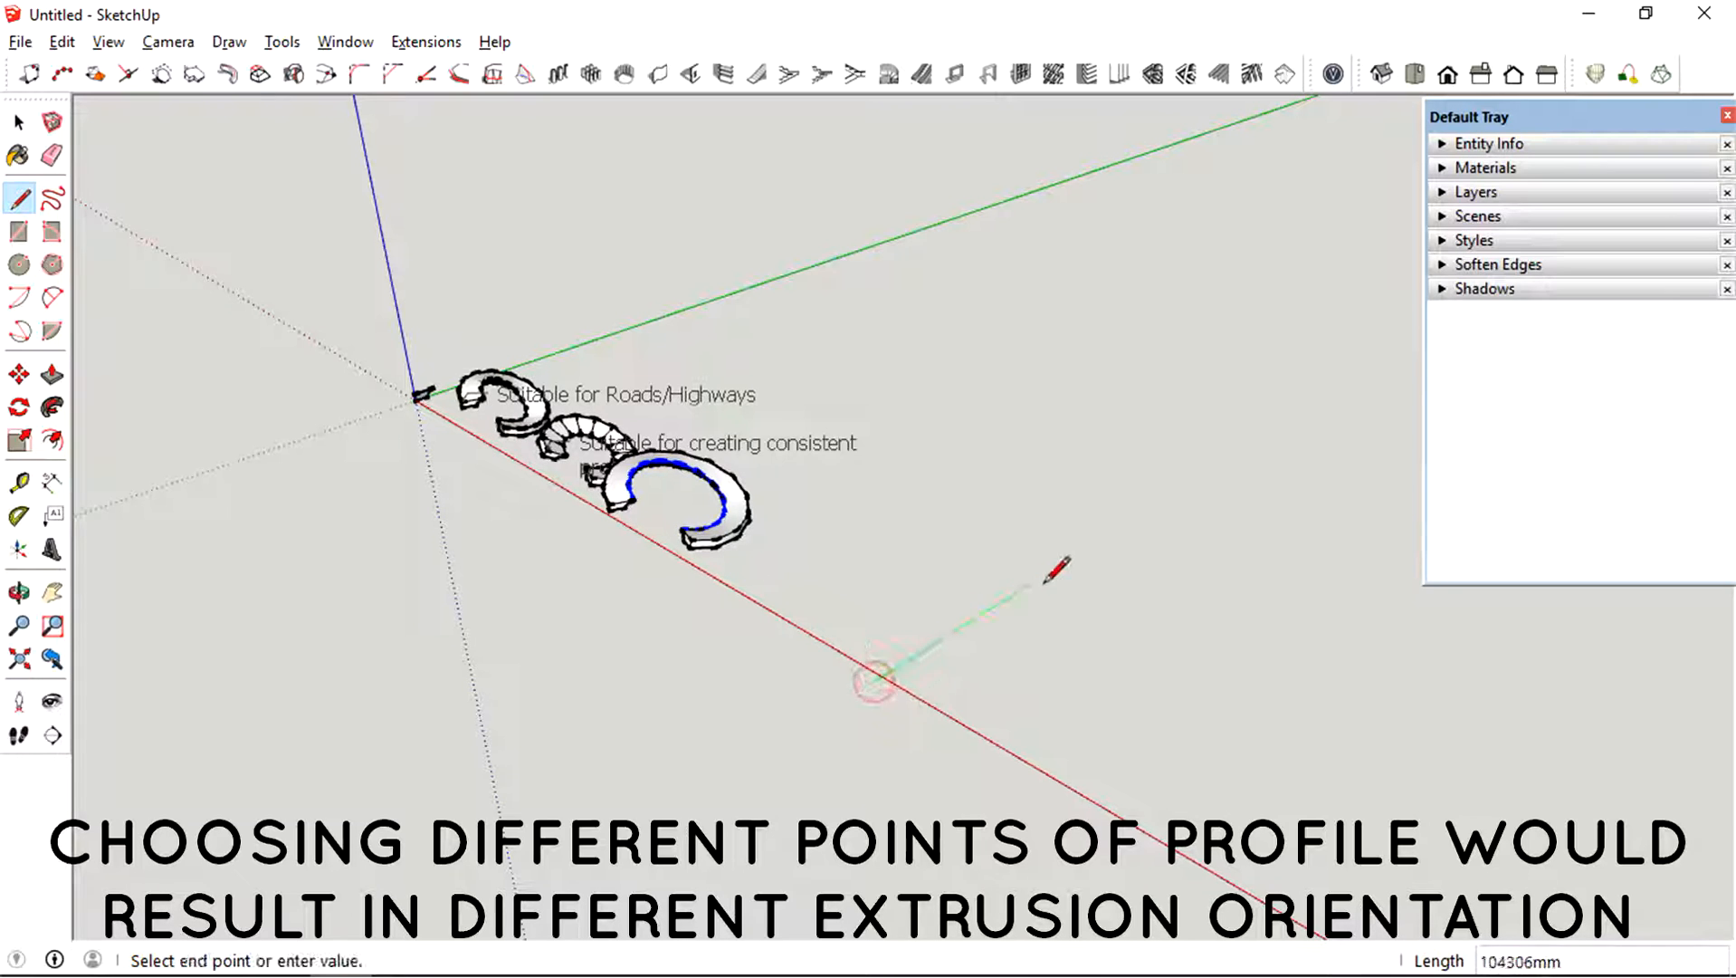
- Complete the S-curve path with a straight ground line and a final arc
left_click(18, 592)
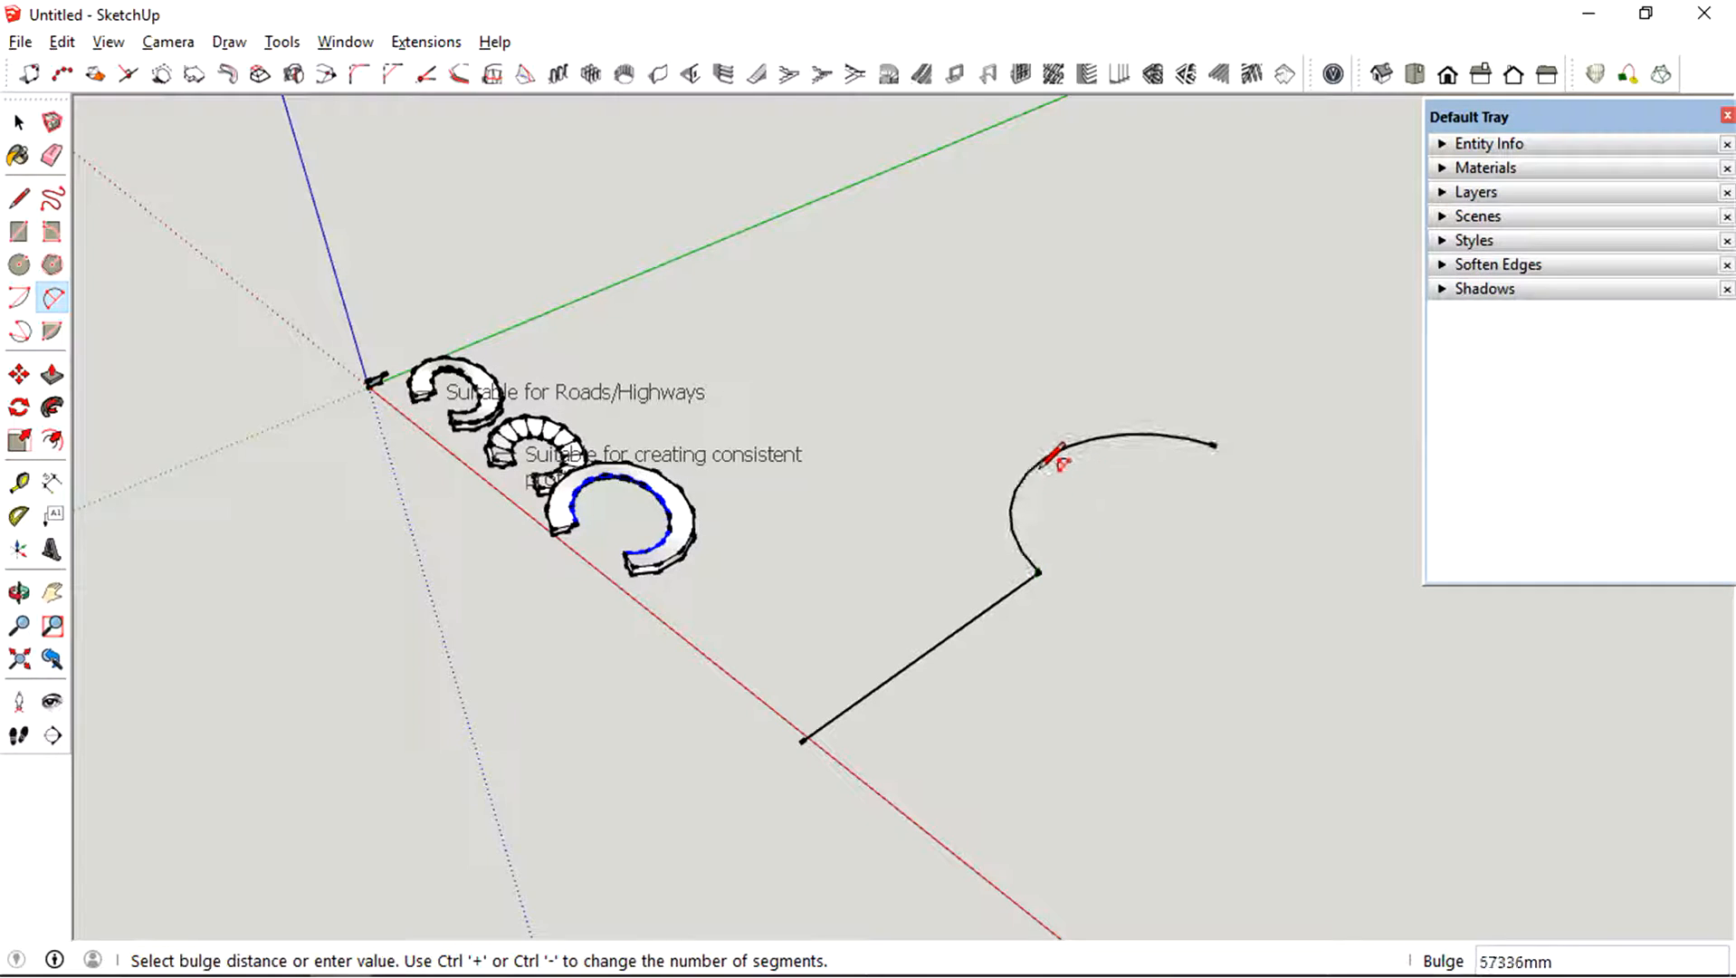
left_click(19, 591)
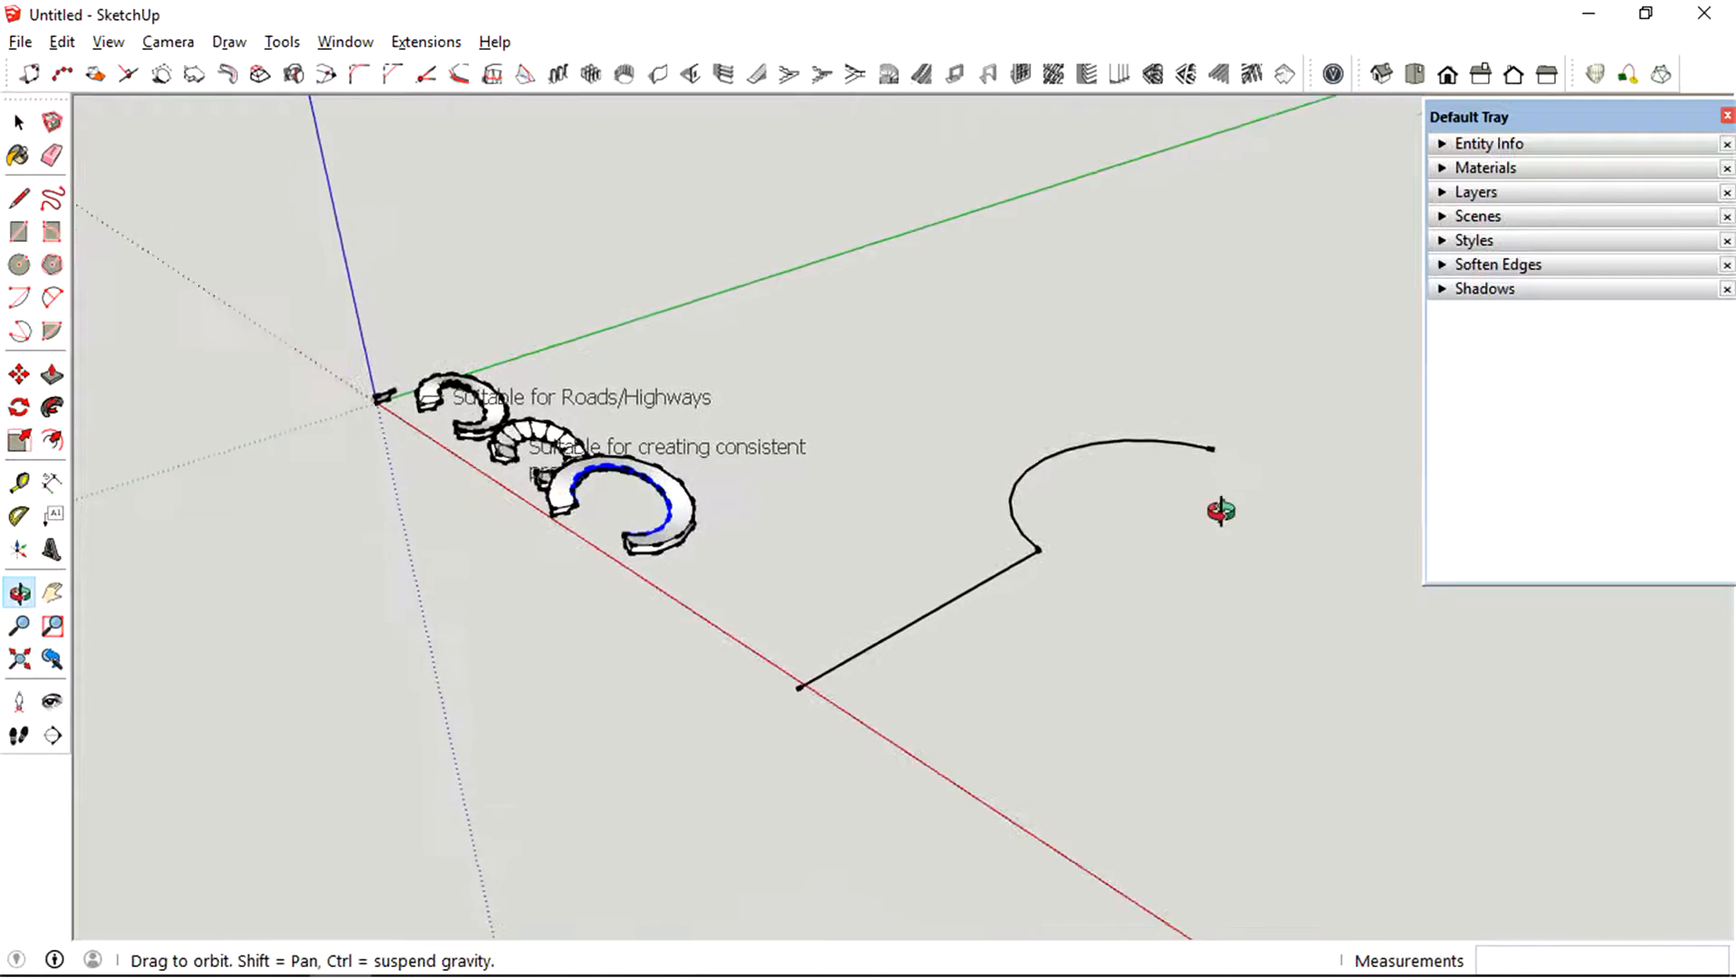
left_click(18, 122)
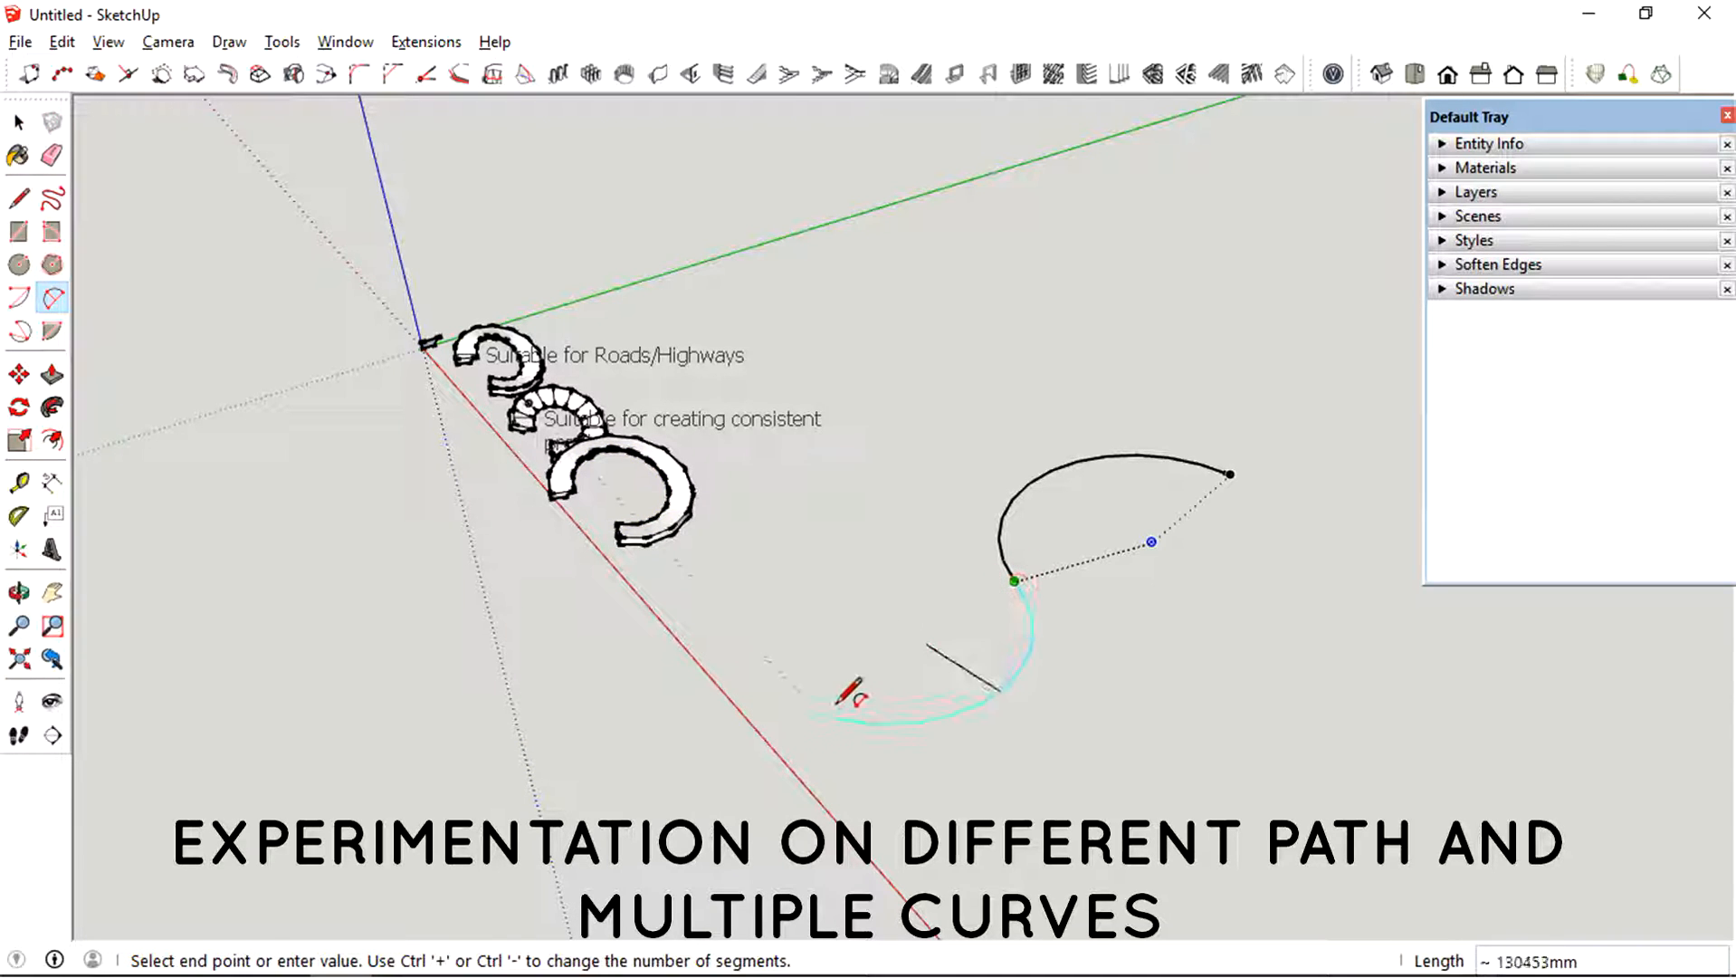
mouse_move(1107, 786)
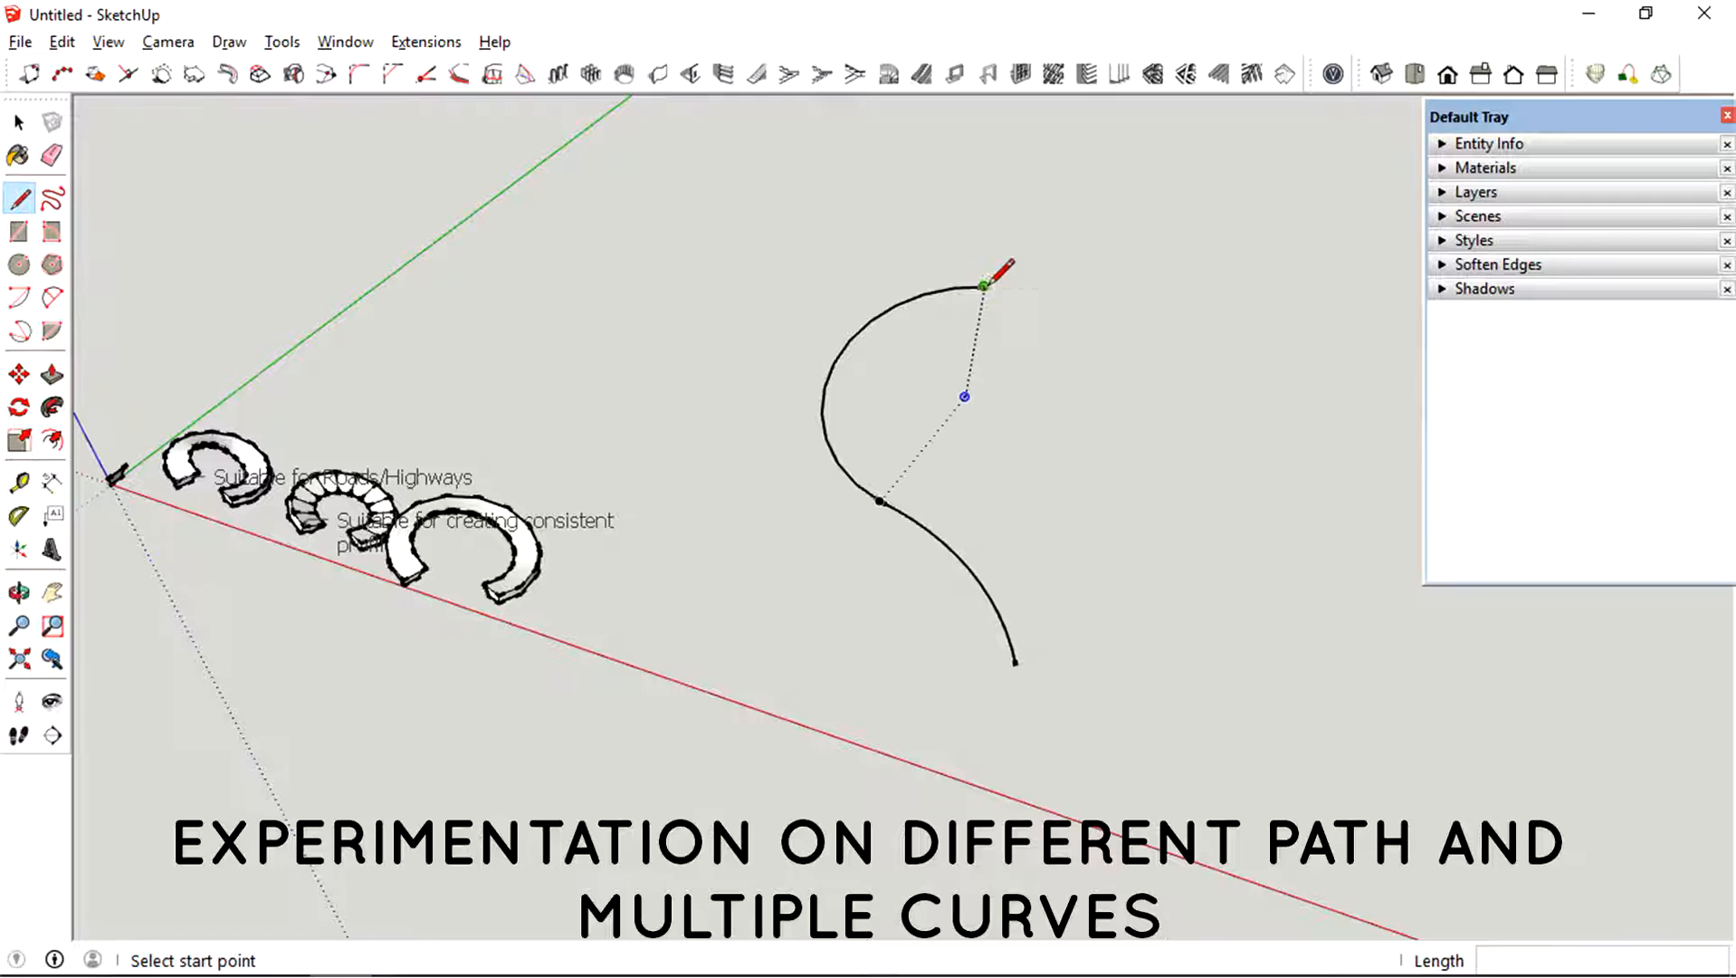
- Draw a straight line extending from the end of the S-curve
left_click(983, 286)
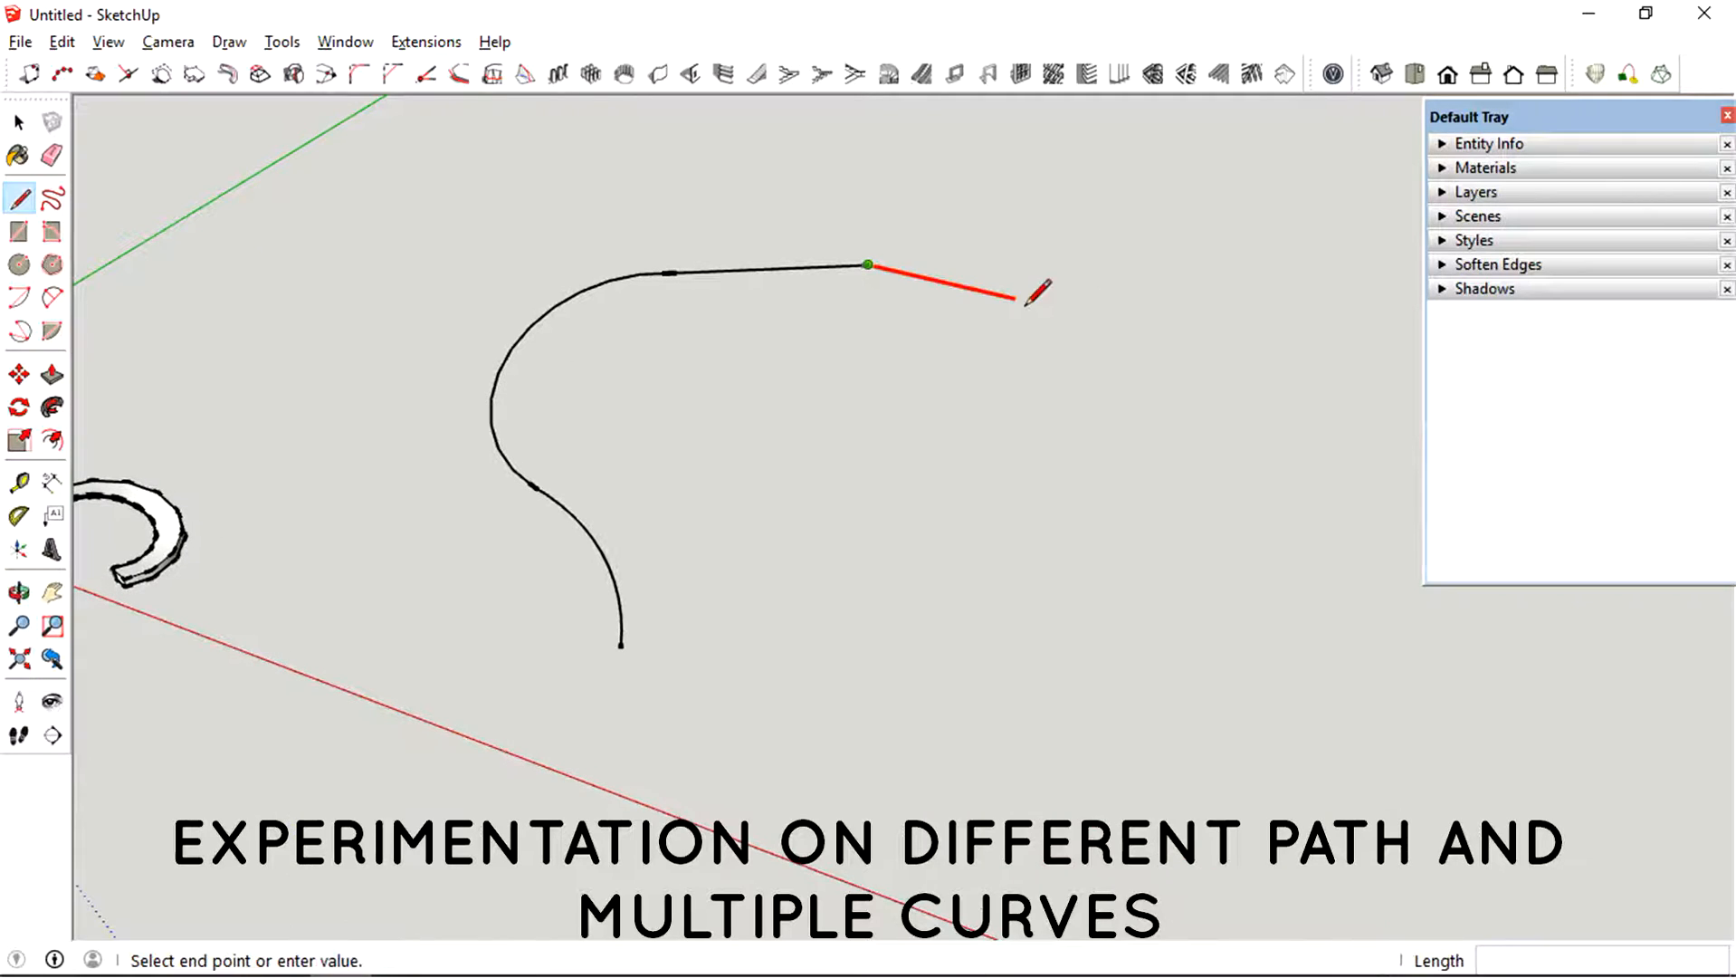
left_click(18, 592)
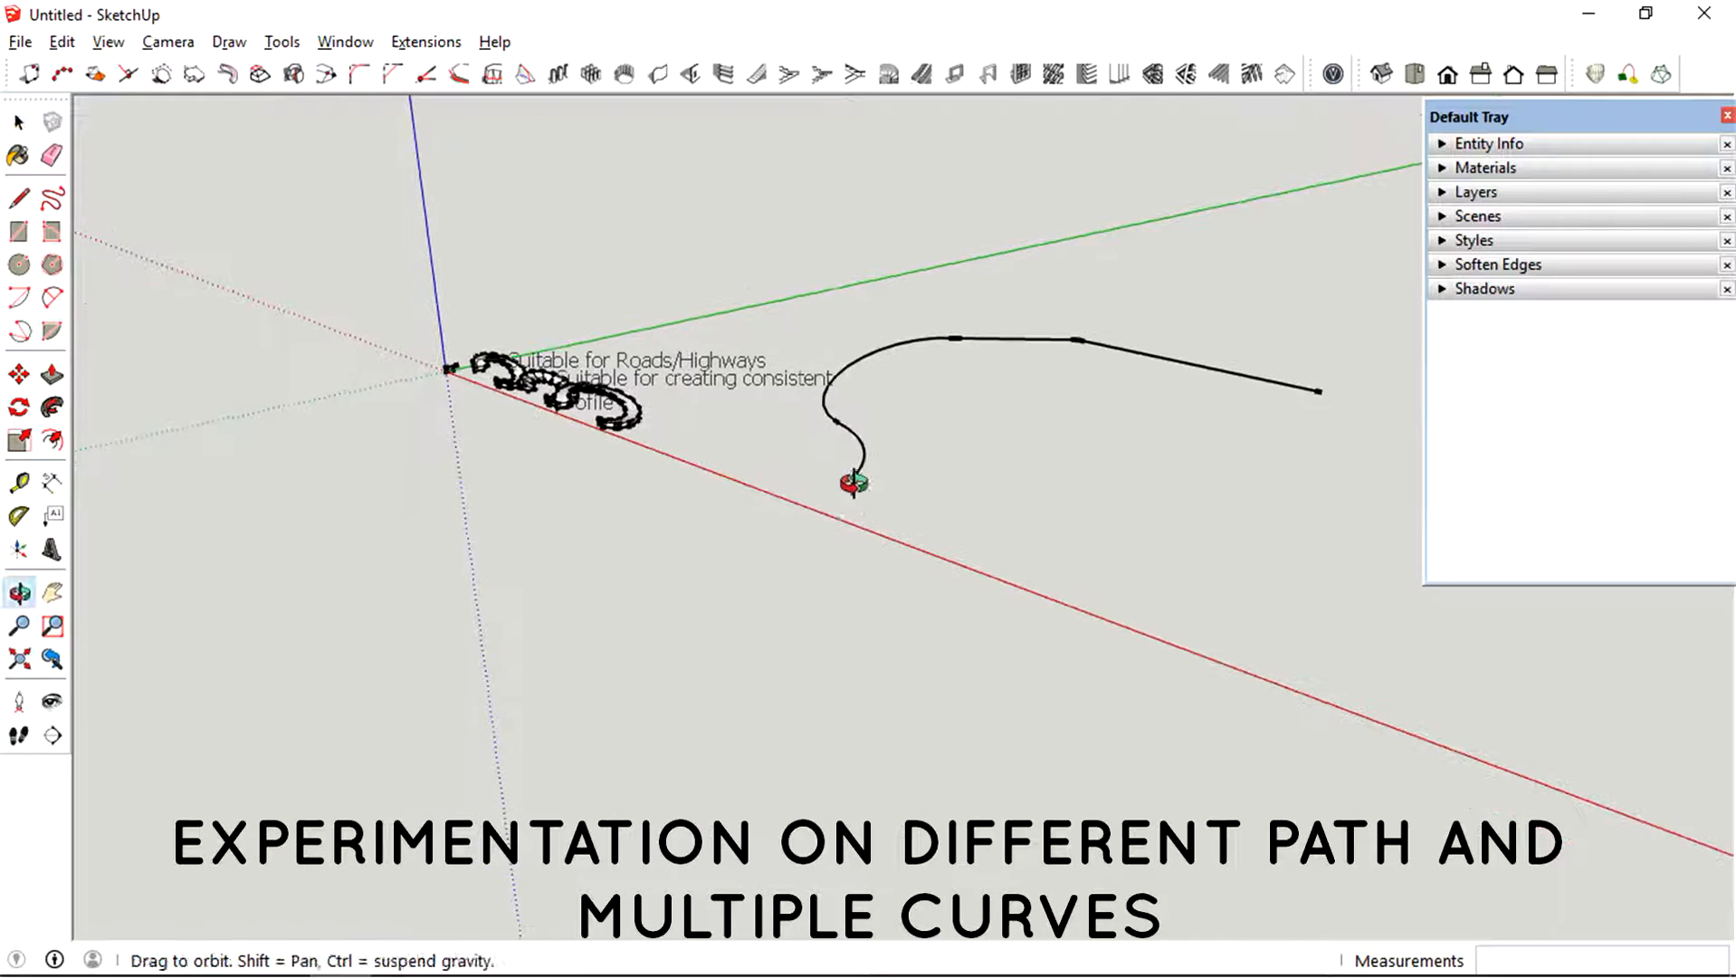
left_click(19, 373)
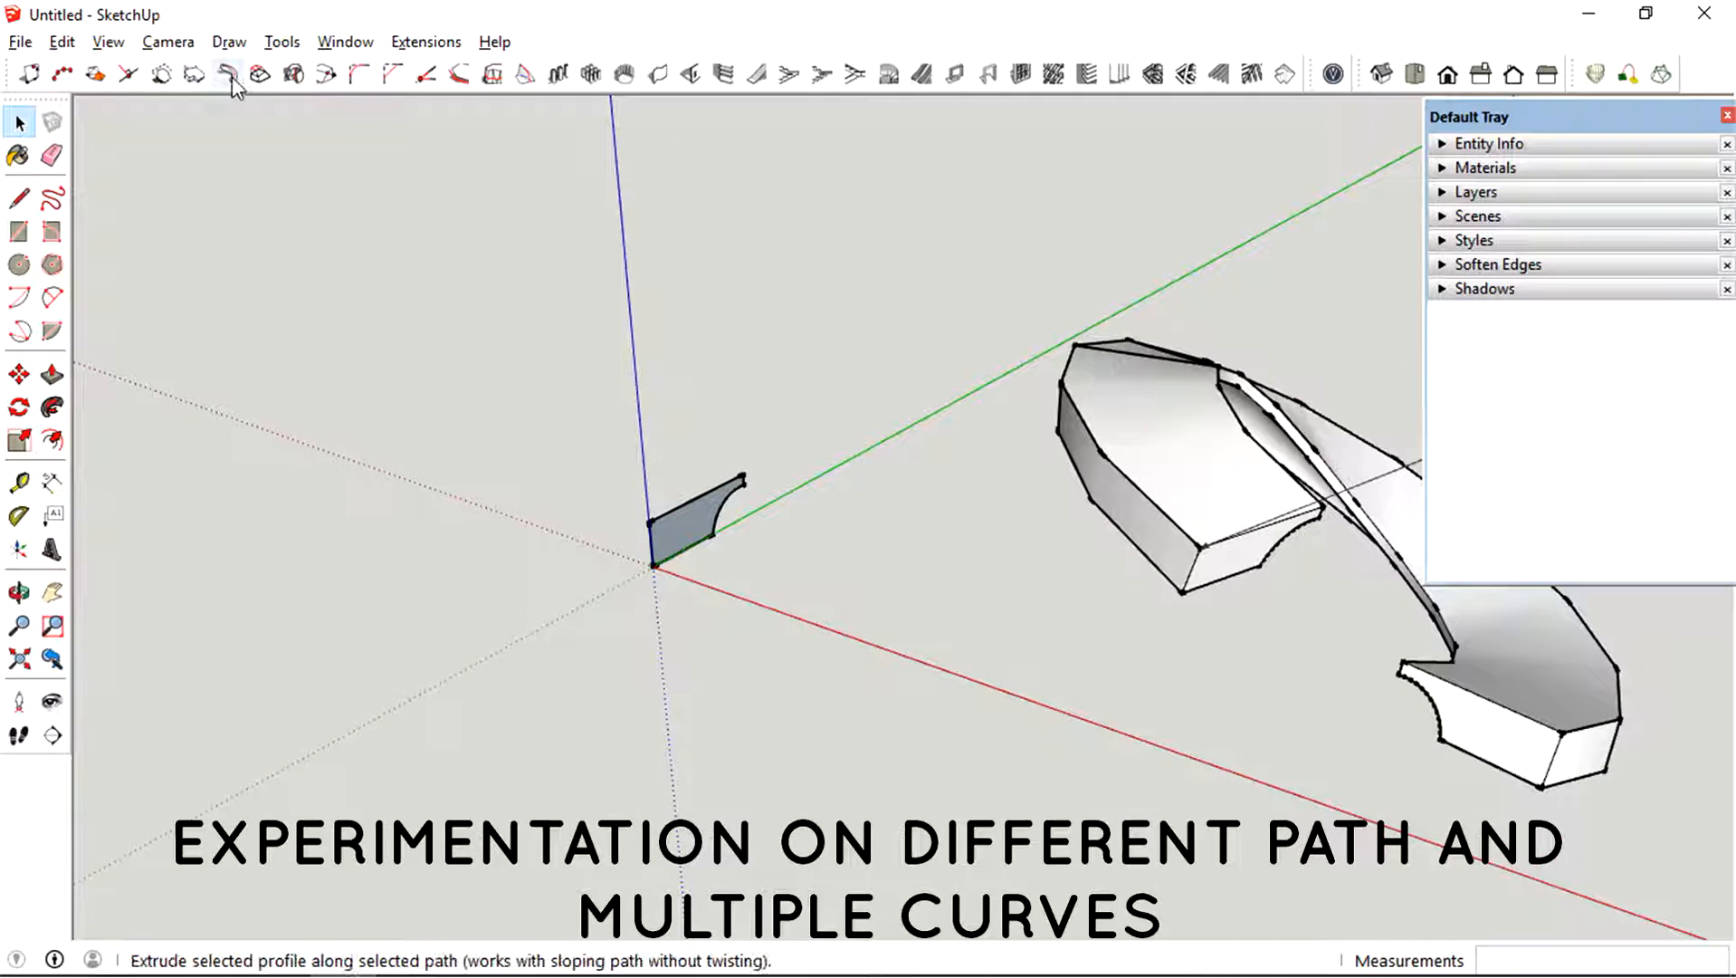
- Sweep the road profile along the S-shaped multi-curve path with the 1001bit extrude tool
left_click(227, 74)
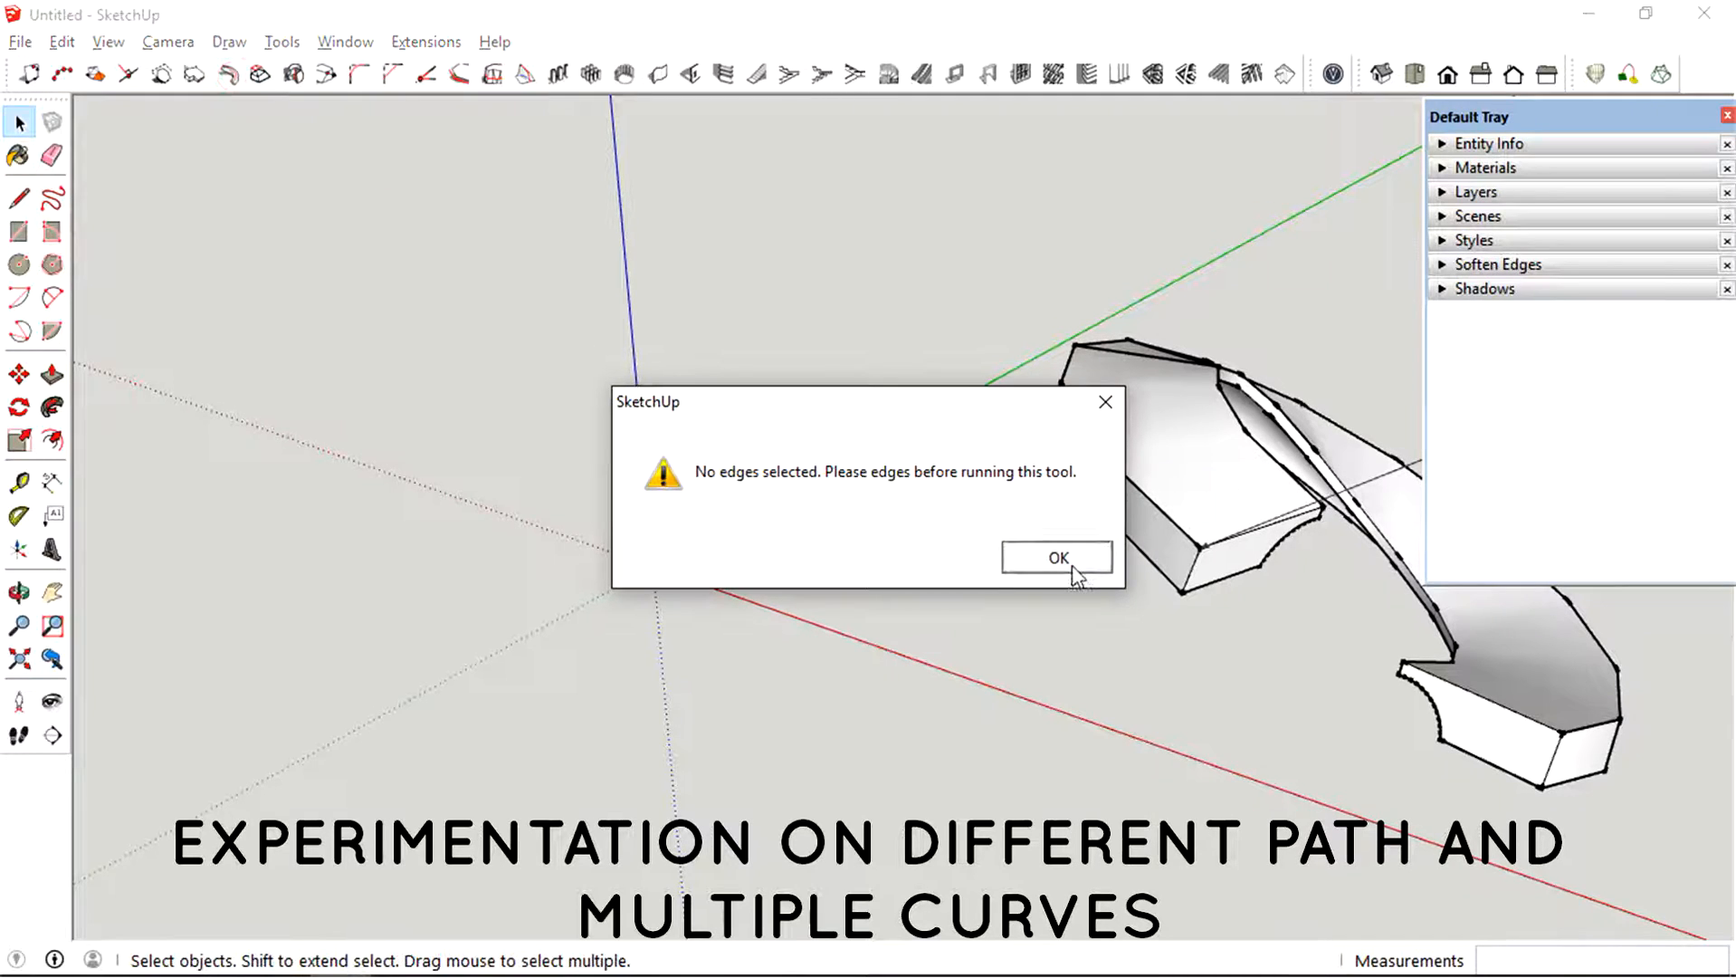
left_click(1054, 557)
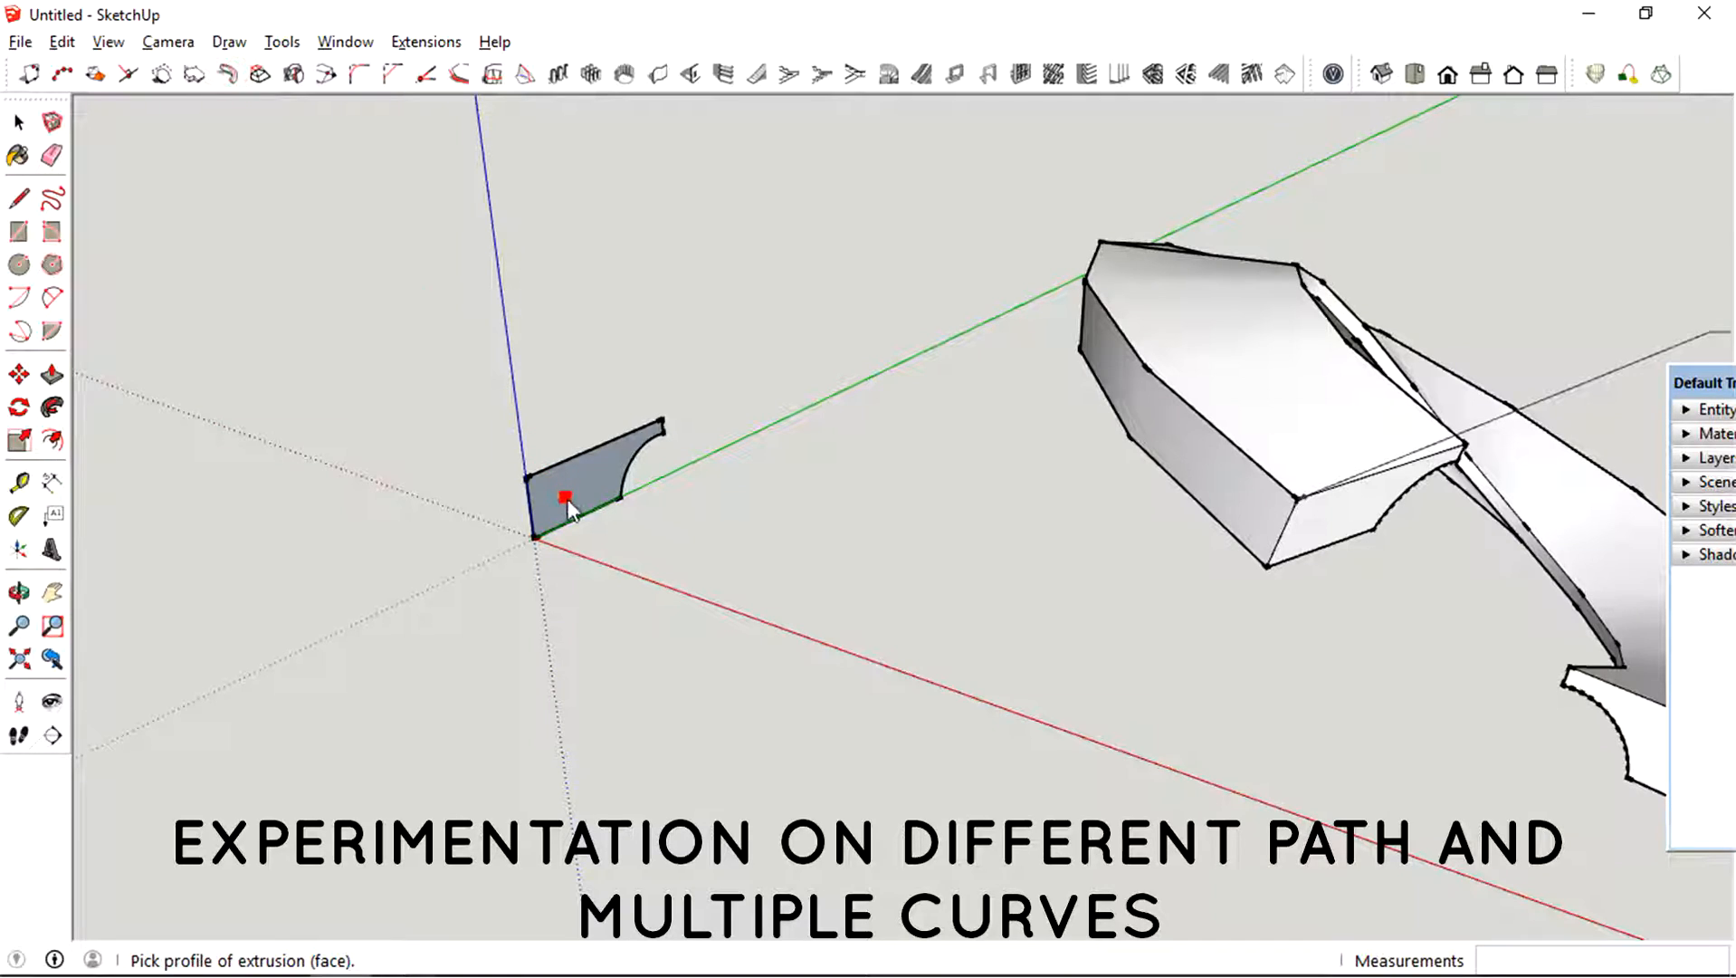
left_click(568, 496)
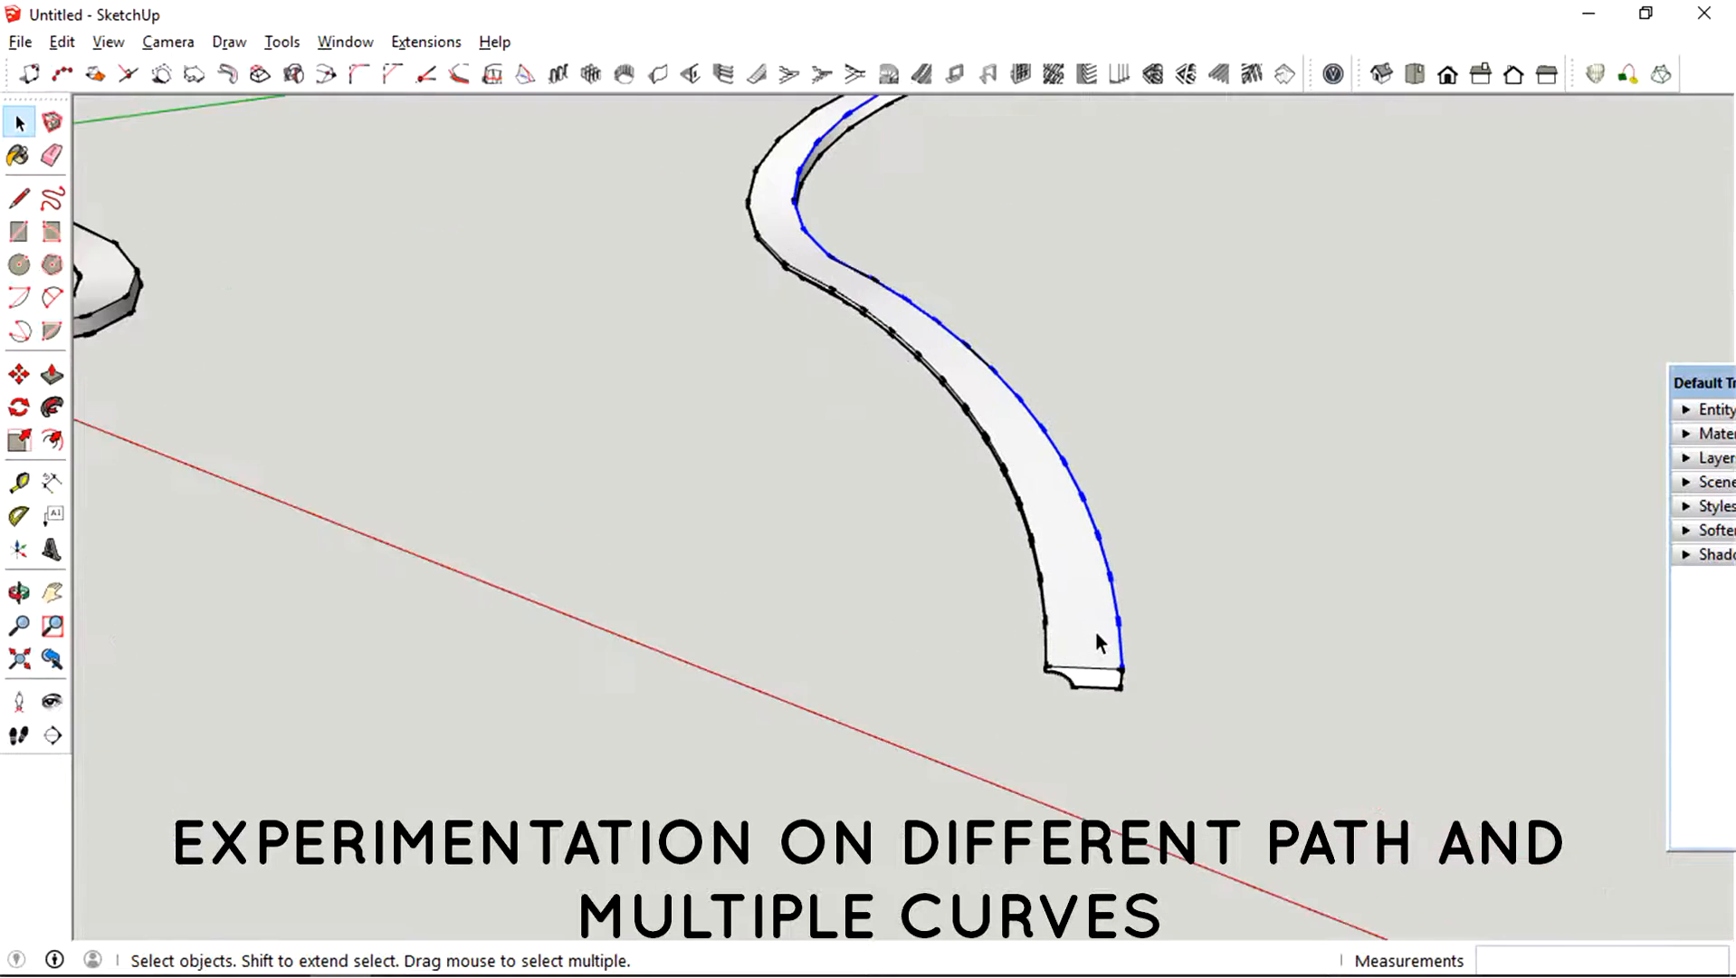
left_click(18, 591)
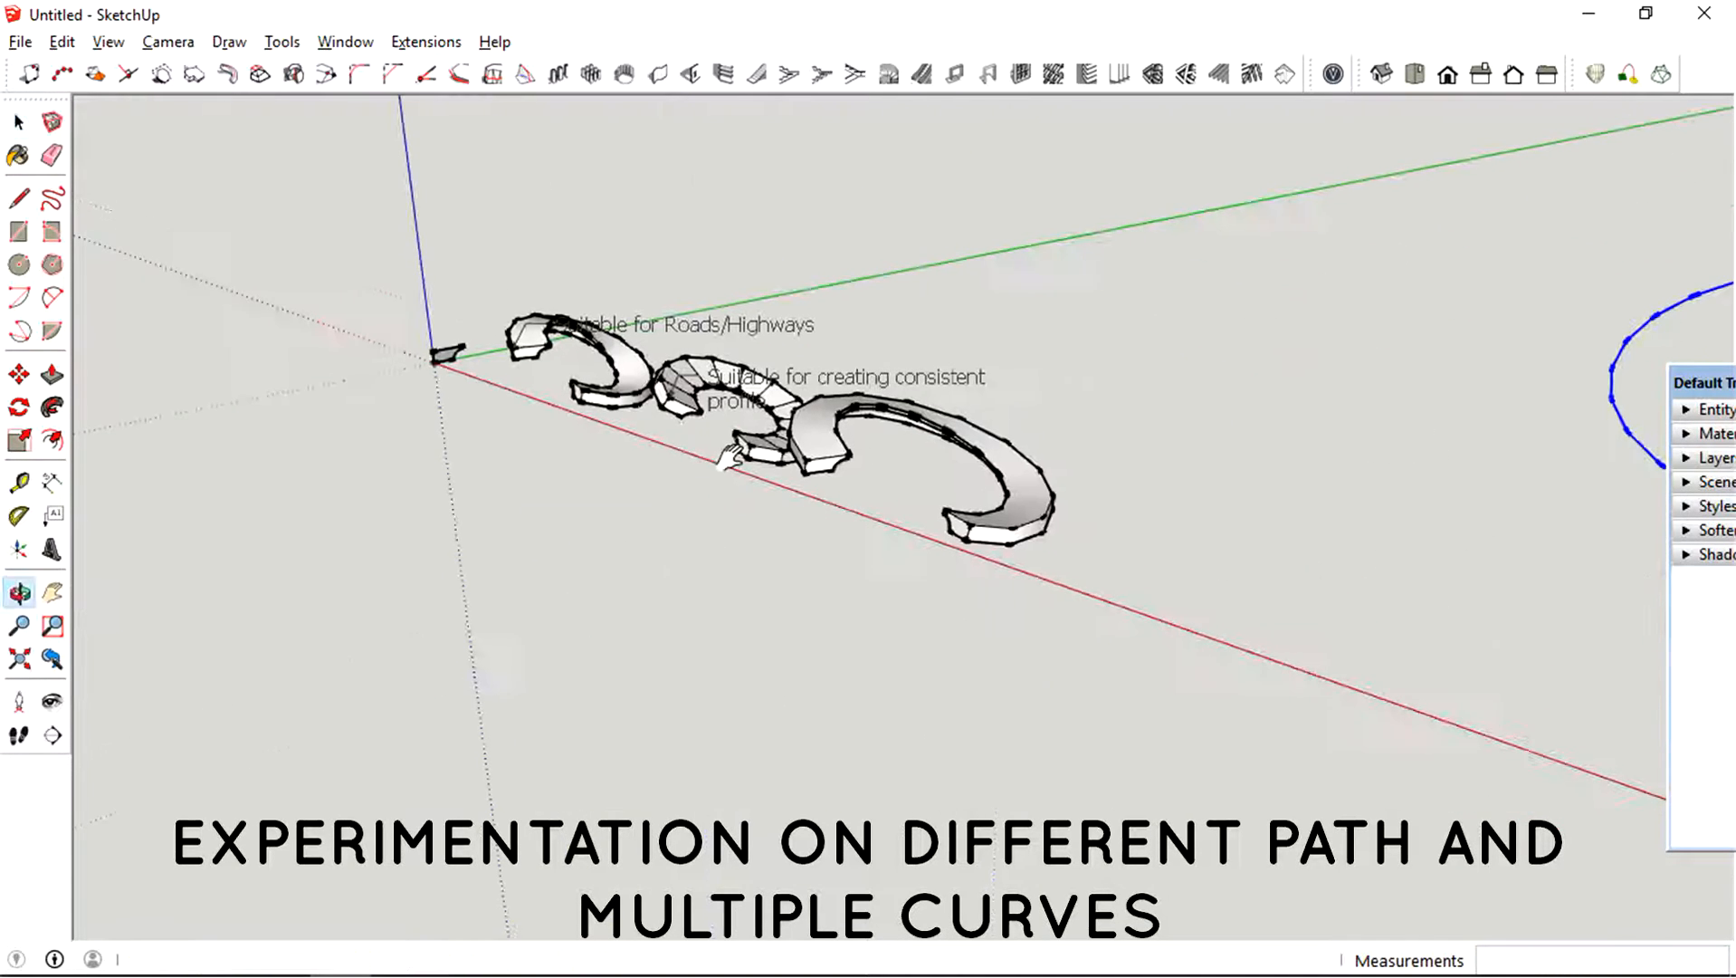
- Draw a straight lead-in line from the end of the S-curve path
left_click(19, 374)
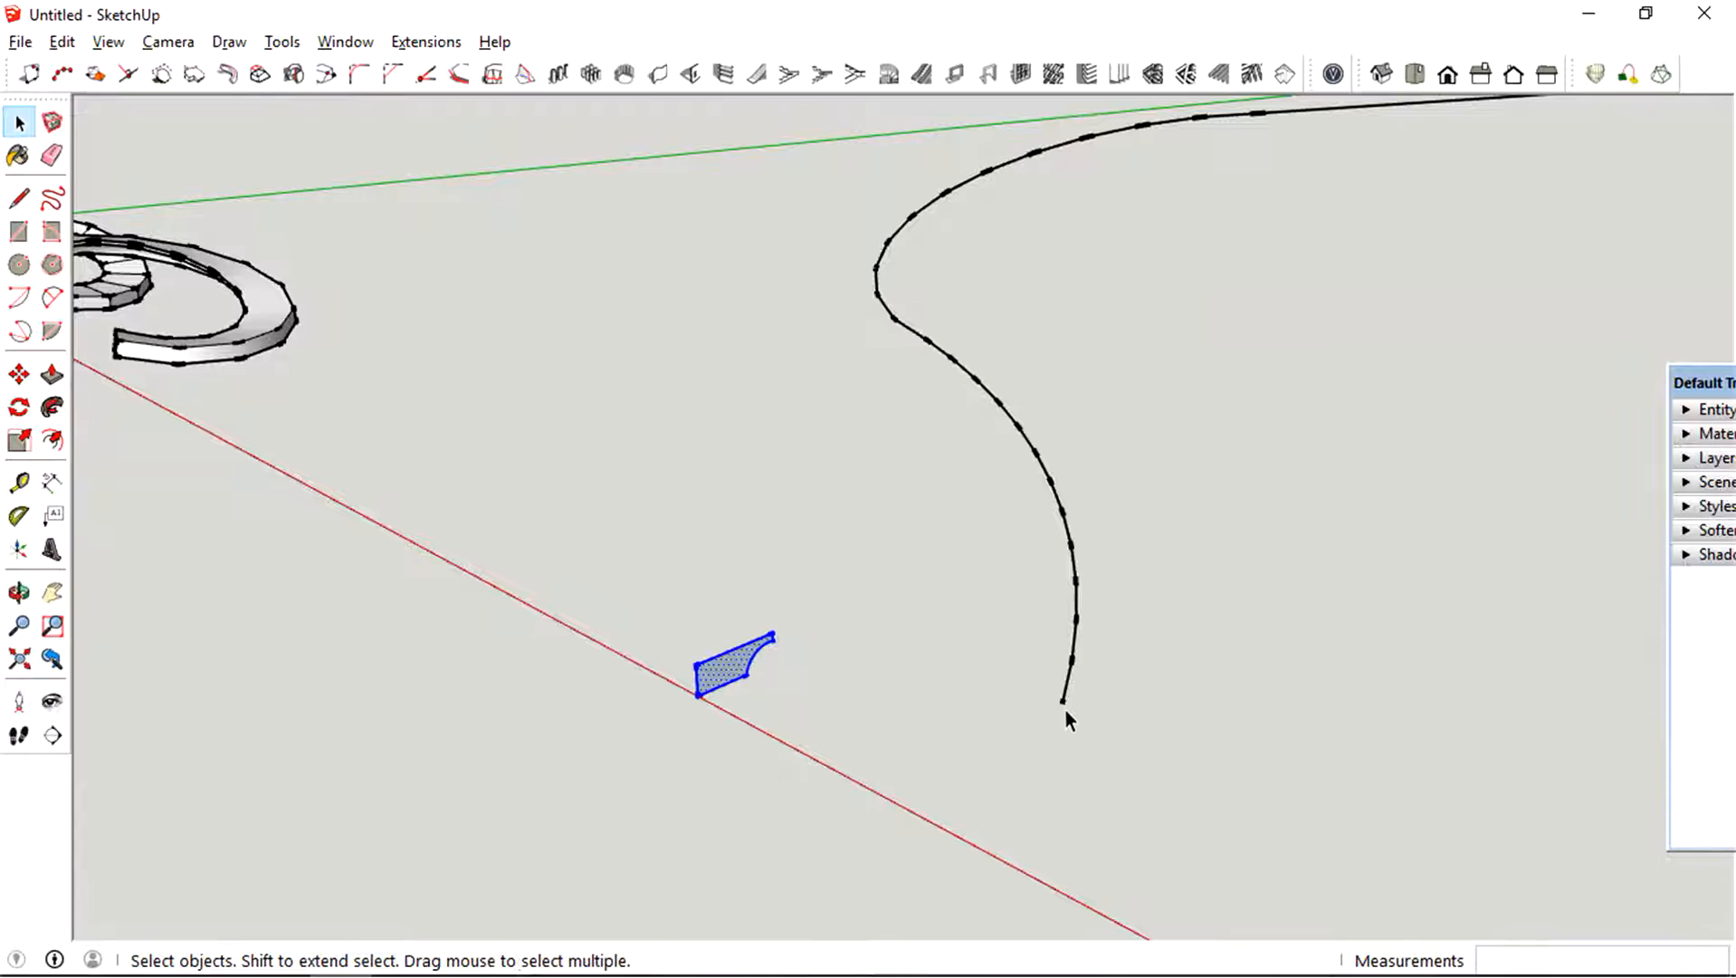
left_click(1060, 703)
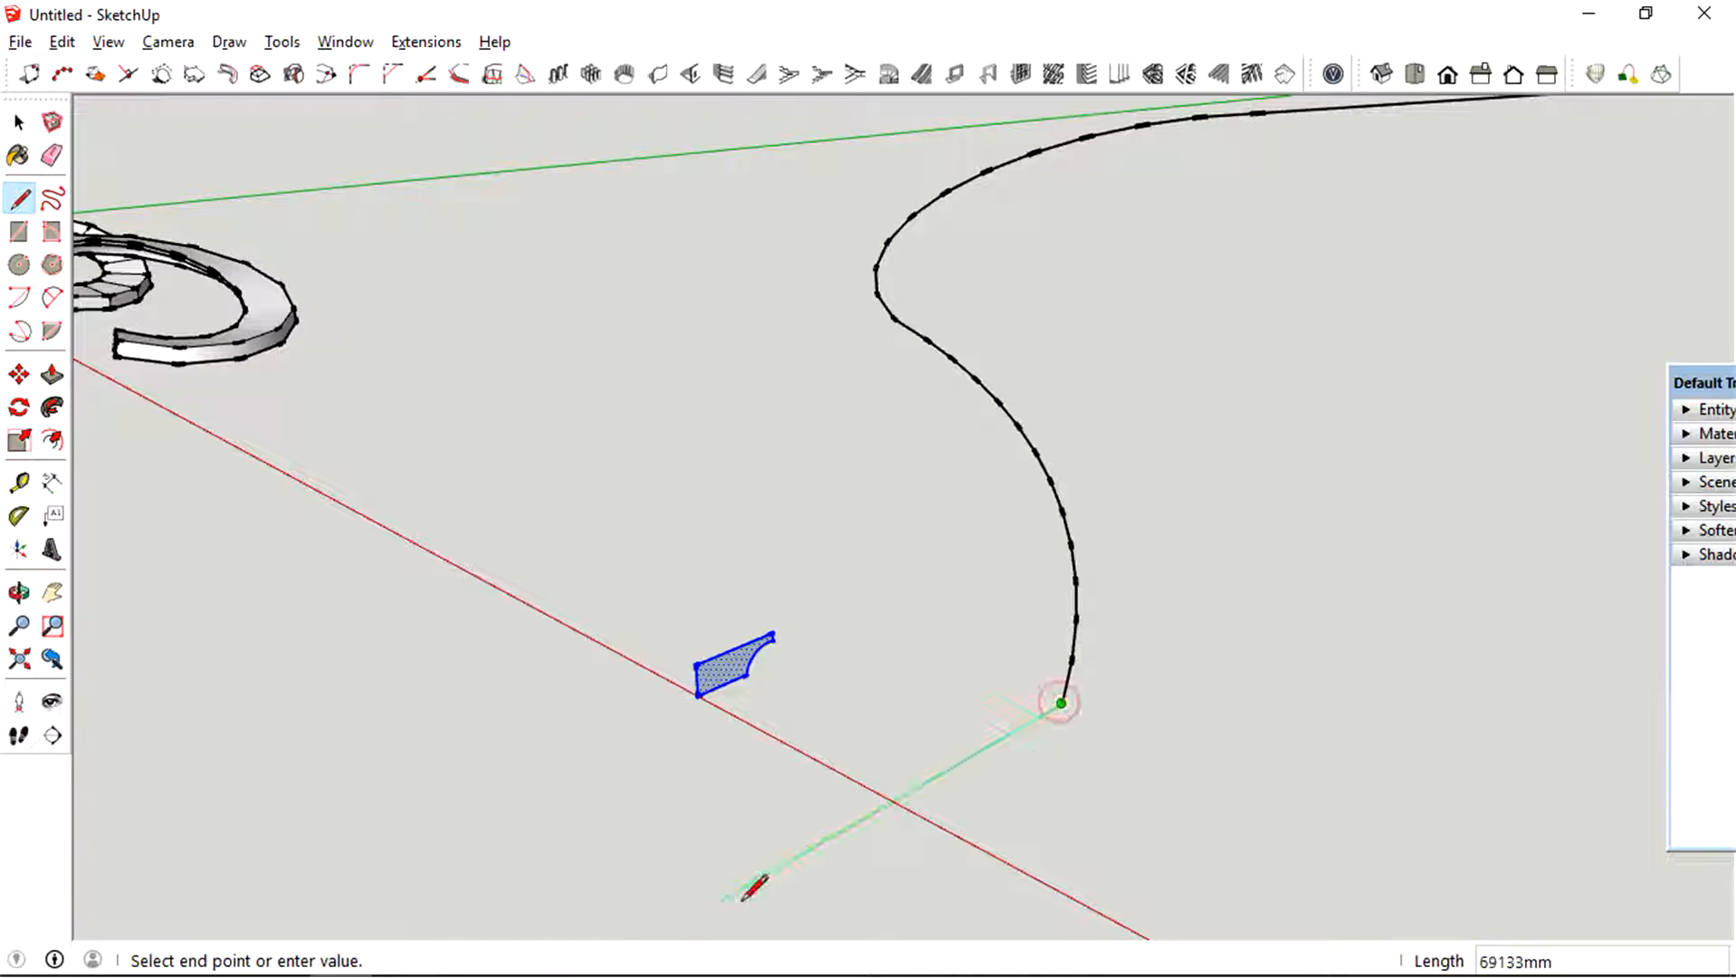
left_click(18, 592)
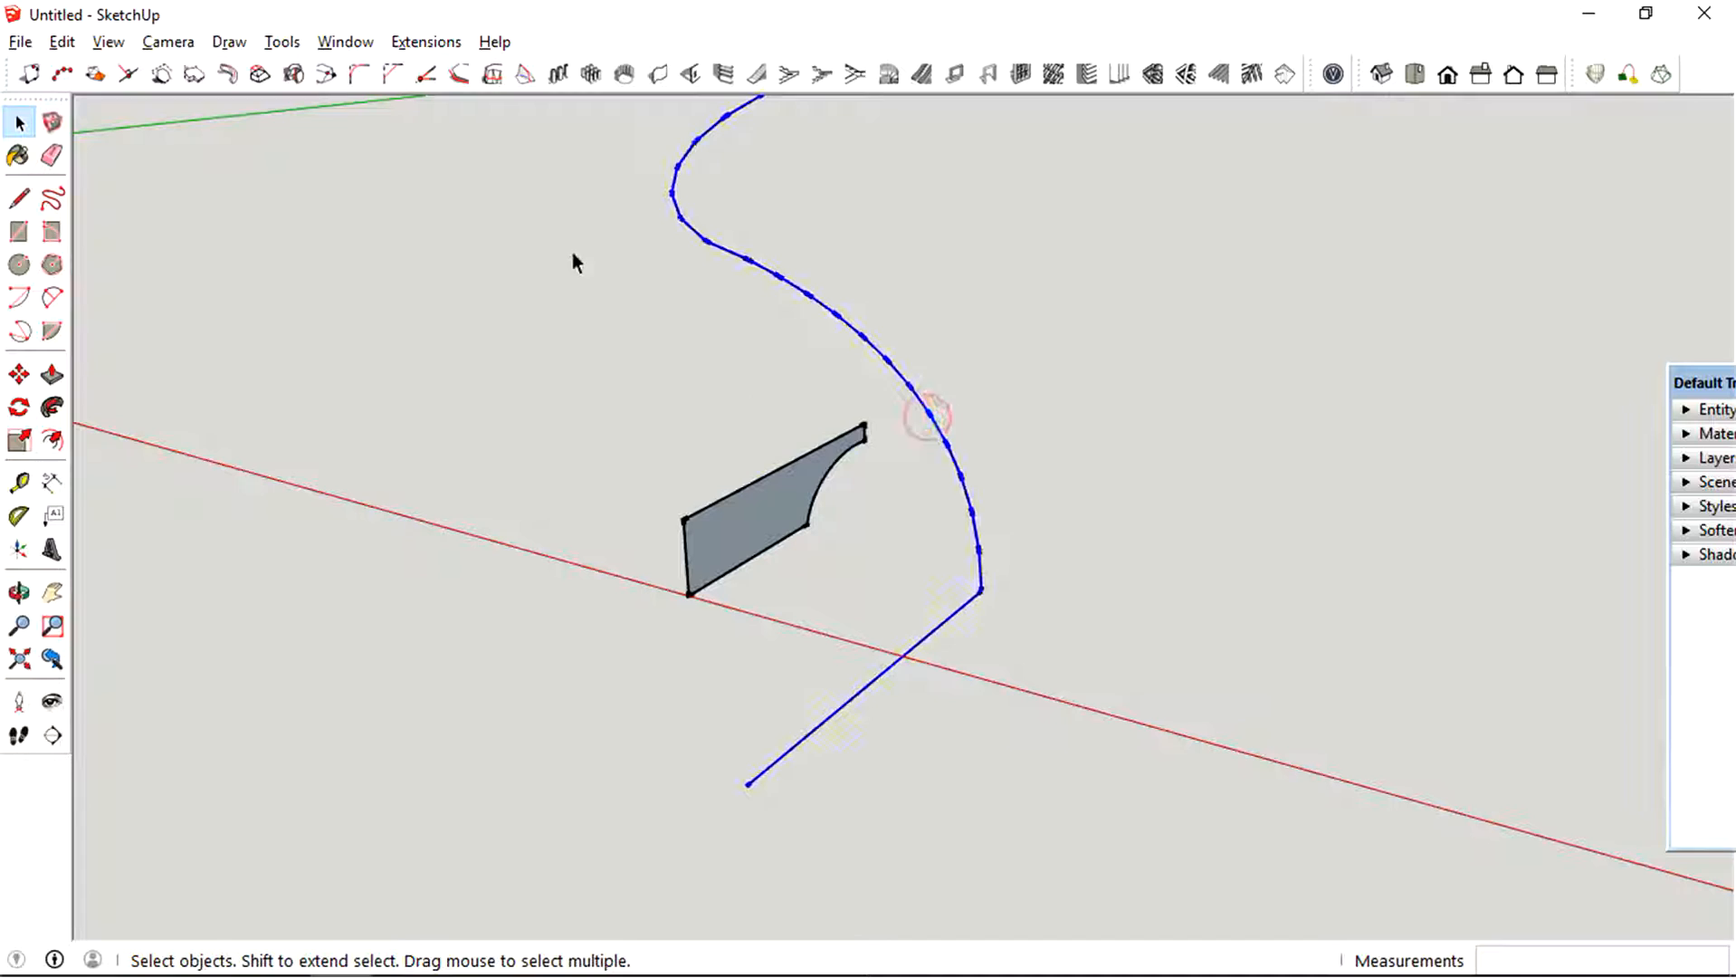
- Extrude the road profile along the extended S-curve path, starting at its end vertex
left_click(227, 74)
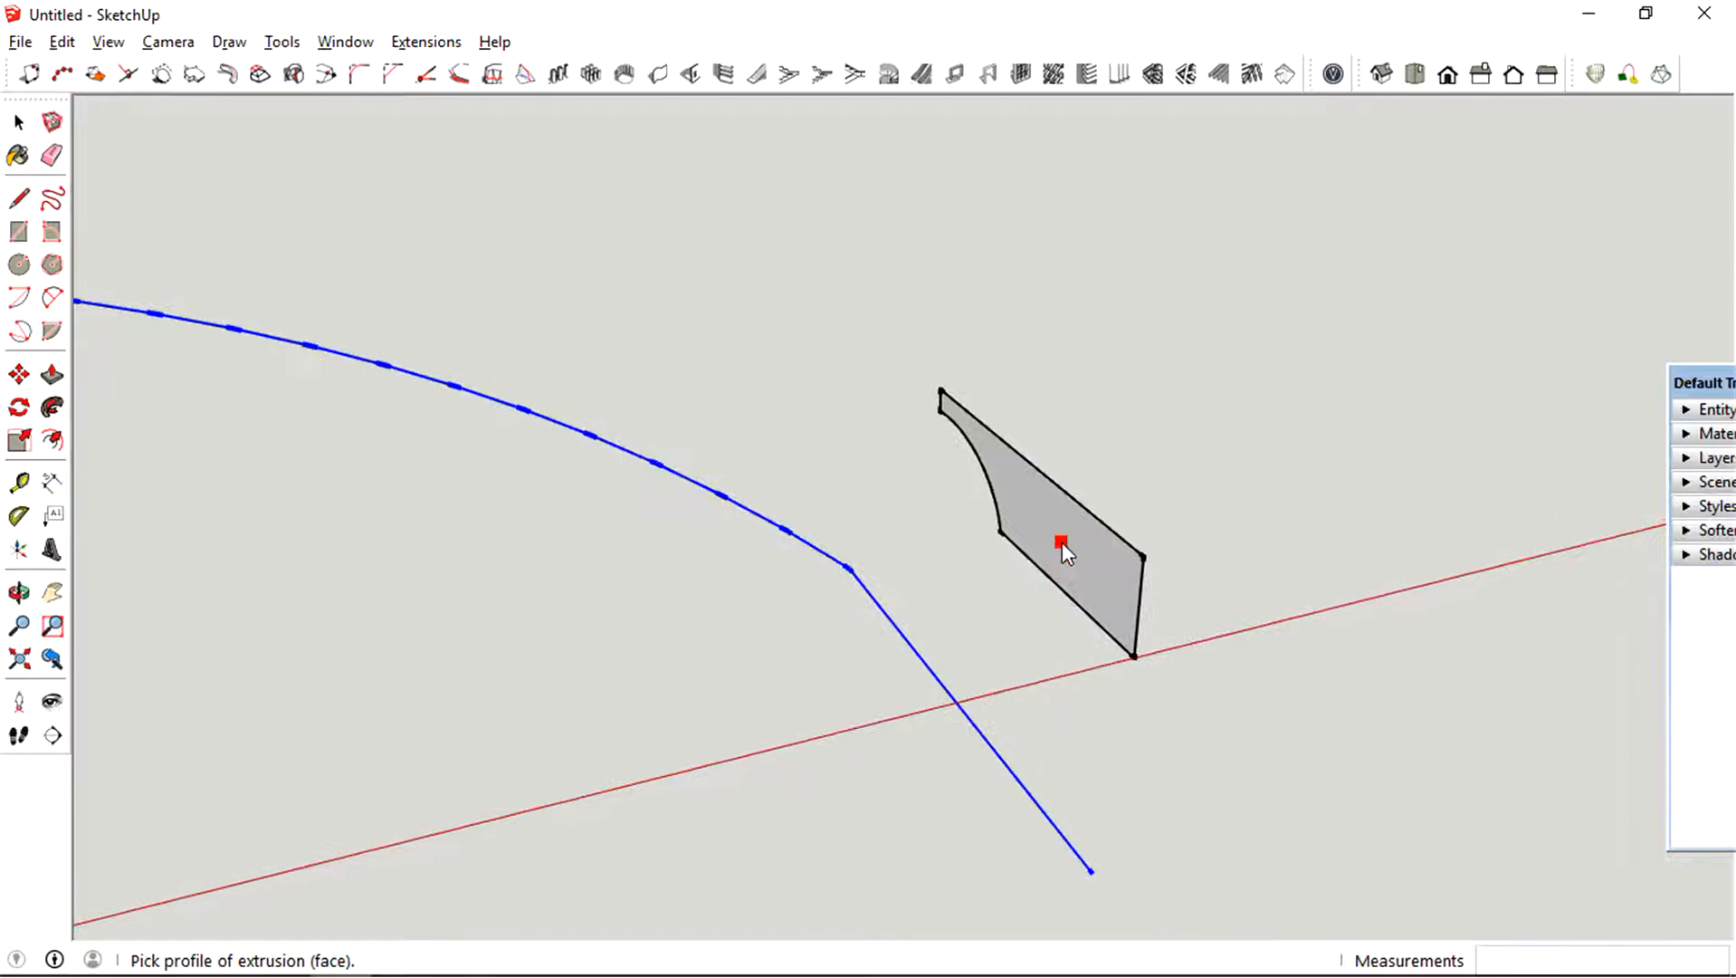
left_click(1061, 542)
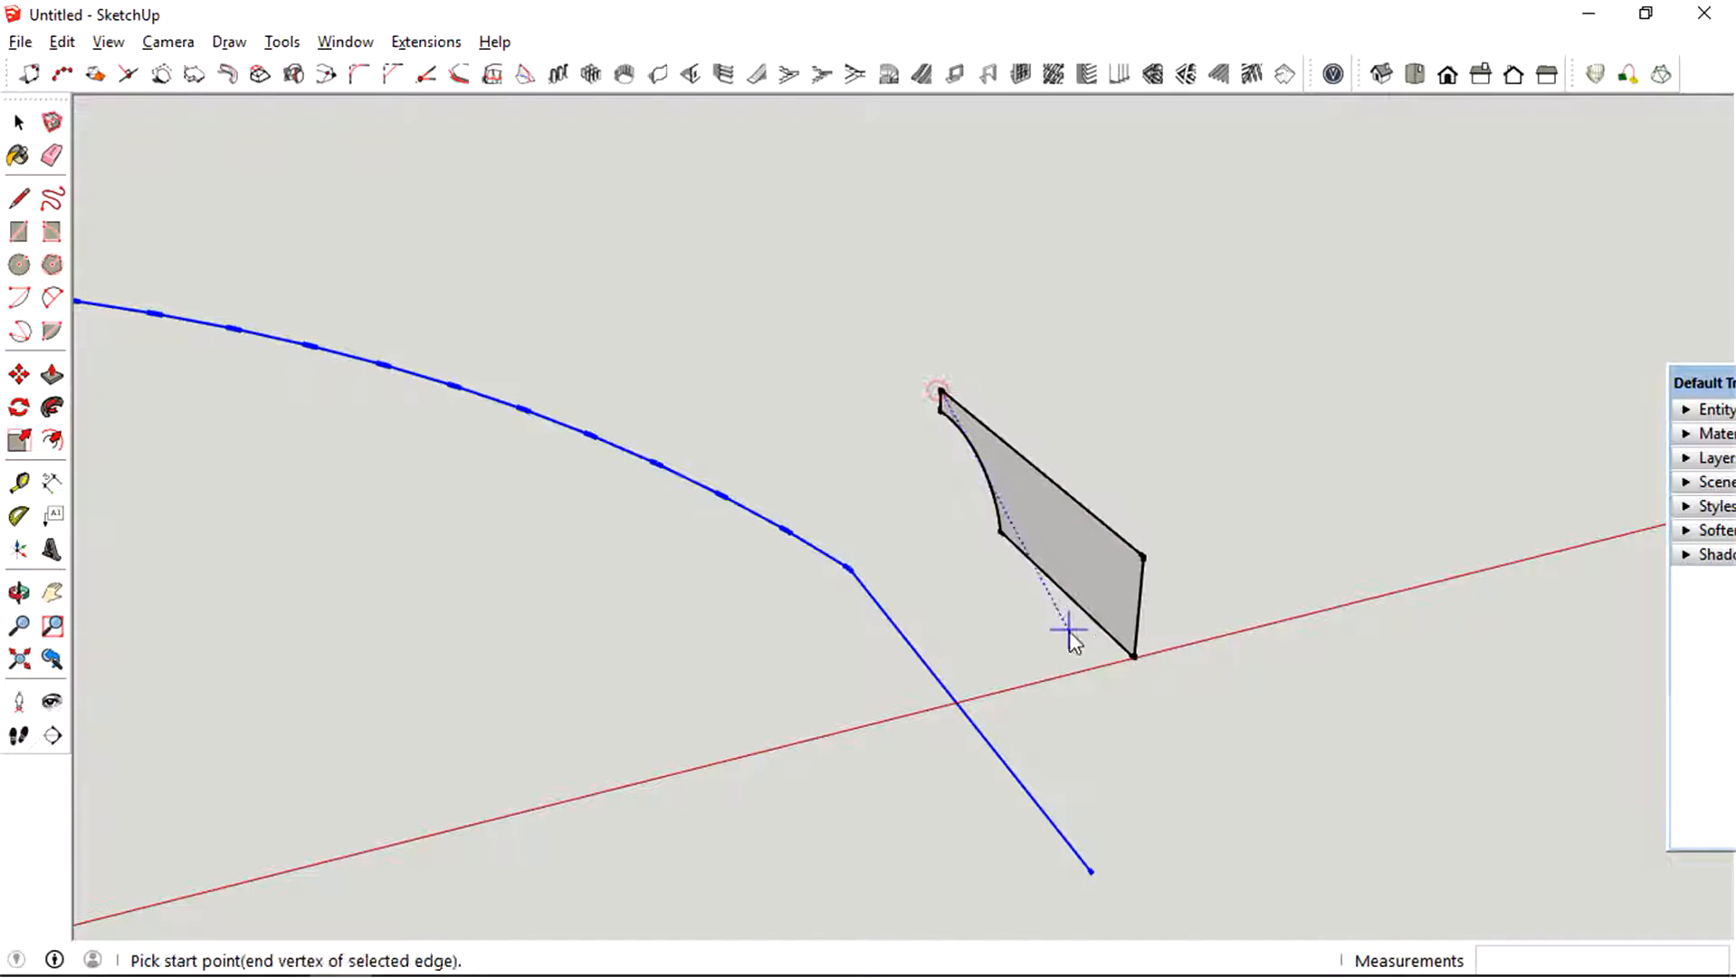
left_click(1096, 869)
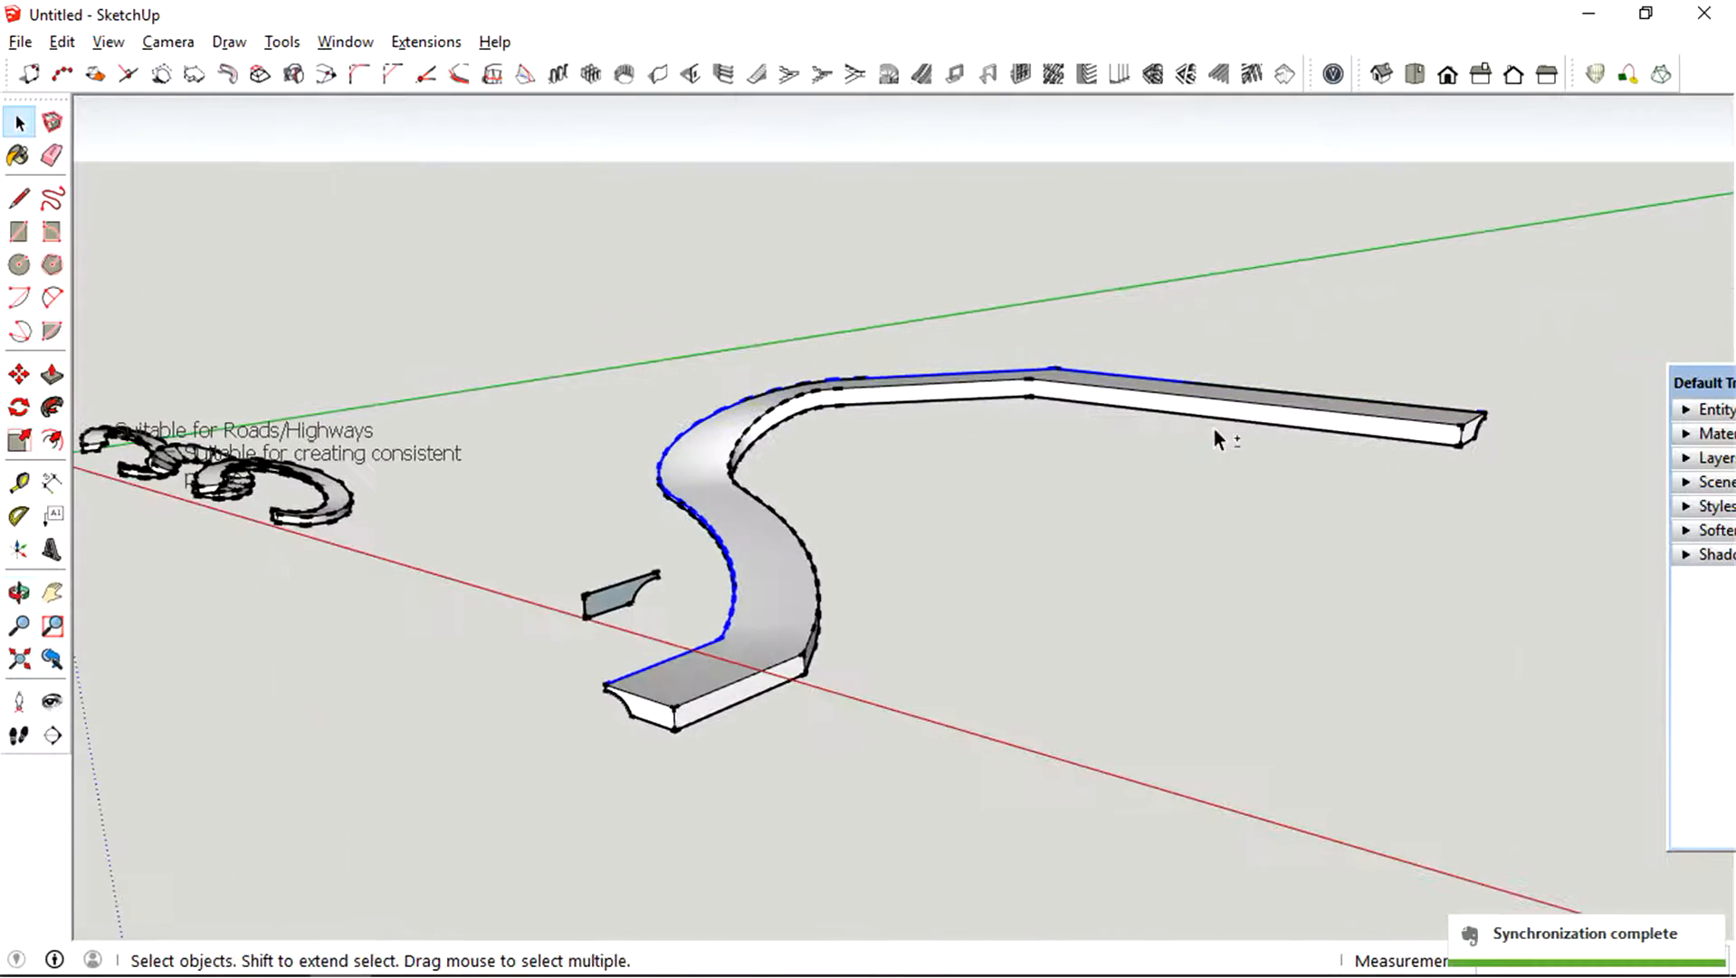
left_click(19, 373)
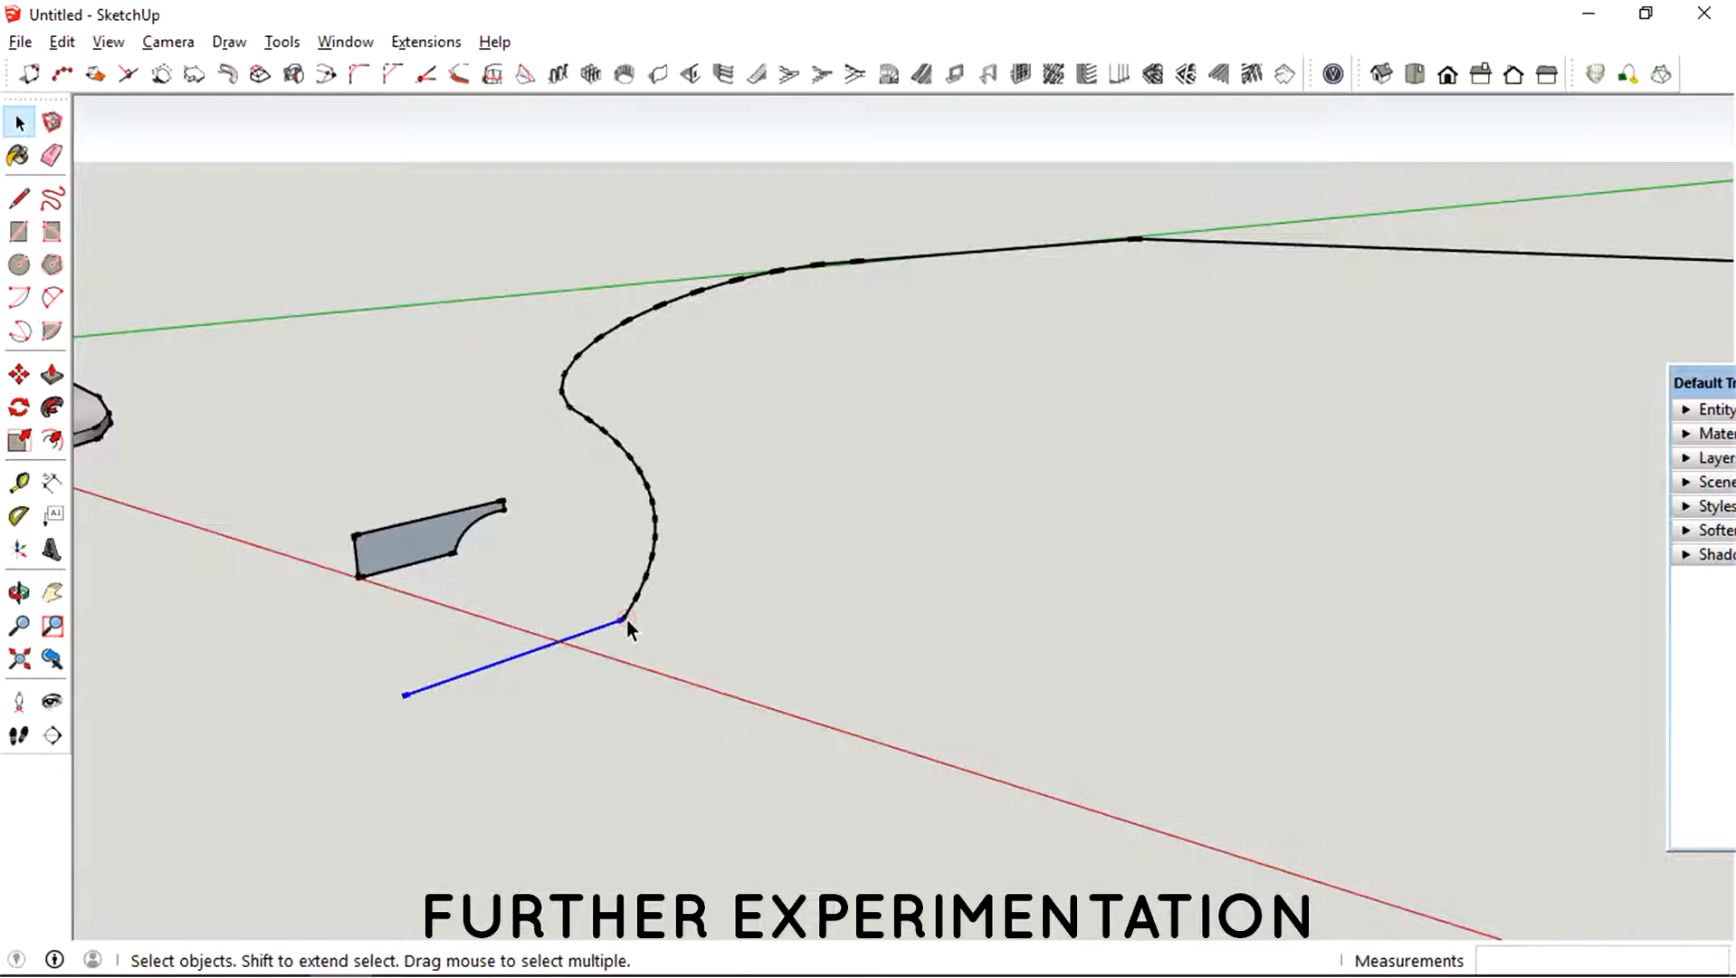
- Rotate the road profile to align with the second S-curve, then sweep it with Follow Me
left_click(624, 620)
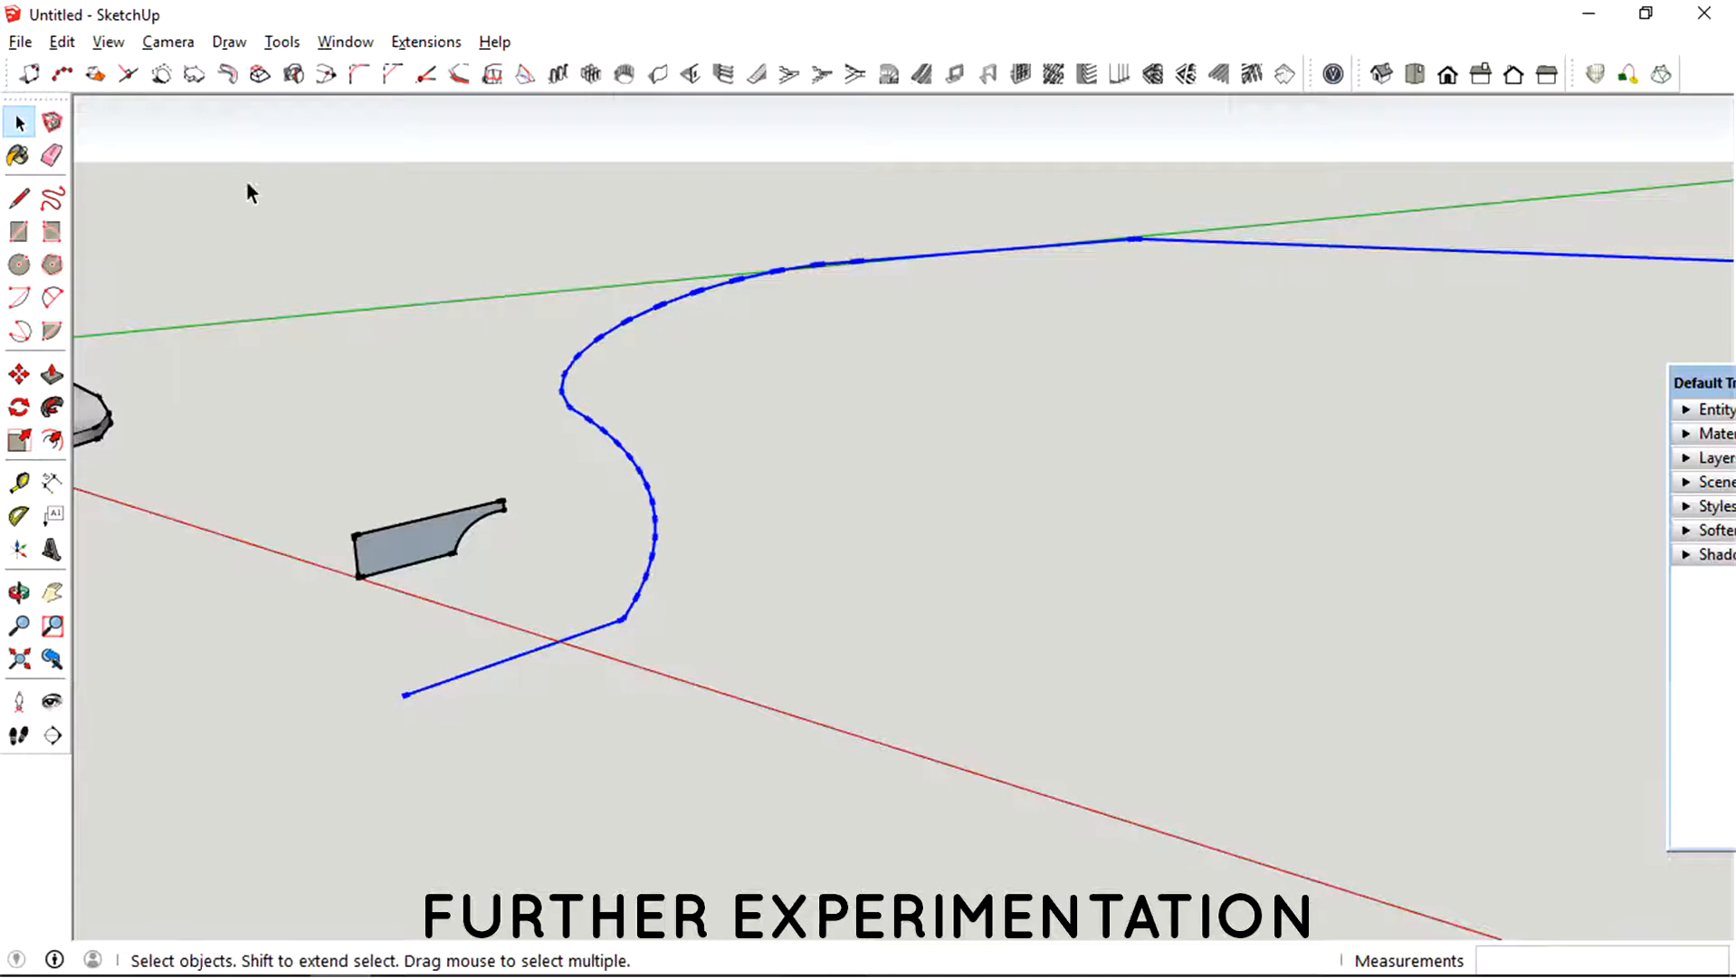
left_click(226, 74)
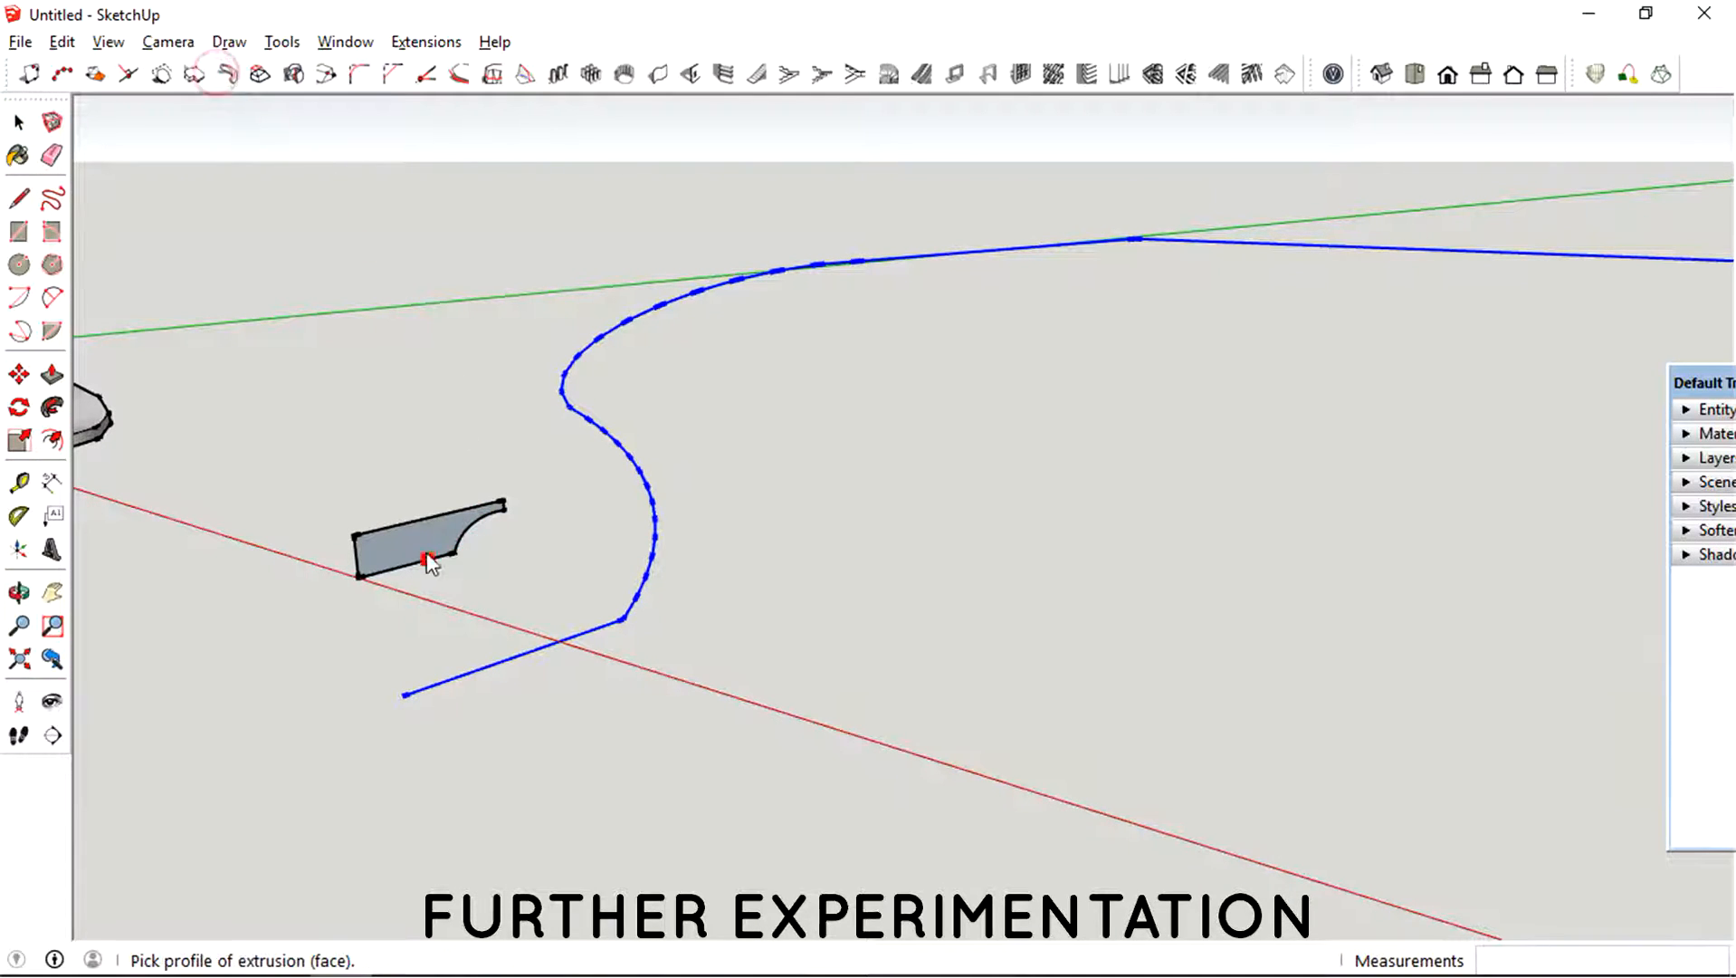
left_click(430, 560)
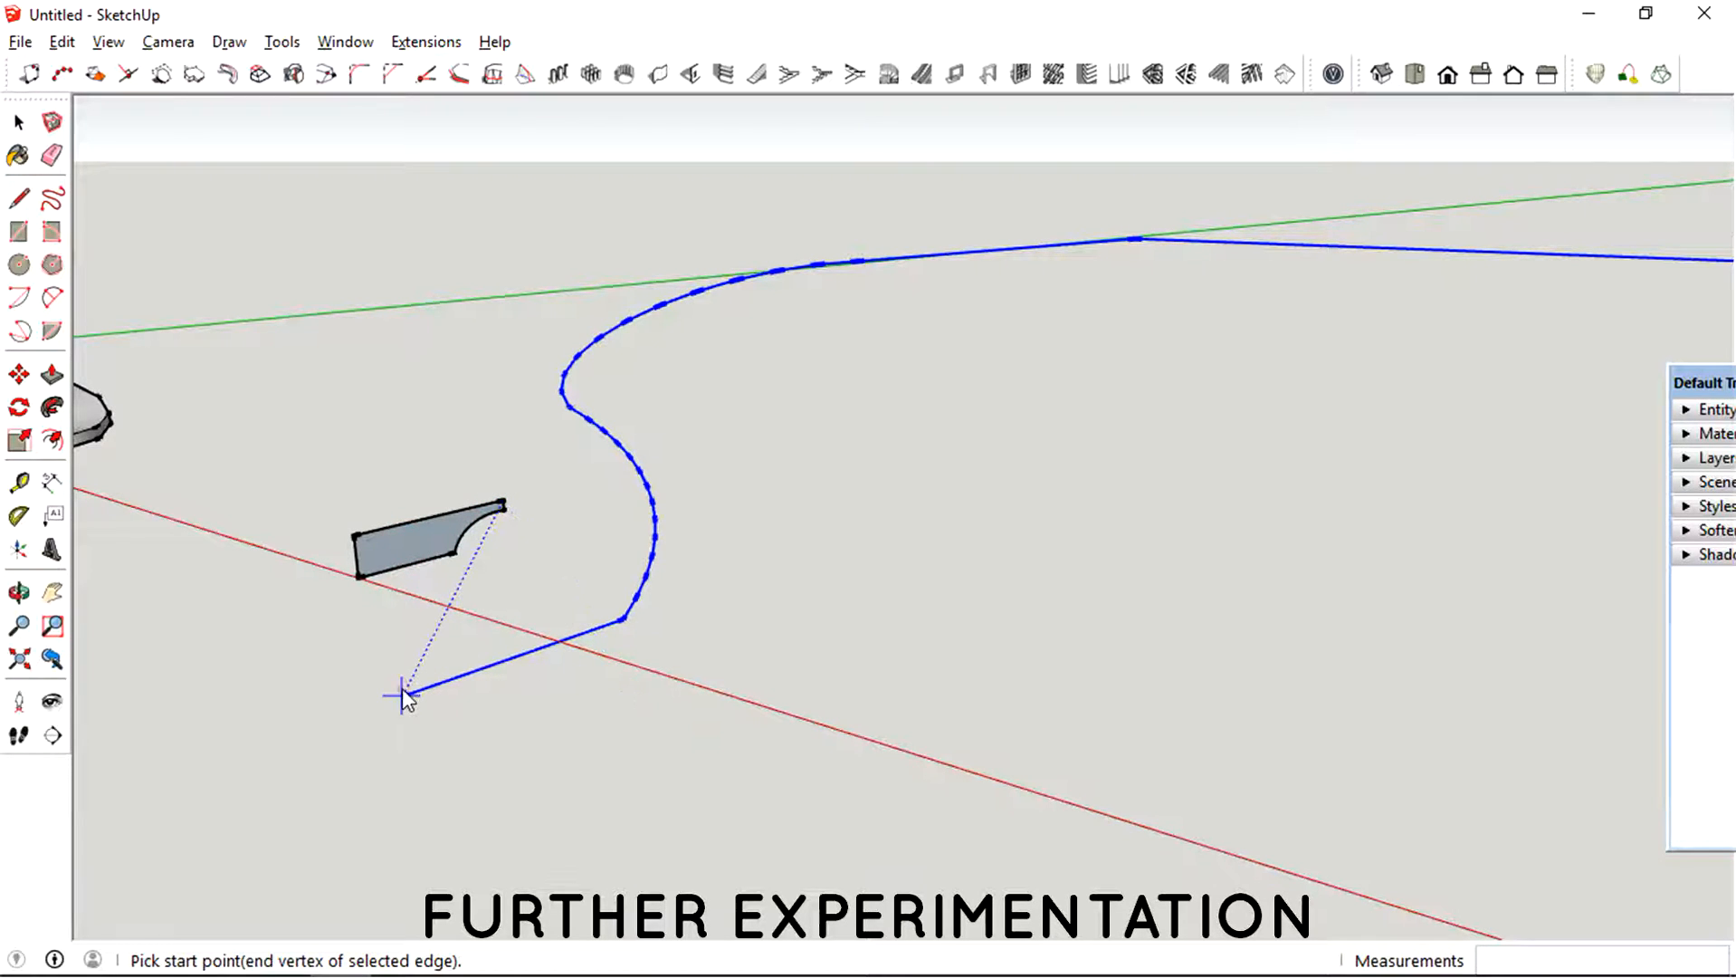
left_click(18, 592)
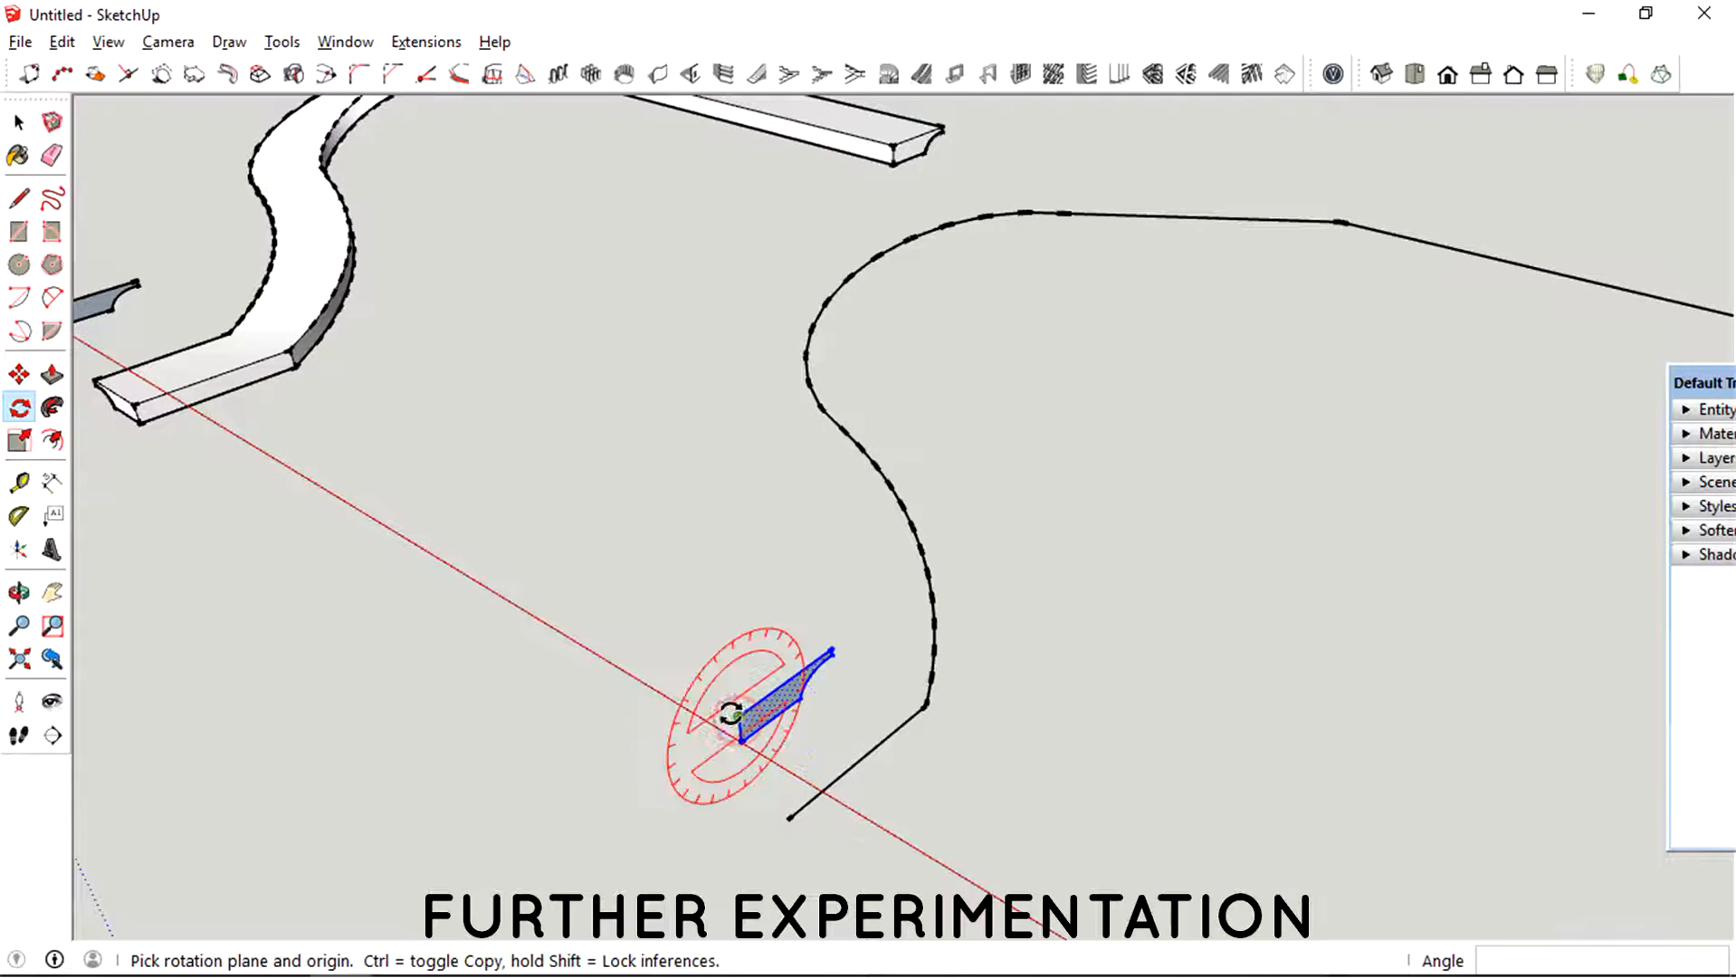
left_click(720, 714)
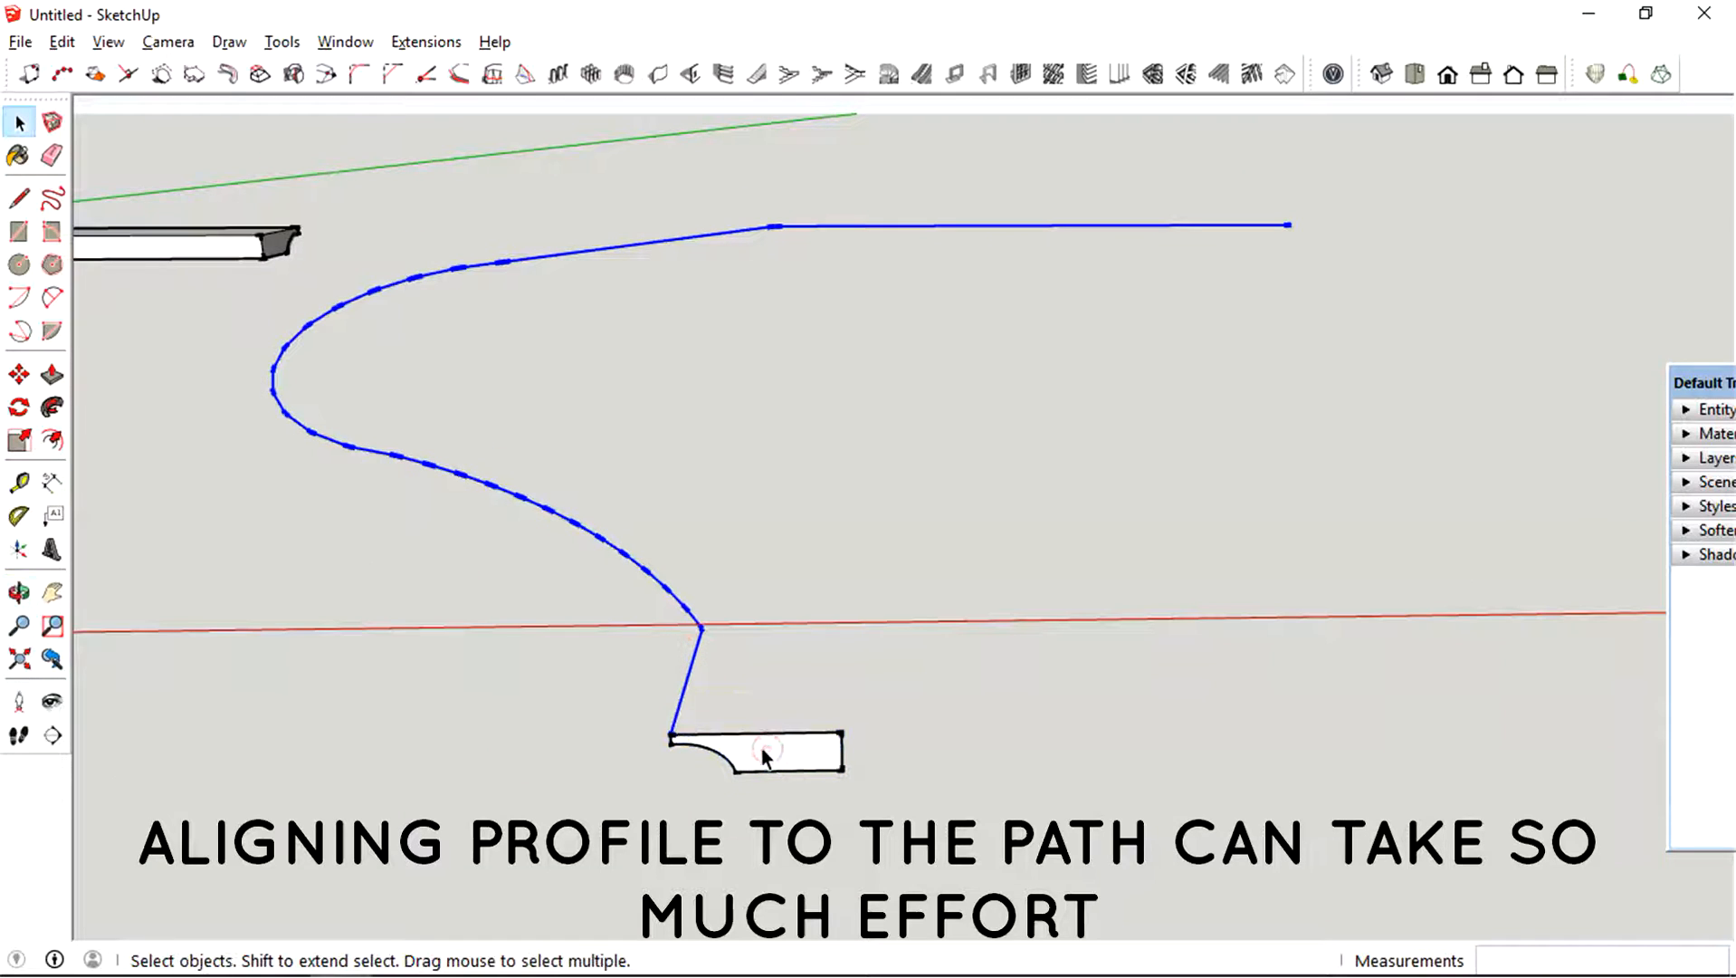
left_click(51, 407)
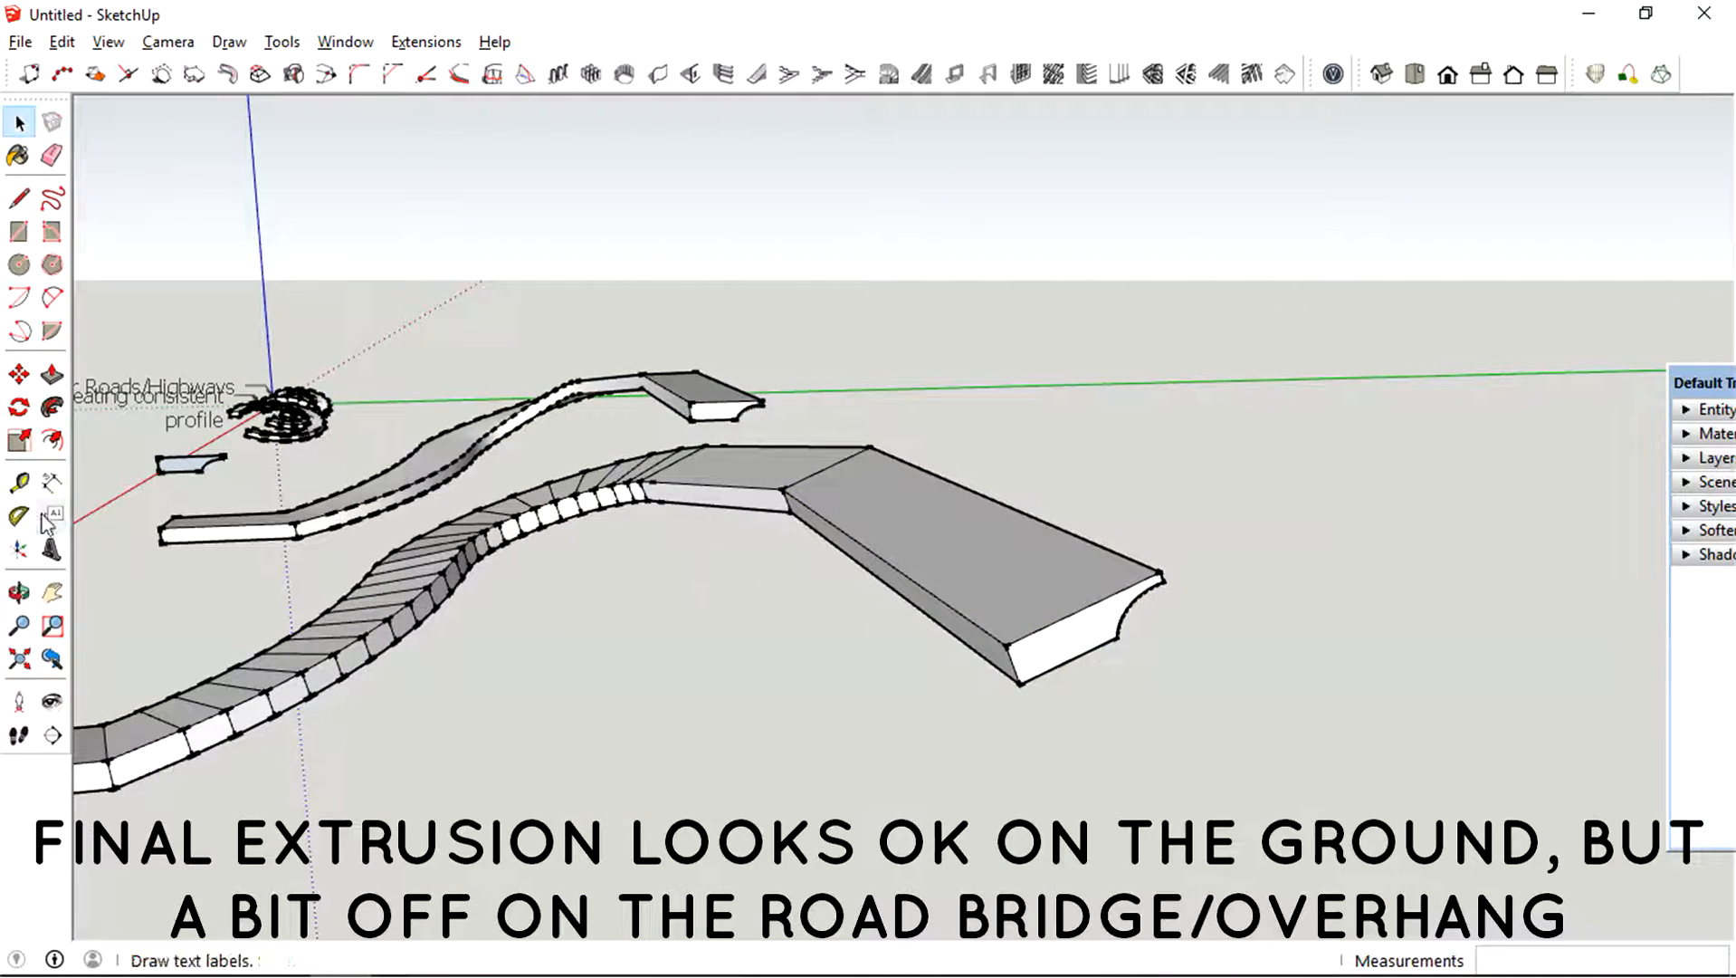
- Attach a 'Slightly slanted' leader label to the wide road's flat end
left_click(1006, 572)
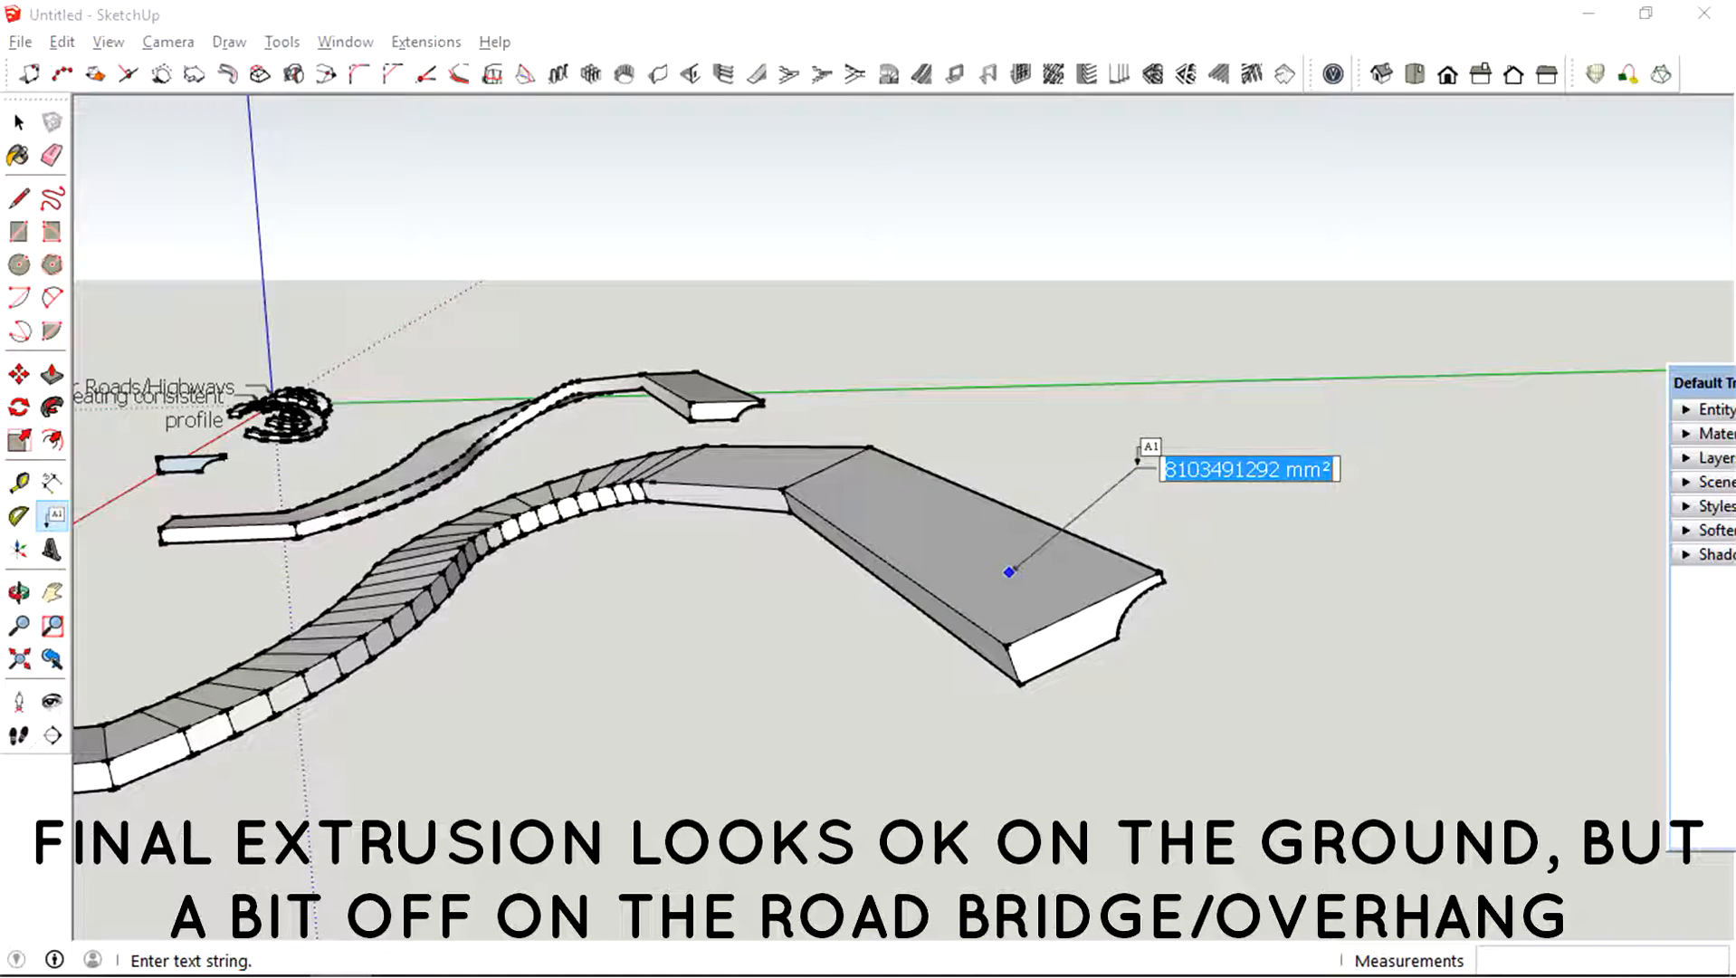
type("Sli")
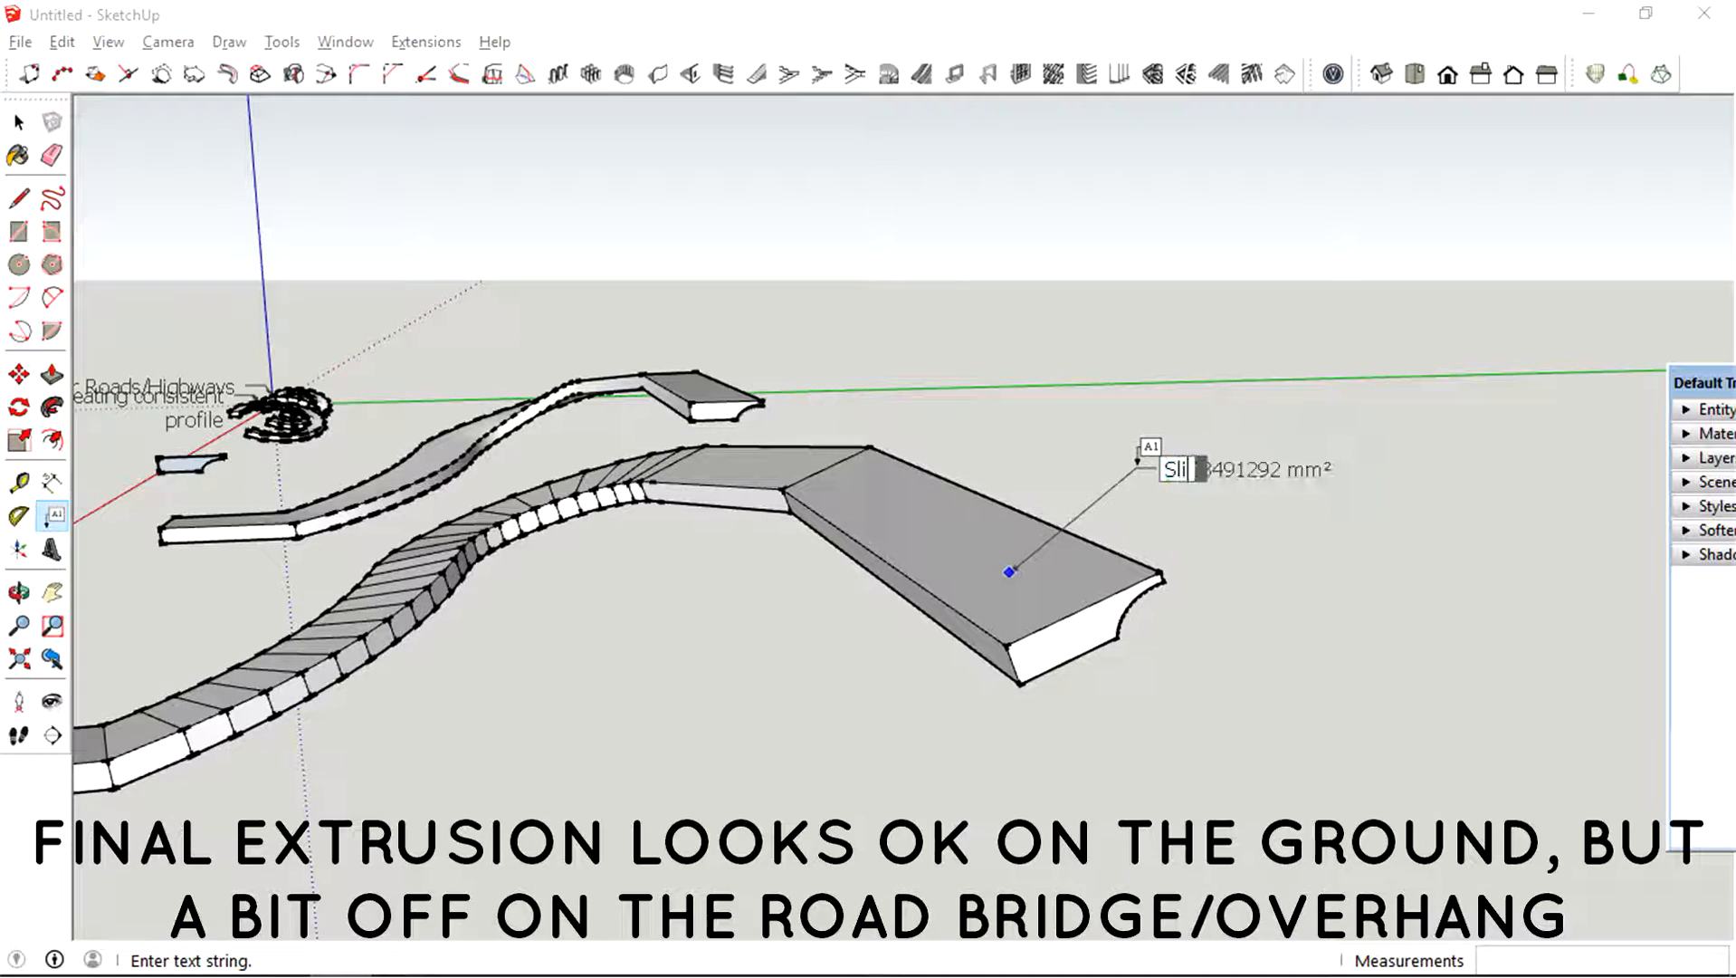
type("Slightly slan")
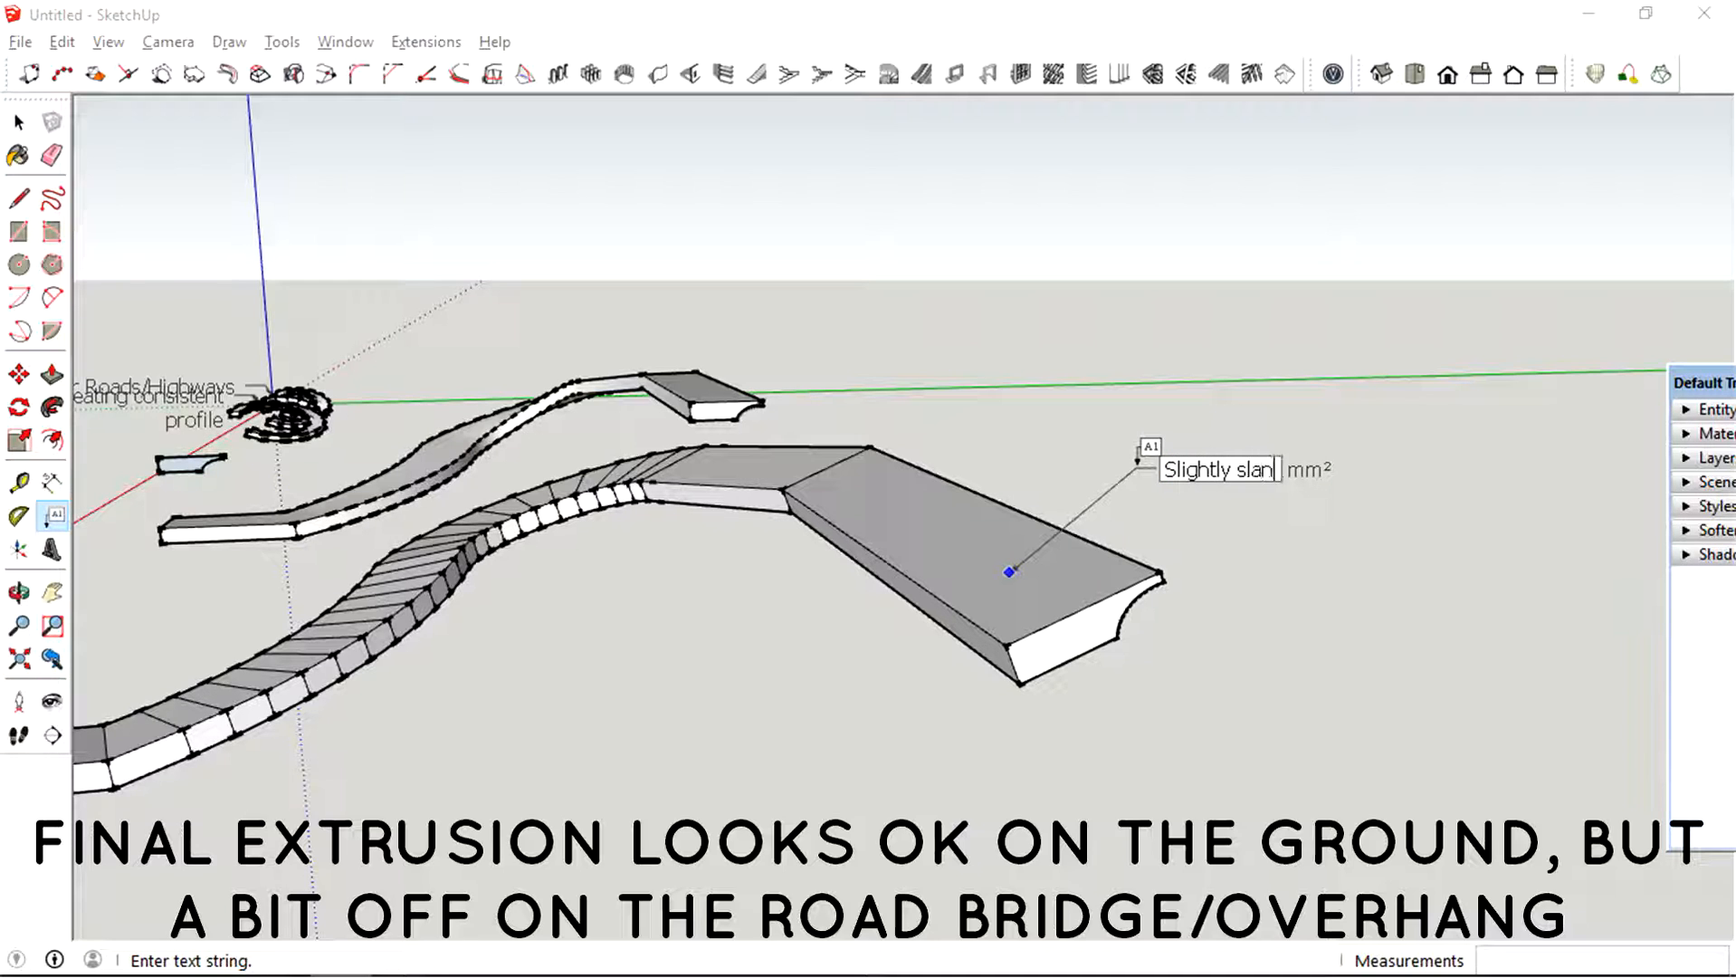
type("ted")
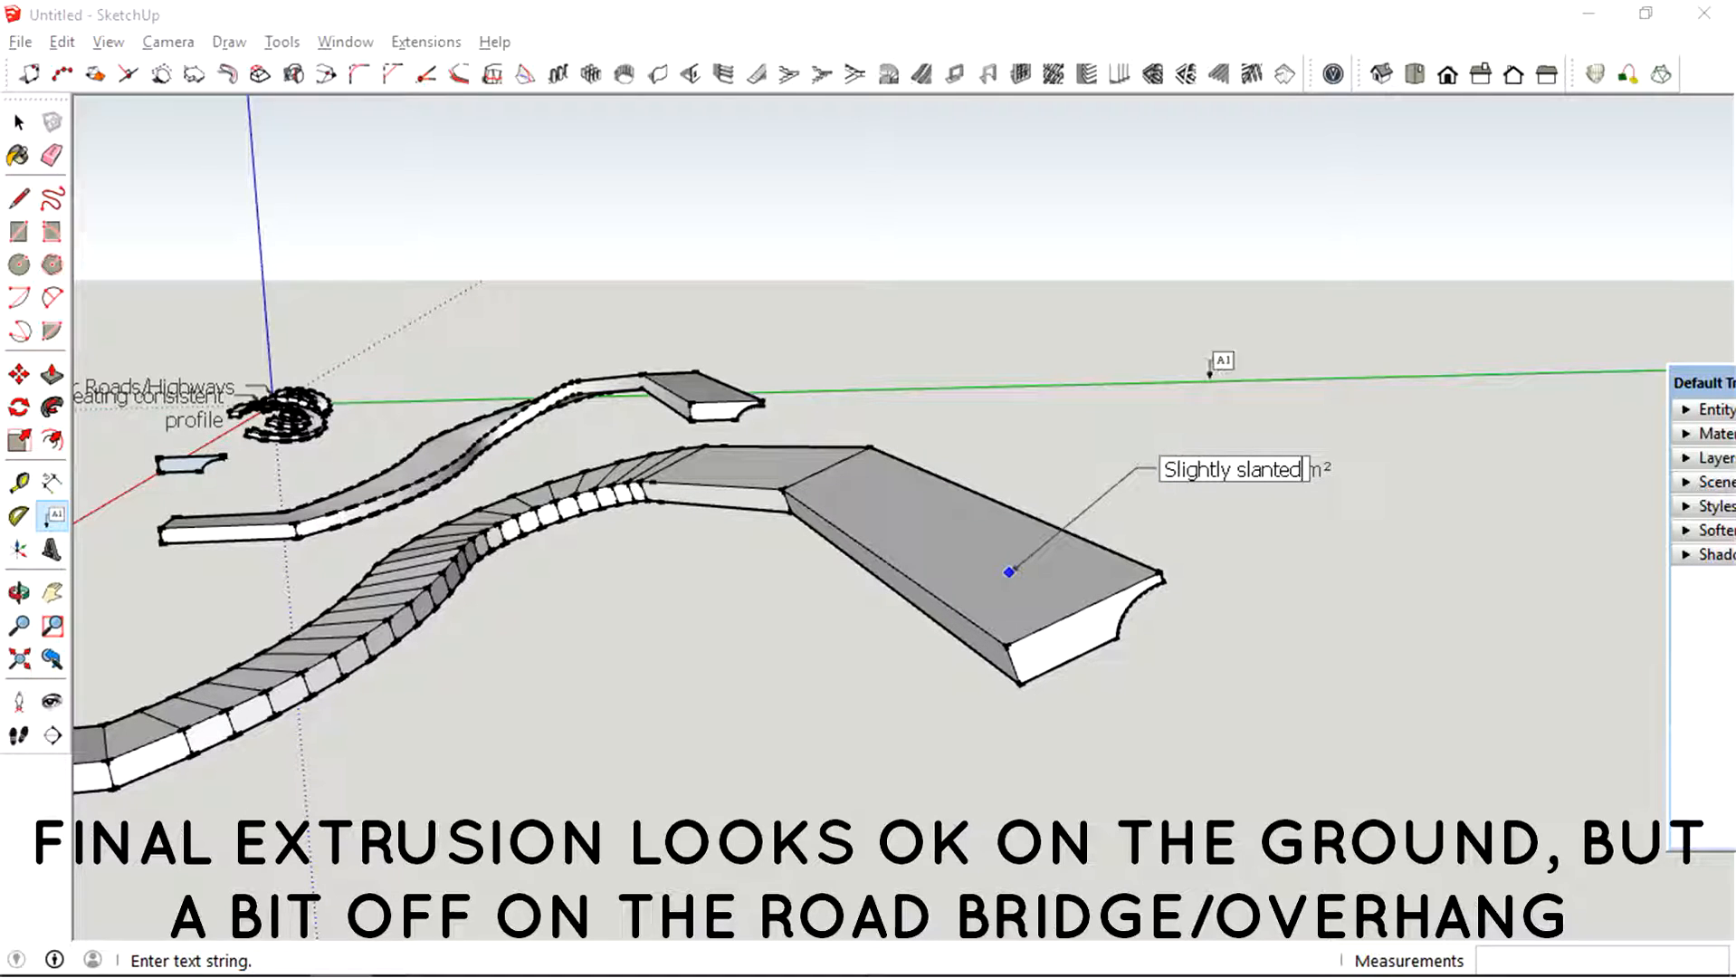